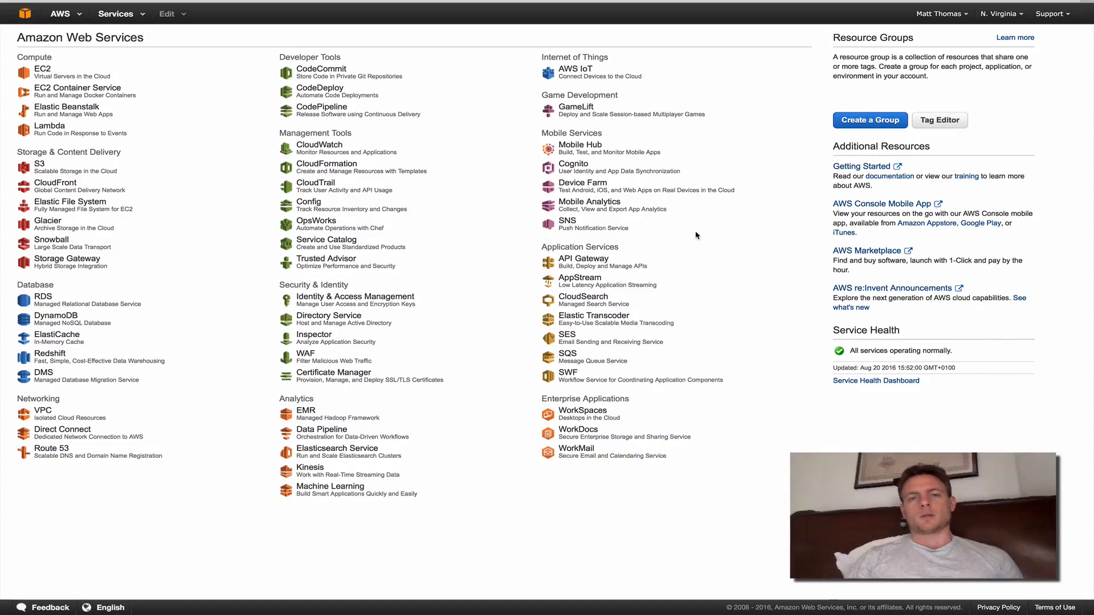
{"action": "mouse_move", "coordinate": [699, 230]}
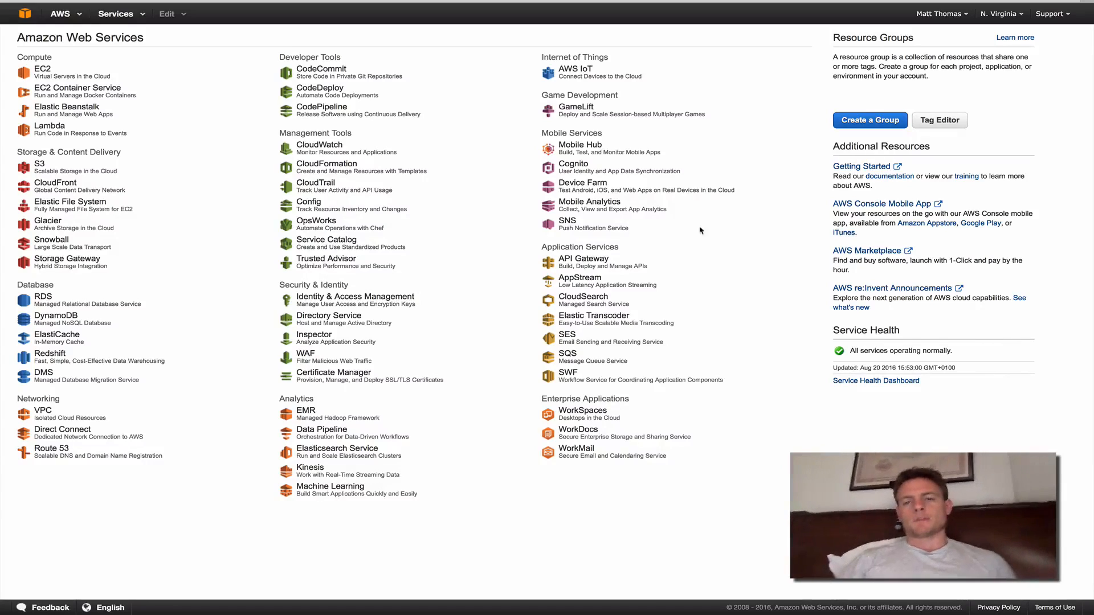
{"action": "mouse_move", "coordinate": [946, 15]}
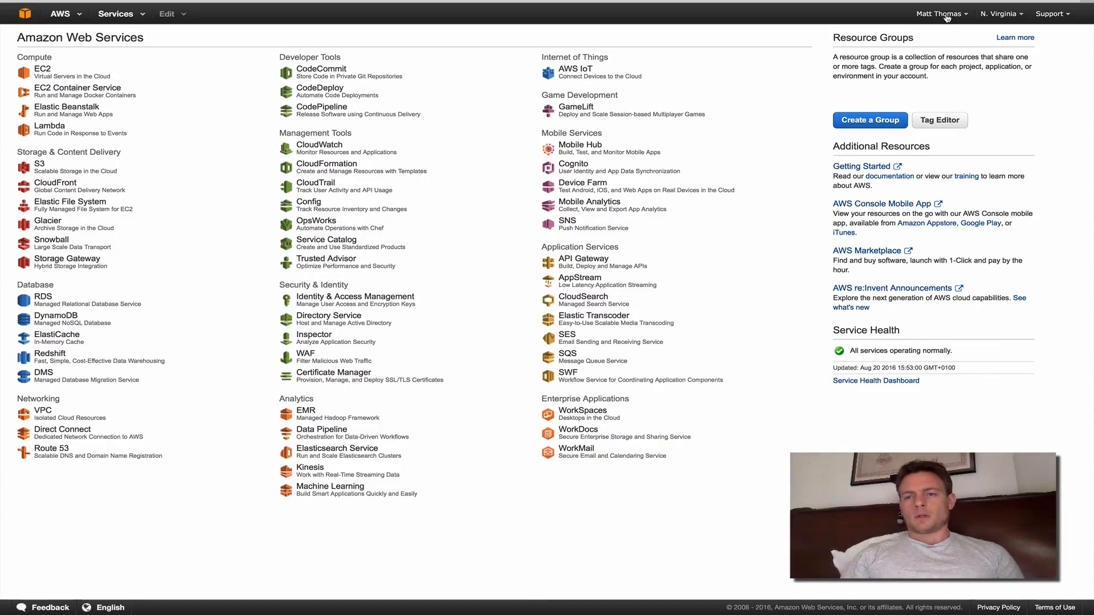
- Open the Billing & Cost Management dashboard from the account menu
{"action": "left_click", "coordinate": [940, 13]}
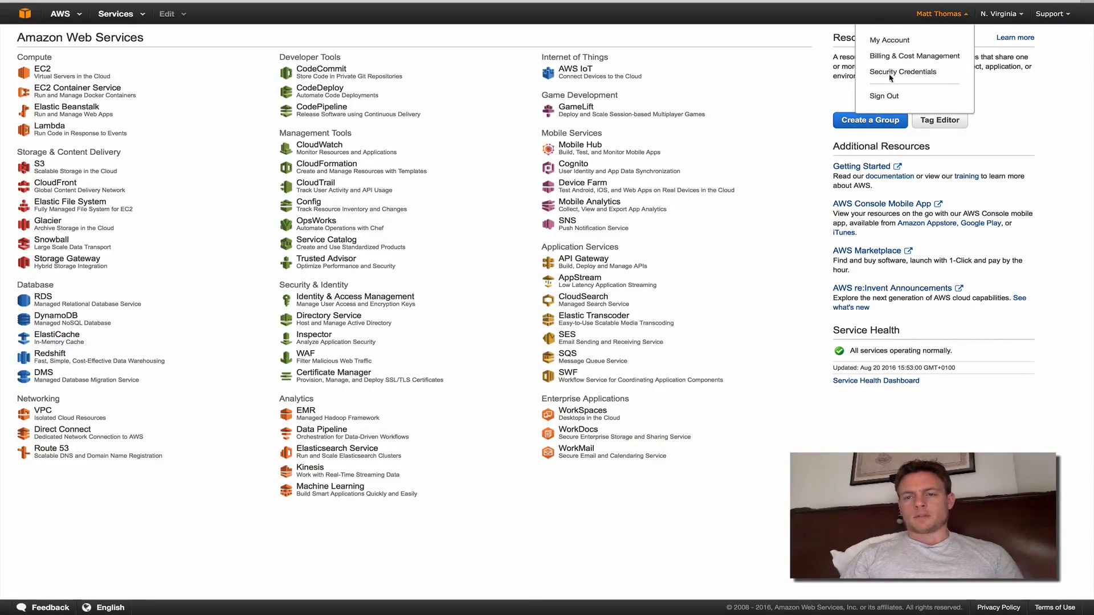
{"action": "left_click", "coordinate": [914, 56]}
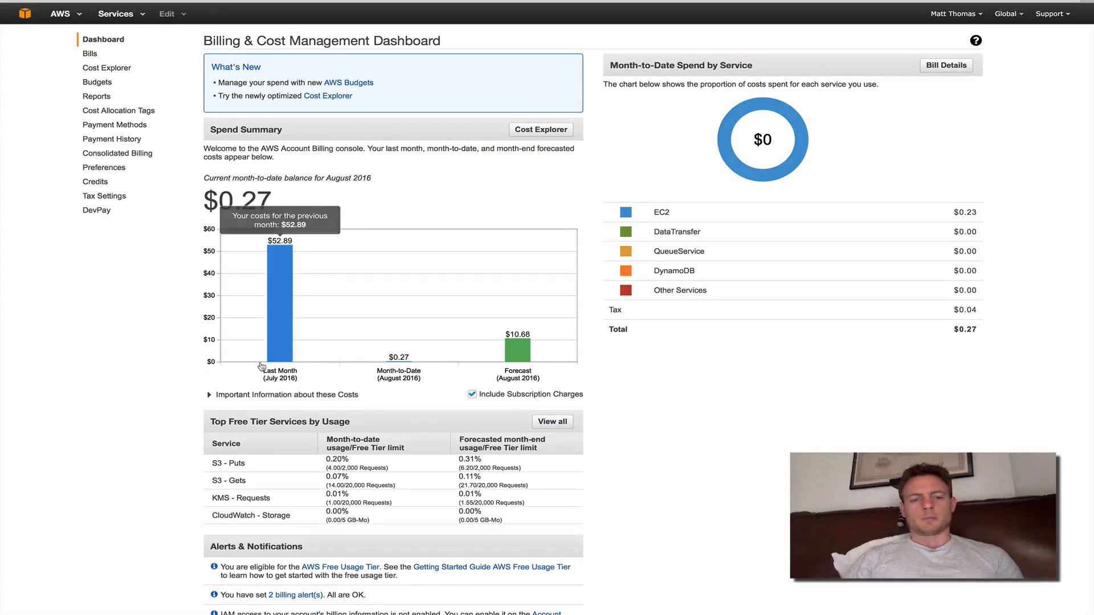
{"action": "mouse_move", "coordinate": [293, 369]}
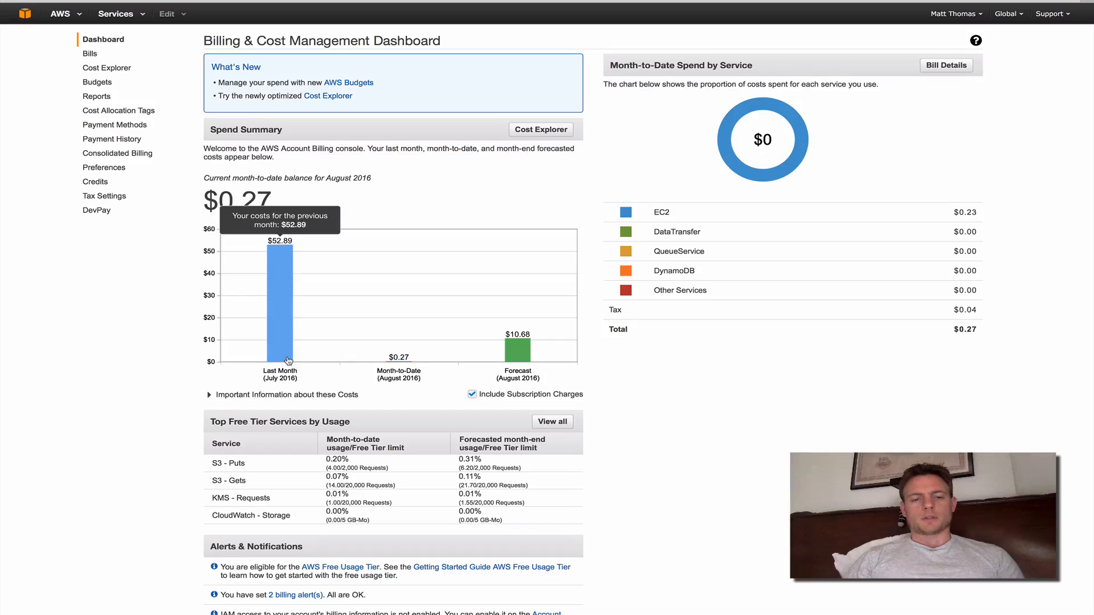
{"action": "mouse_move", "coordinate": [323, 356]}
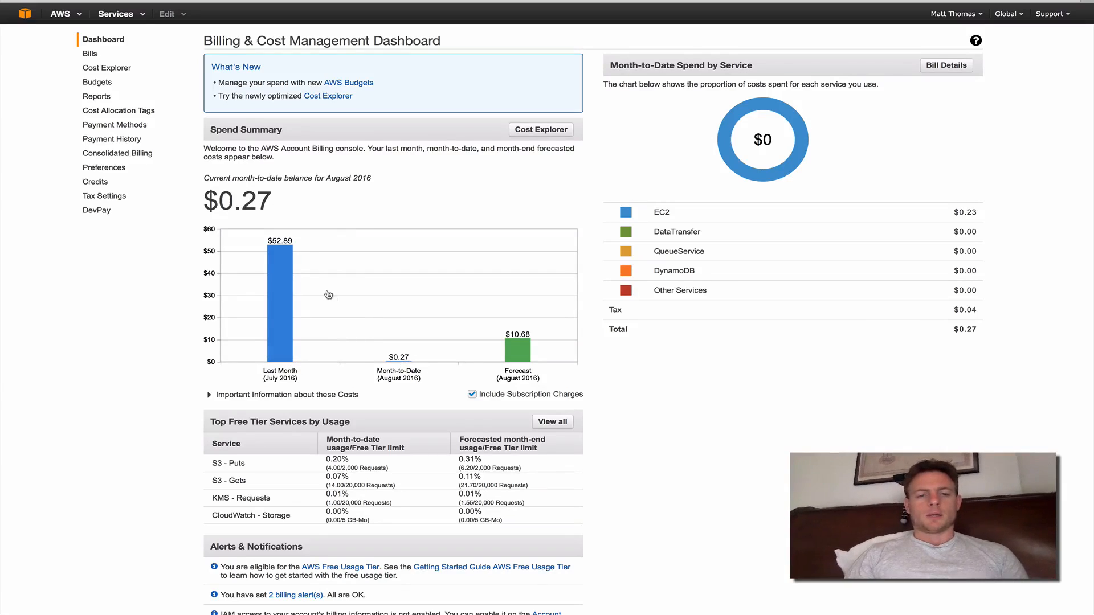
{"action": "mouse_move", "coordinate": [280, 335]}
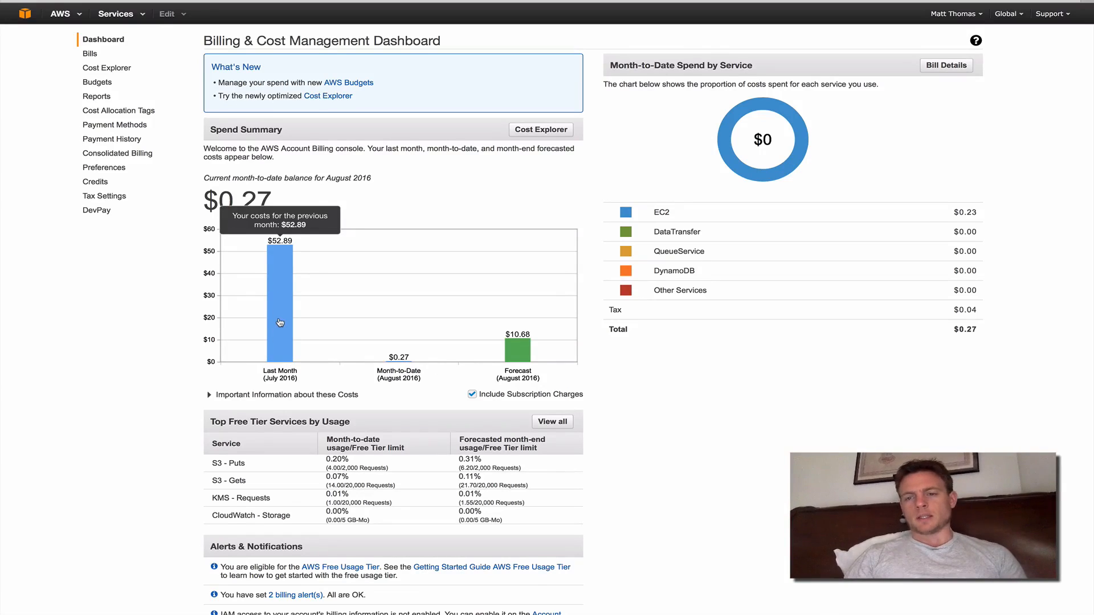
- Open Cost Explorer from last month's $52.89 cost bar to see the monthly breakdown
{"action": "left_click", "coordinate": [107, 68]}
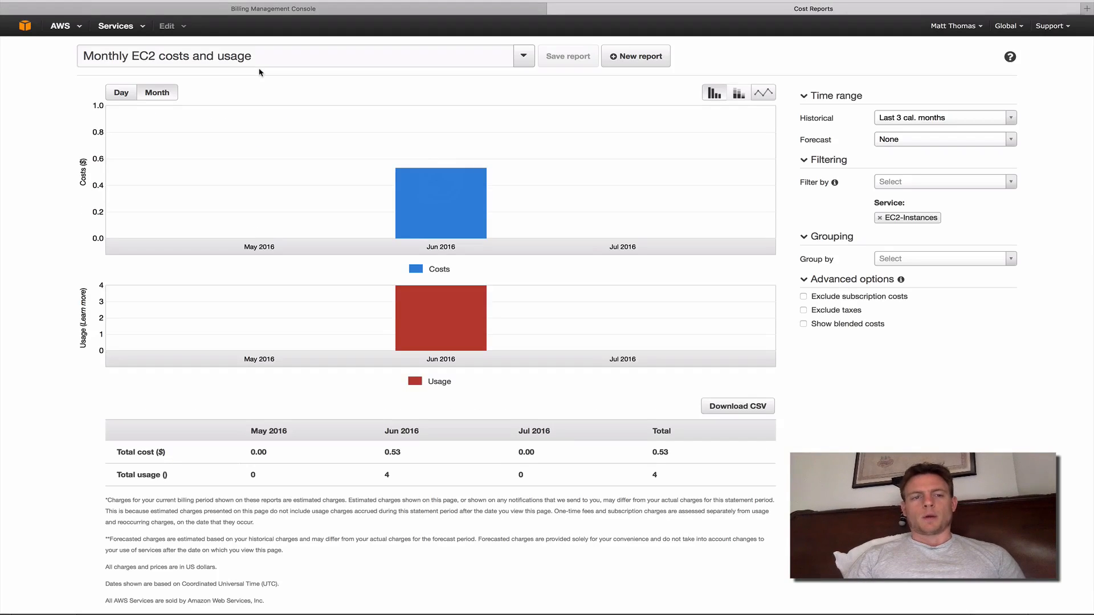
{"action": "mouse_move", "coordinate": [441, 223]}
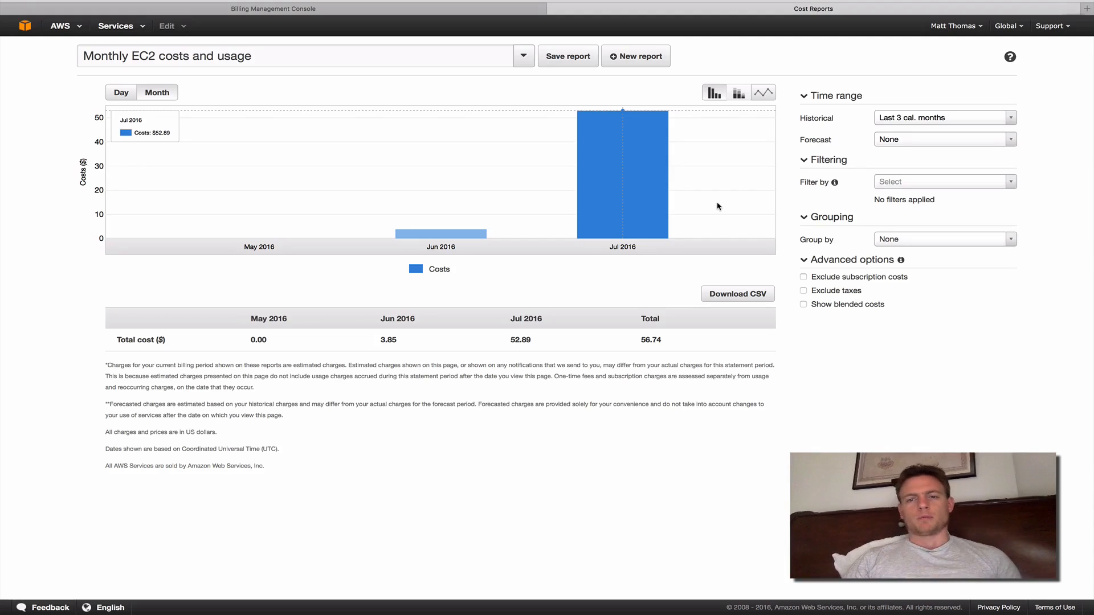
{"action": "mouse_move", "coordinate": [658, 189]}
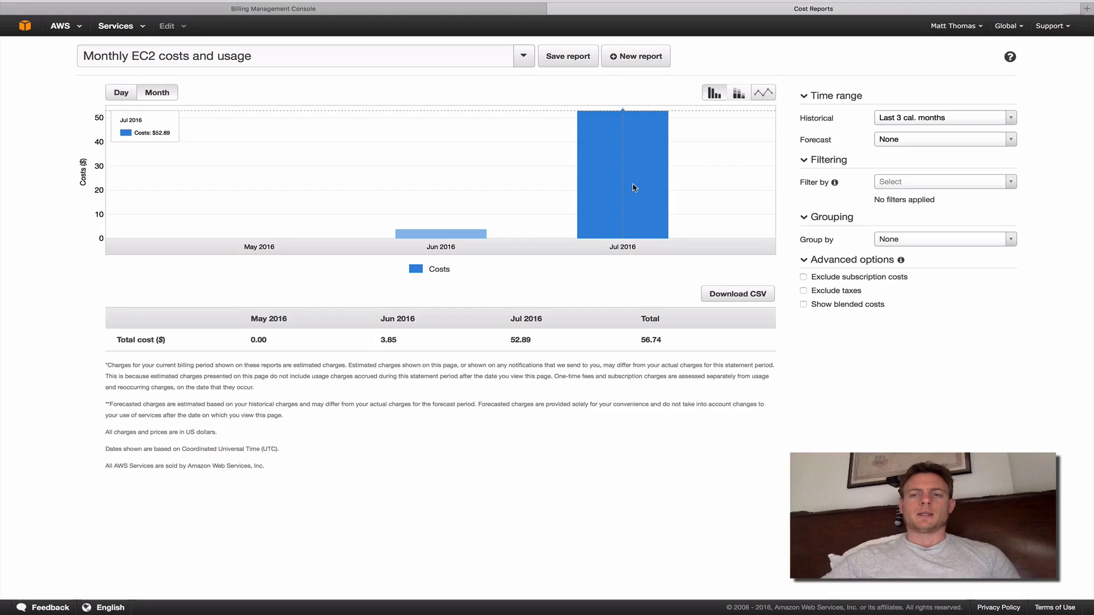
{"action": "mouse_move", "coordinate": [625, 181]}
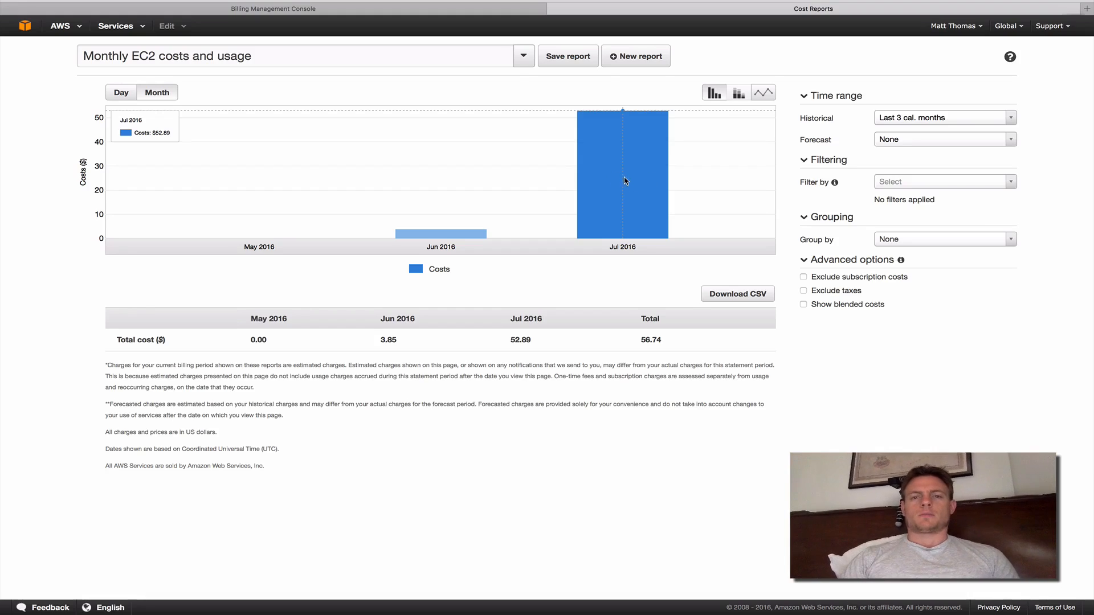
{"action": "mouse_move", "coordinate": [725, 249]}
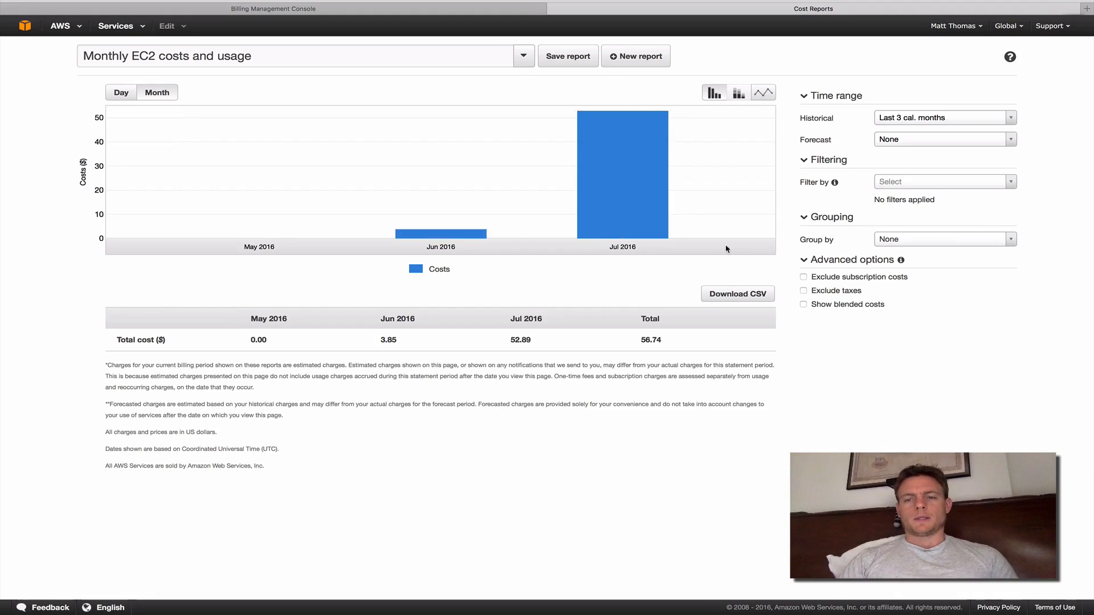
{"action": "mouse_move", "coordinate": [60, 13]}
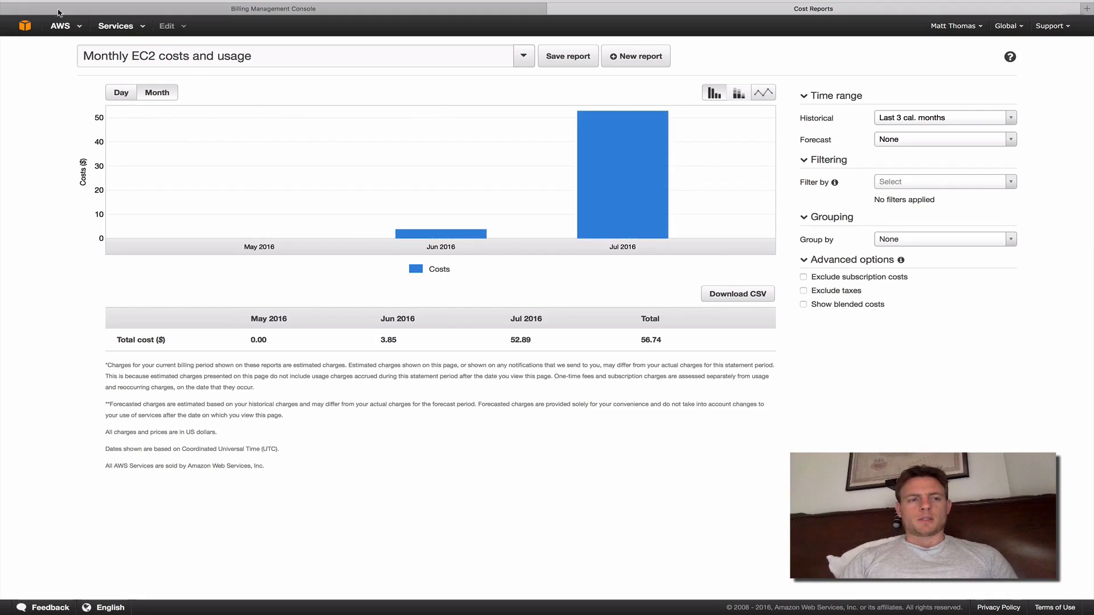
- Return to the AWS services list and open the VPC dashboard
{"action": "left_click", "coordinate": [938, 181]}
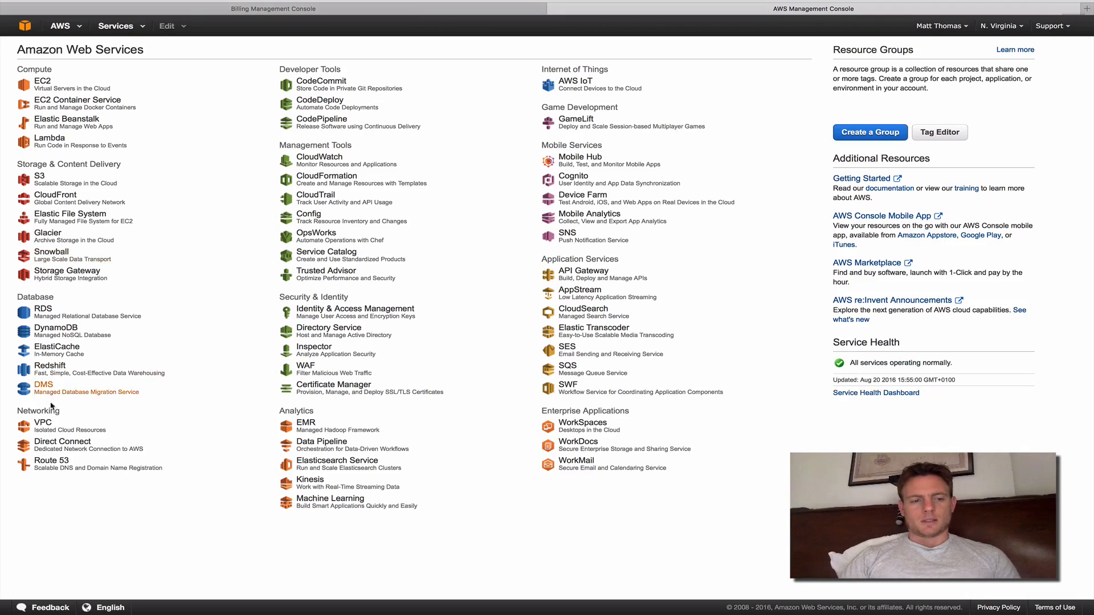
{"action": "mouse_move", "coordinate": [42, 423]}
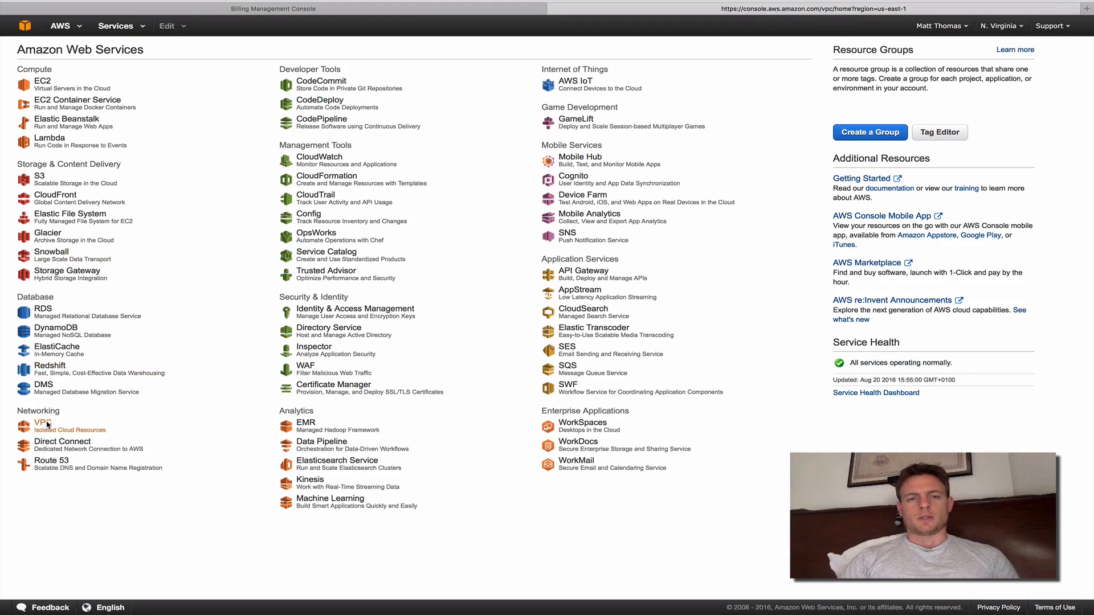
{"action": "left_click", "coordinate": [41, 423]}
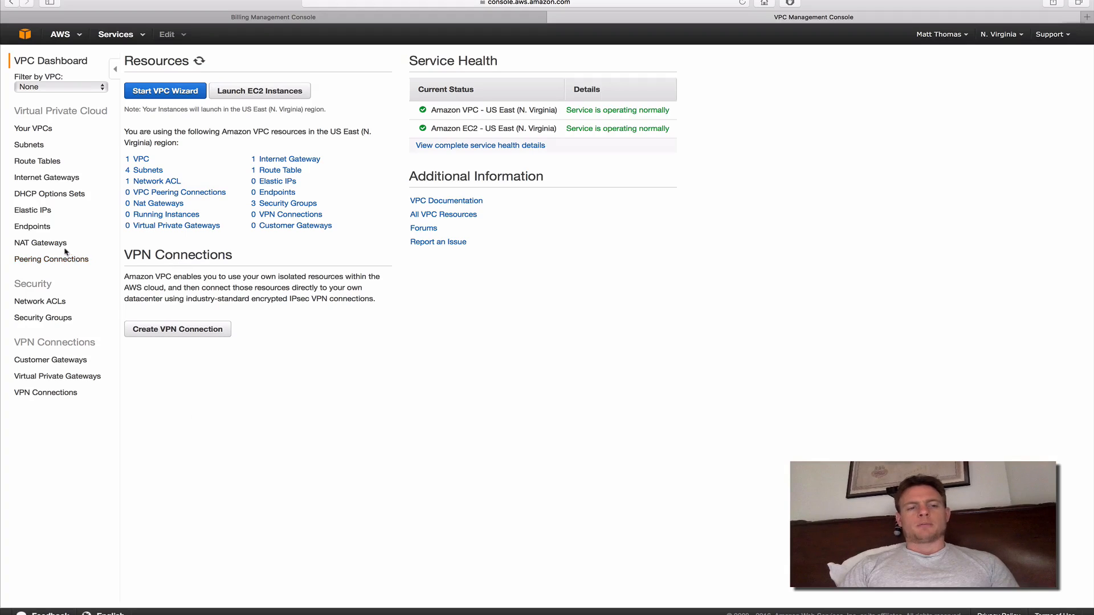
{"action": "mouse_move", "coordinate": [41, 243]}
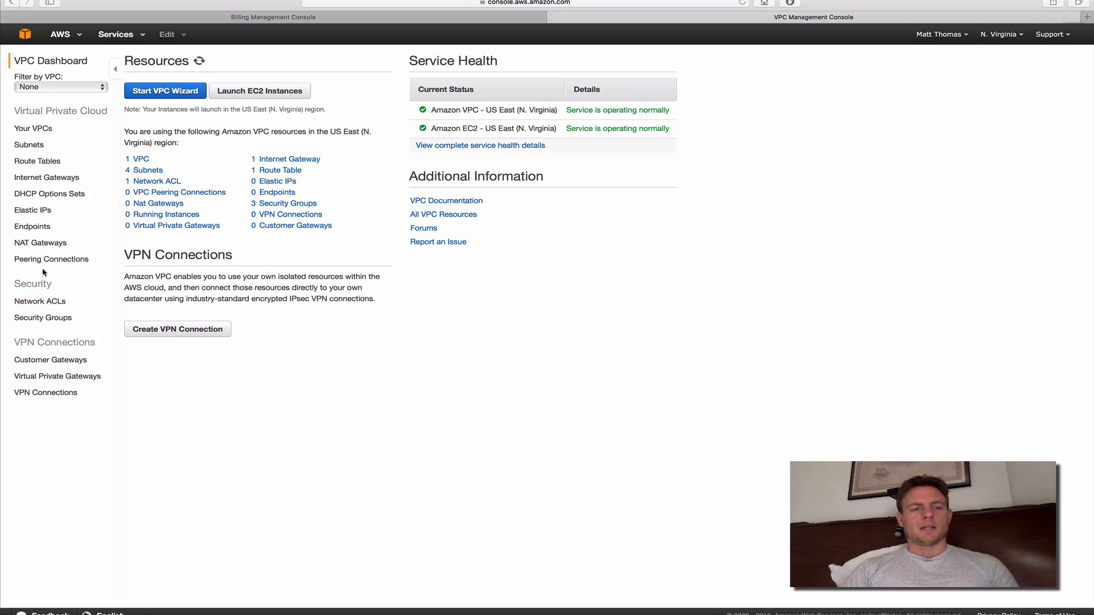
{"action": "mouse_move", "coordinate": [40, 242]}
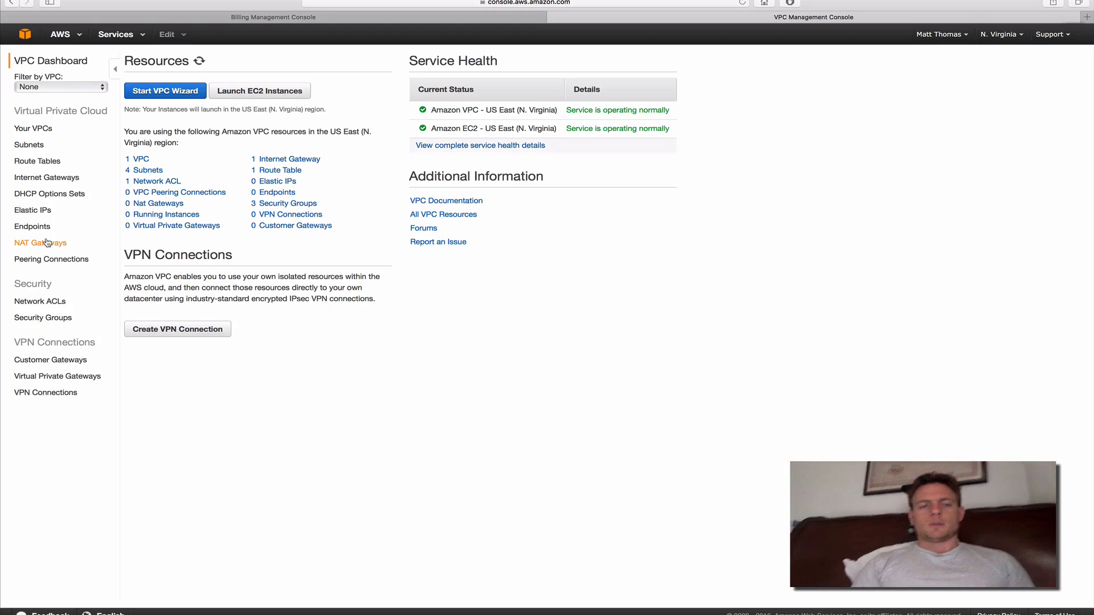
{"action": "mouse_move", "coordinate": [173, 121]}
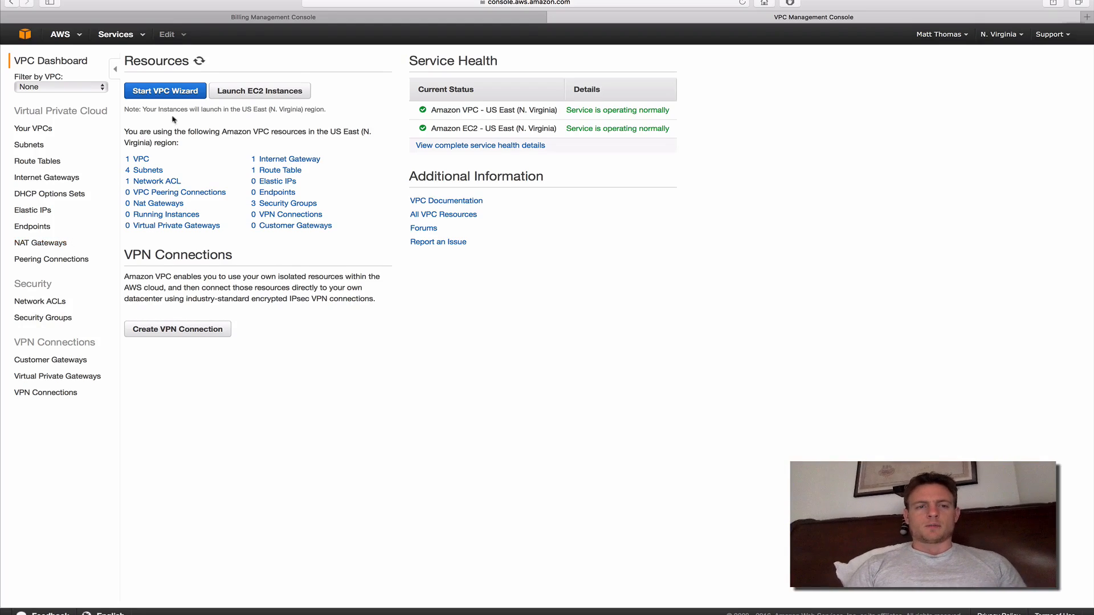
- Switch back to the billing console and view the August 2016 bill ($0.27)
{"action": "left_click", "coordinate": [273, 17]}
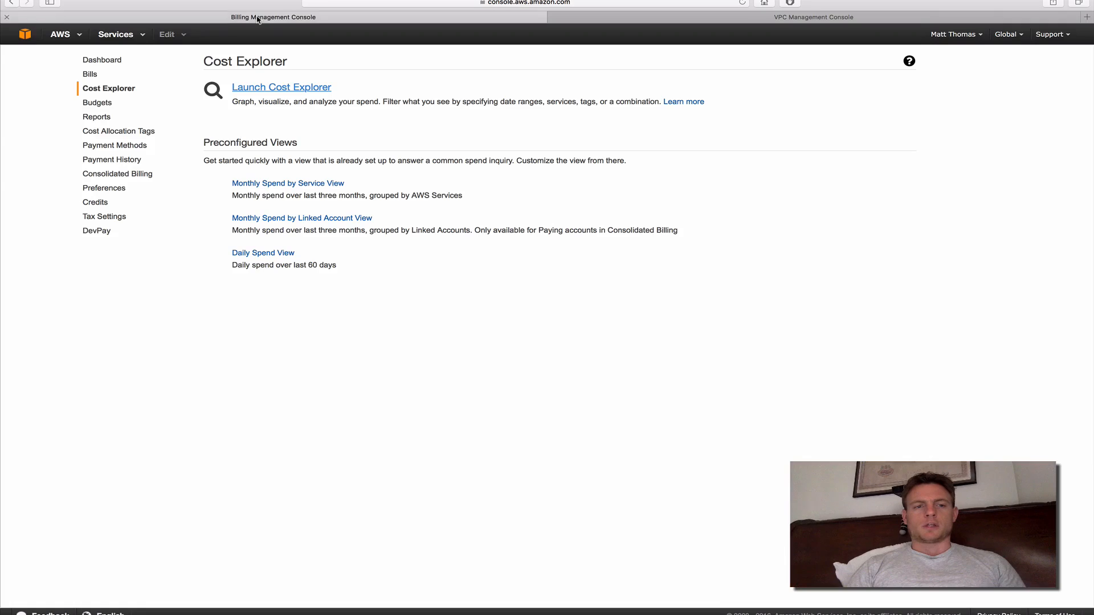
{"action": "mouse_move", "coordinate": [89, 74]}
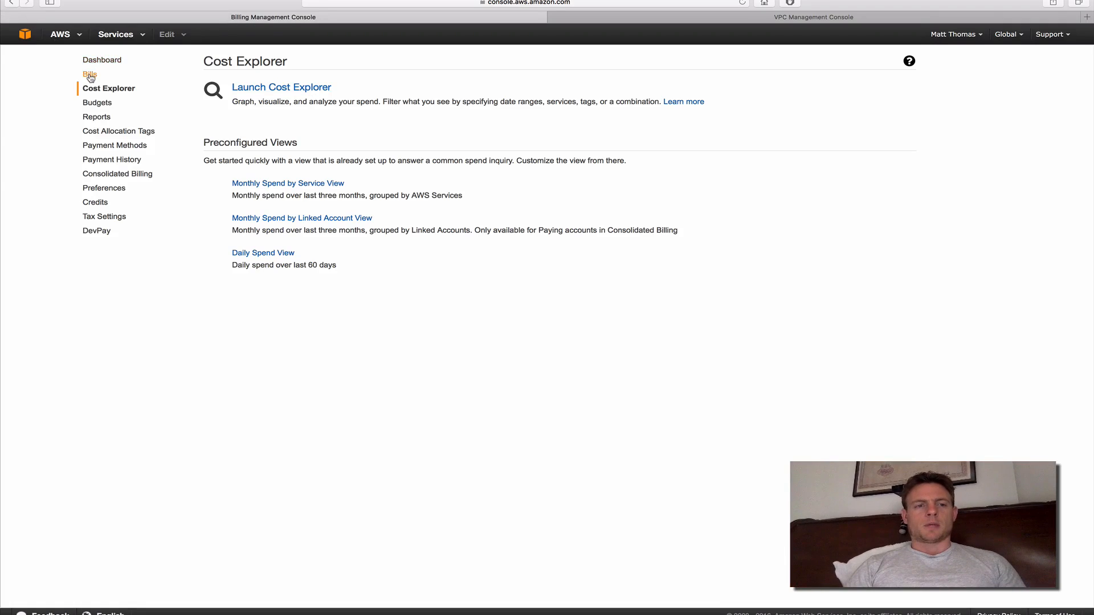
{"action": "left_click", "coordinate": [90, 74]}
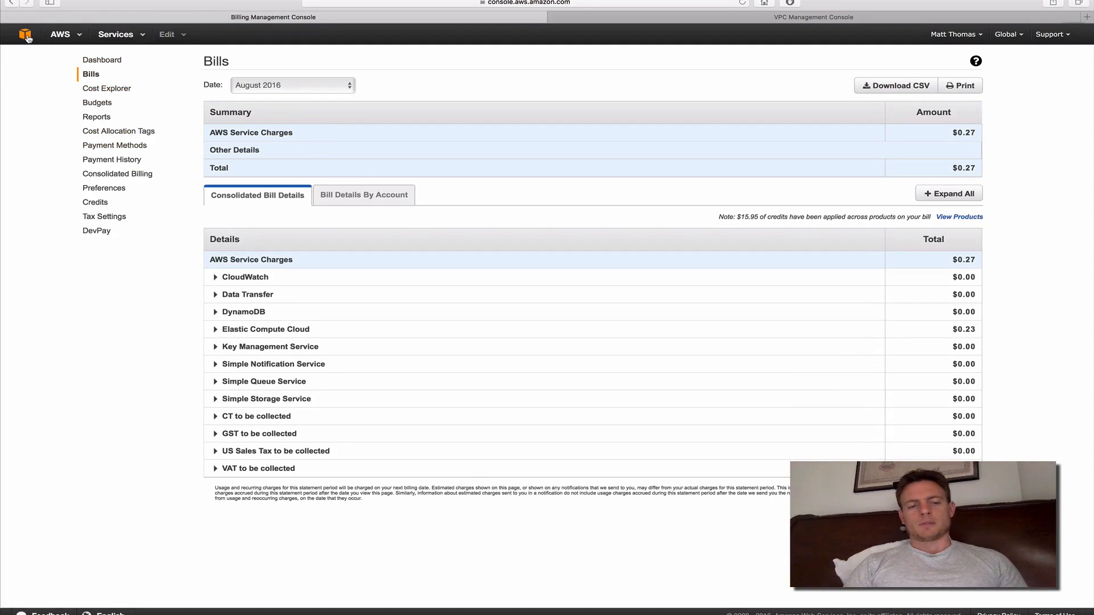
{"action": "mouse_move", "coordinate": [25, 34]}
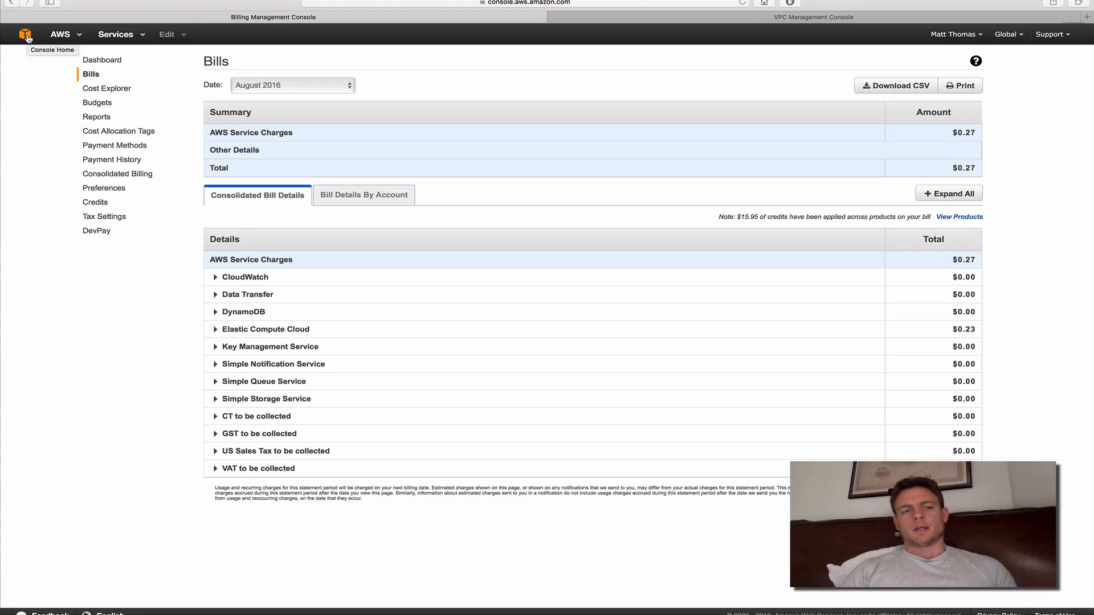
{"action": "mouse_move", "coordinate": [37, 95]}
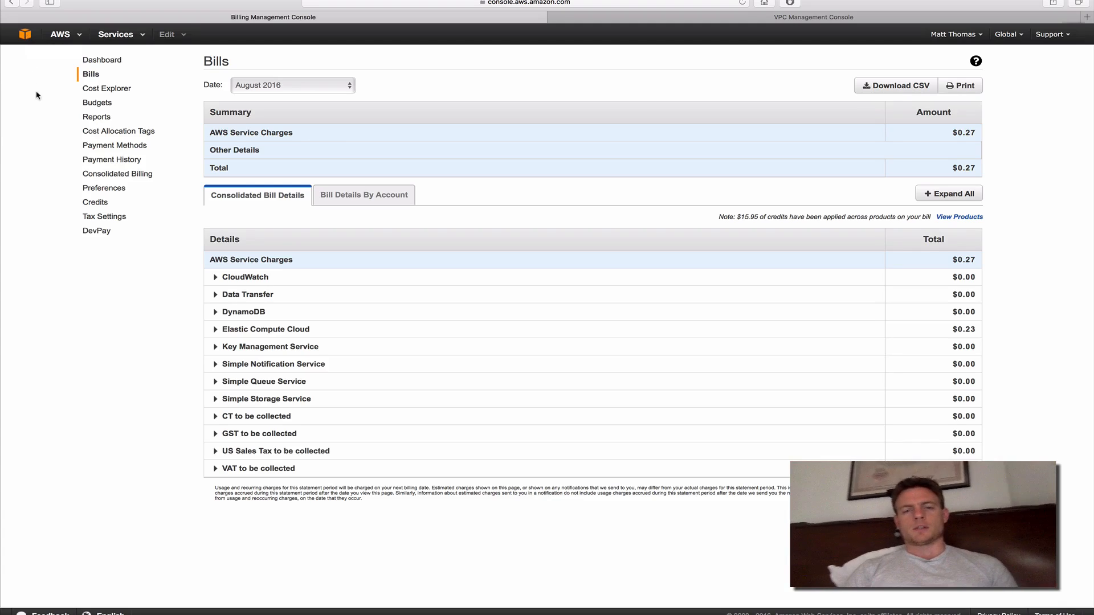
{"action": "mouse_move", "coordinate": [38, 90]}
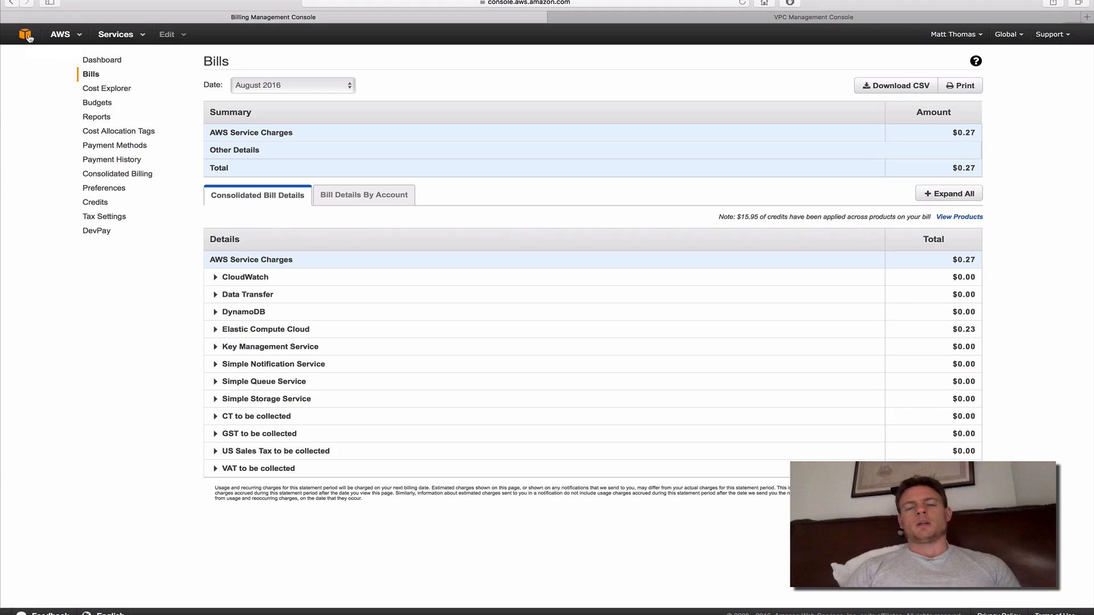
{"action": "mouse_move", "coordinate": [27, 35]}
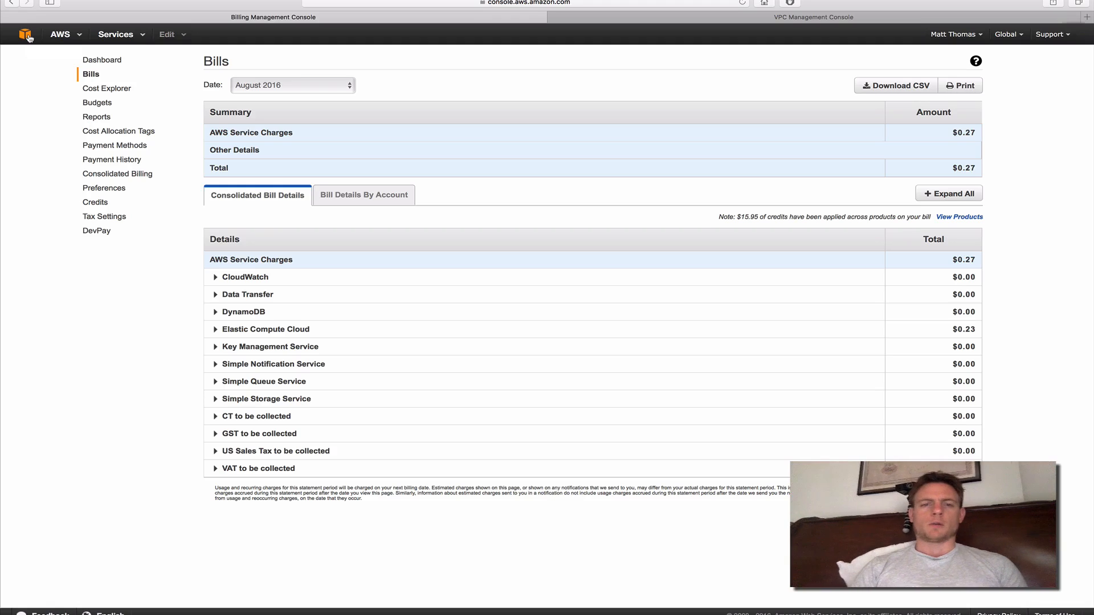
- Go to Billing & Cost Management and open Preferences, where billing alerts are enabled
{"action": "left_click", "coordinate": [26, 34]}
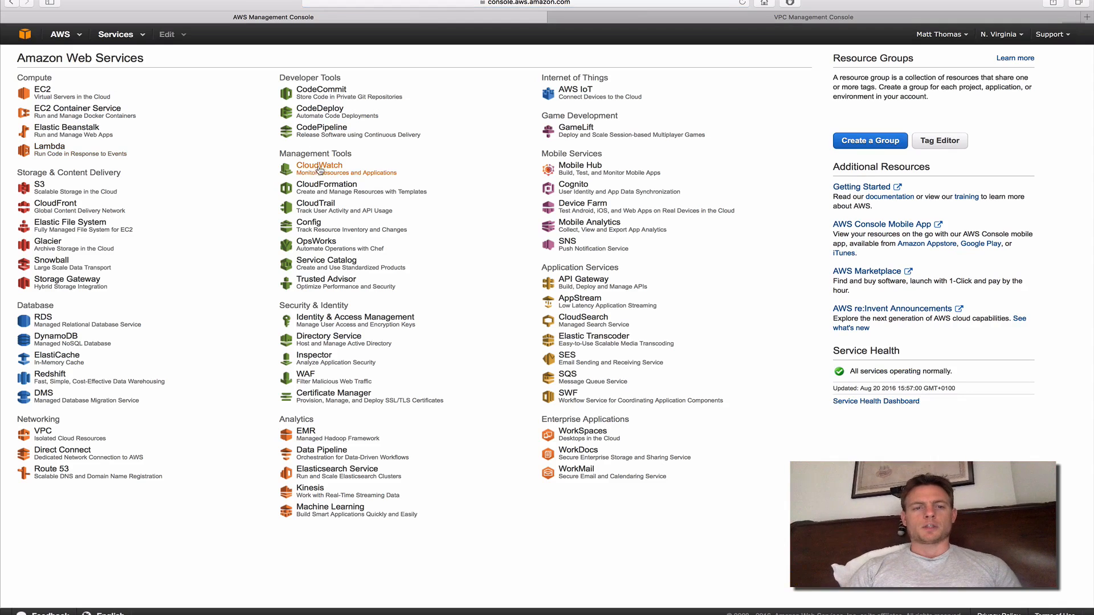
{"action": "mouse_move", "coordinate": [319, 168]}
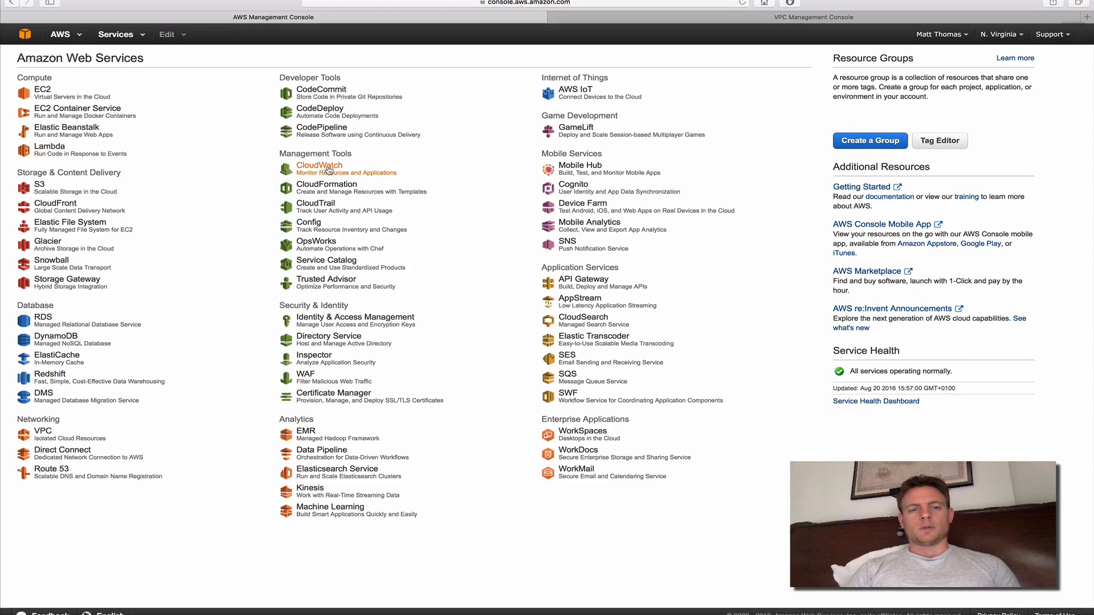
{"action": "mouse_move", "coordinate": [789, 51]}
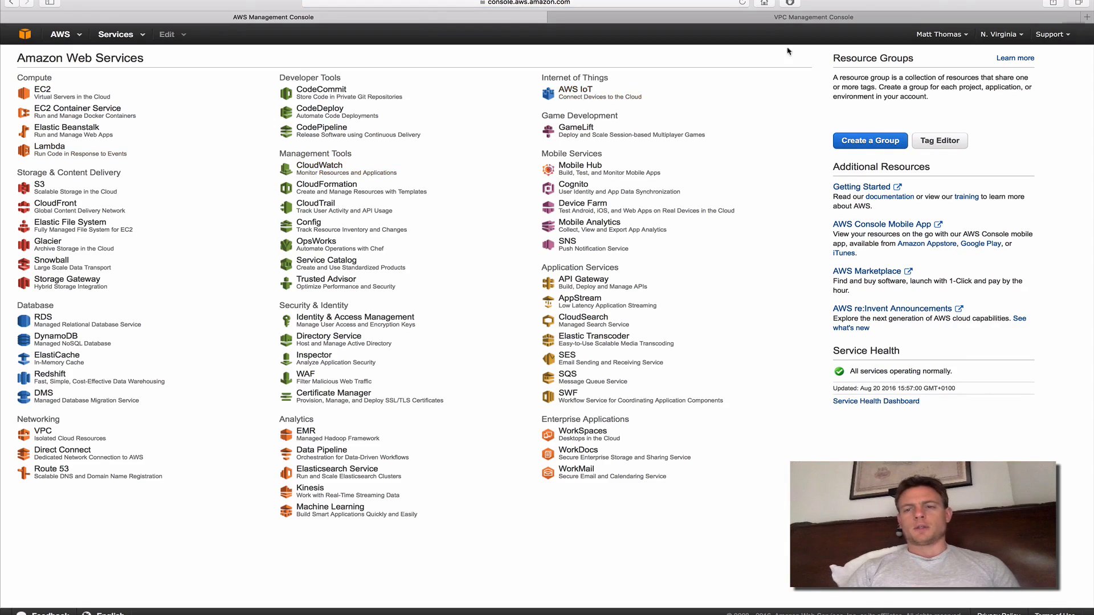
{"action": "left_click", "coordinate": [938, 34]}
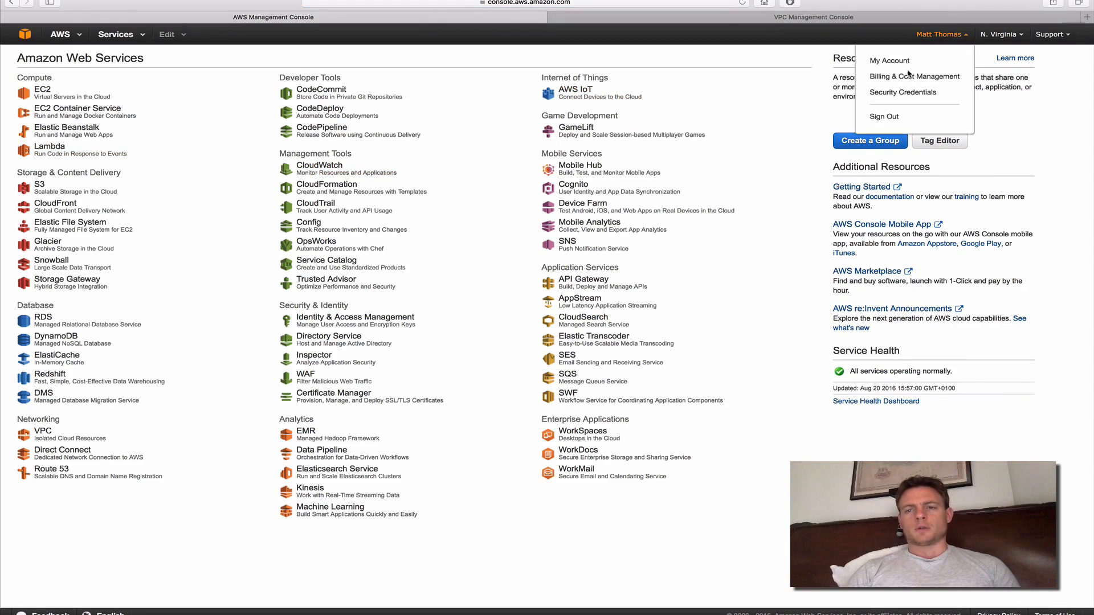
{"action": "left_click", "coordinate": [914, 76]}
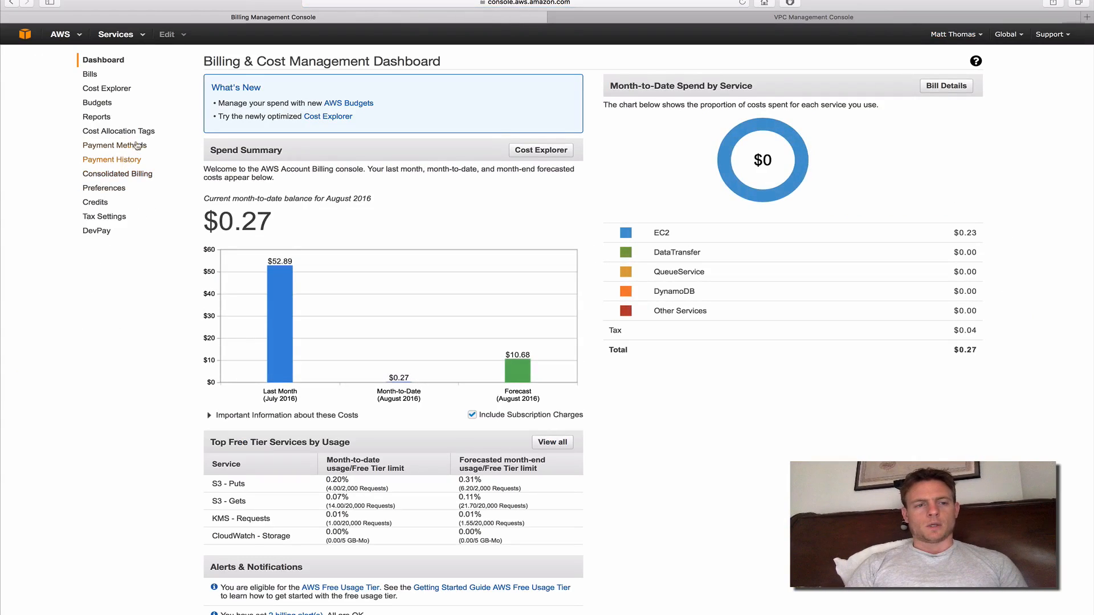
{"action": "left_click", "coordinate": [104, 187]}
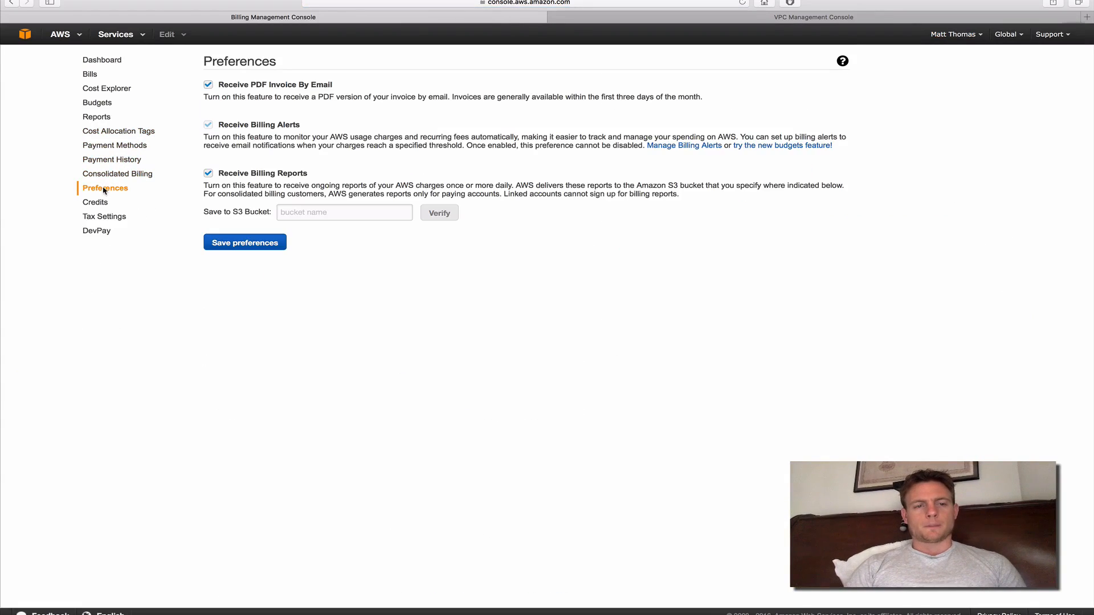
{"action": "left_click", "coordinate": [207, 124]}
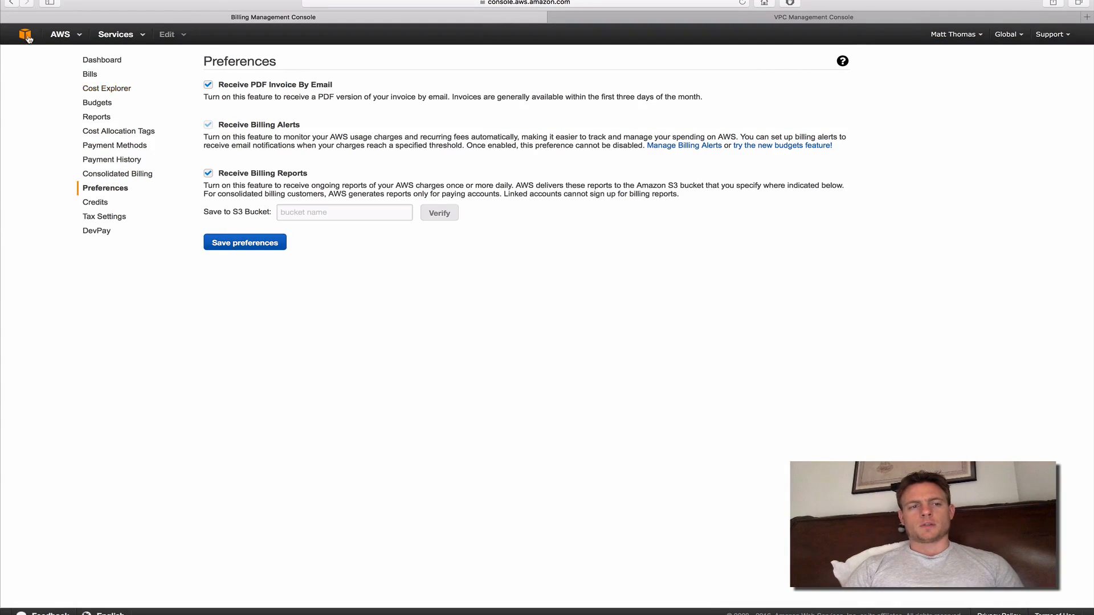
- Open the CloudWatch alarms list from the services menu
{"action": "left_click", "coordinate": [26, 34]}
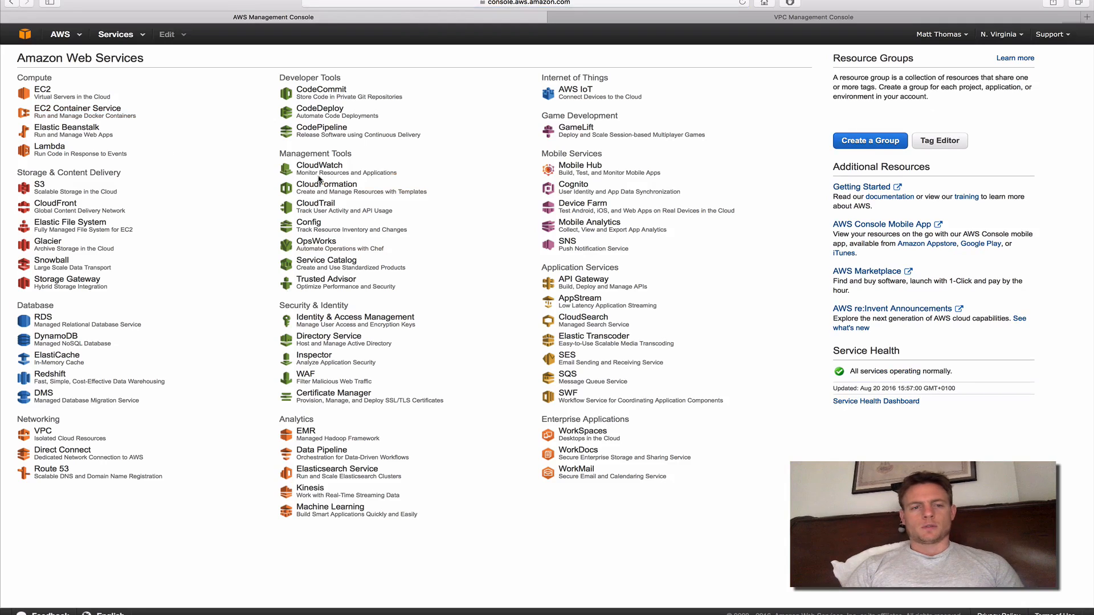
{"action": "left_click", "coordinate": [320, 165]}
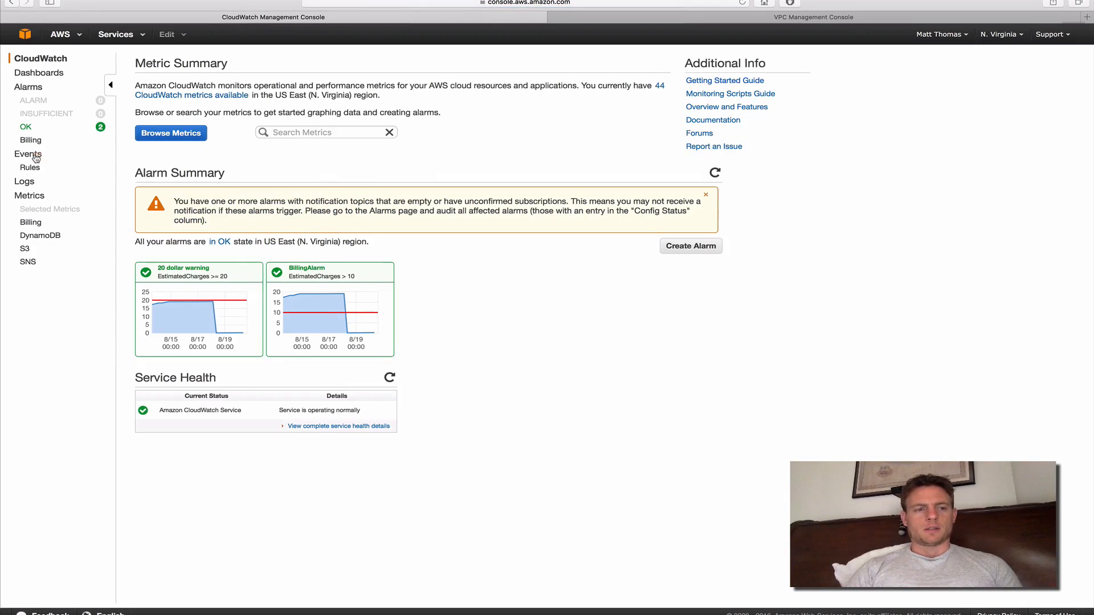
{"action": "left_click", "coordinate": [28, 86]}
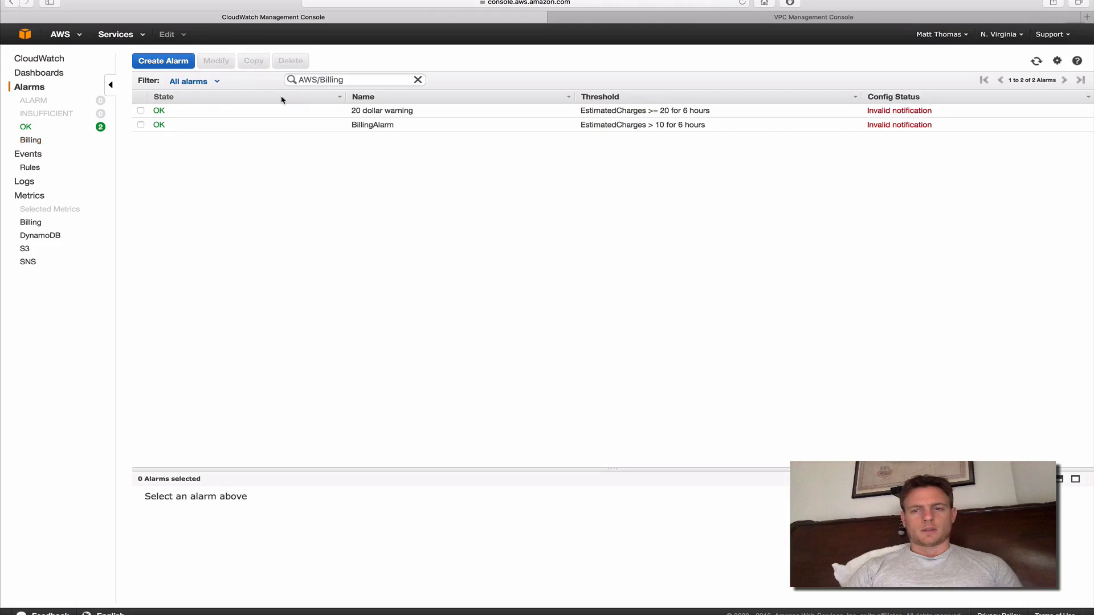
- Delete the '20 dollar warning' and 'BillingAlarm' alarms
{"action": "left_click", "coordinate": [141, 110]}
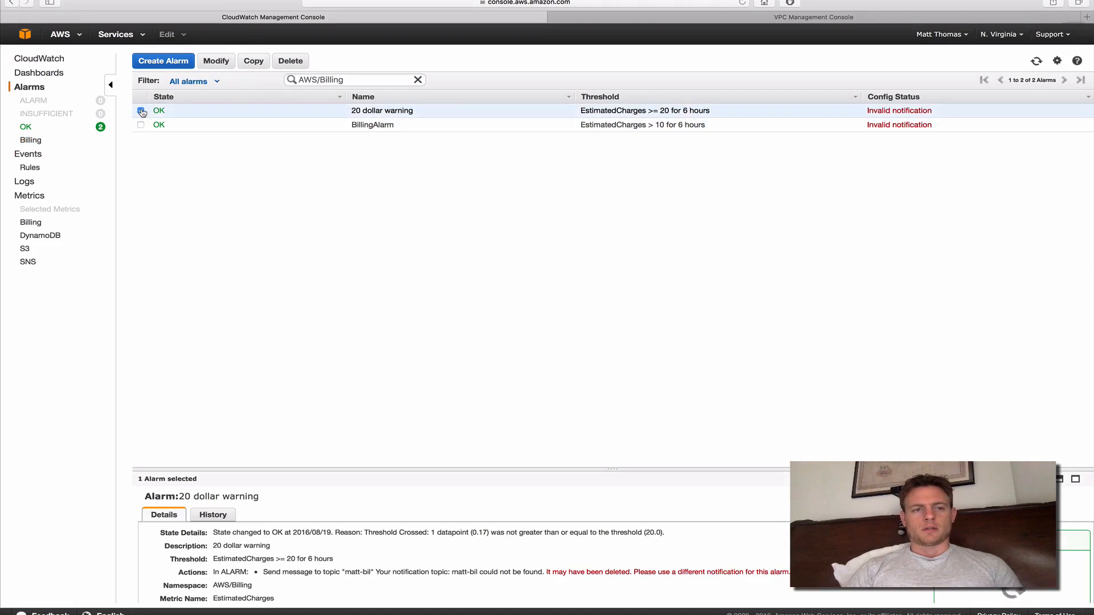
{"action": "left_click", "coordinate": [141, 110]}
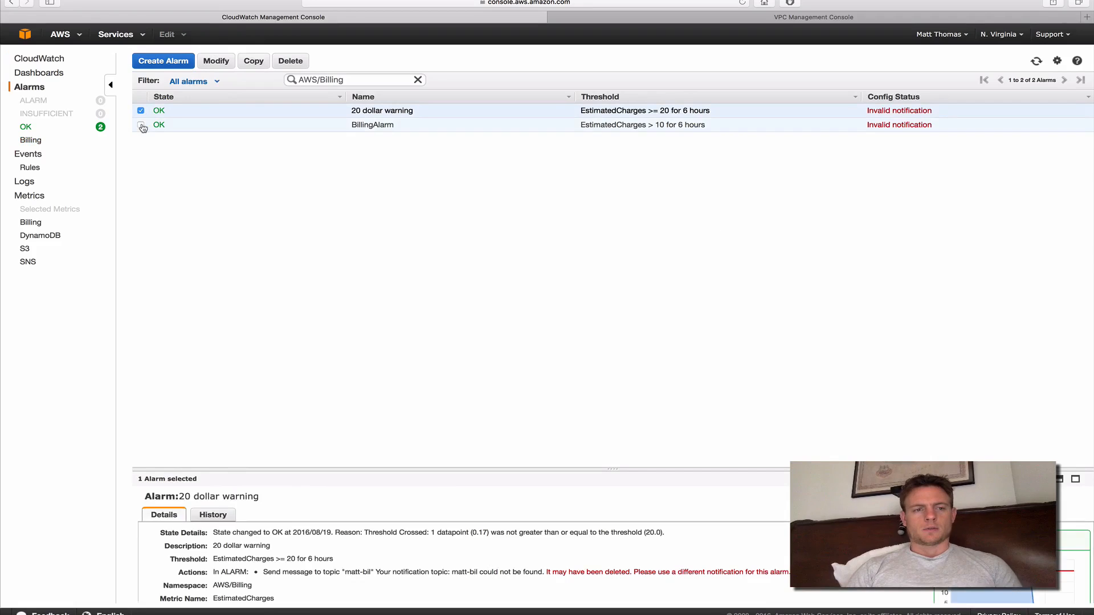
{"action": "left_click", "coordinate": [290, 61]}
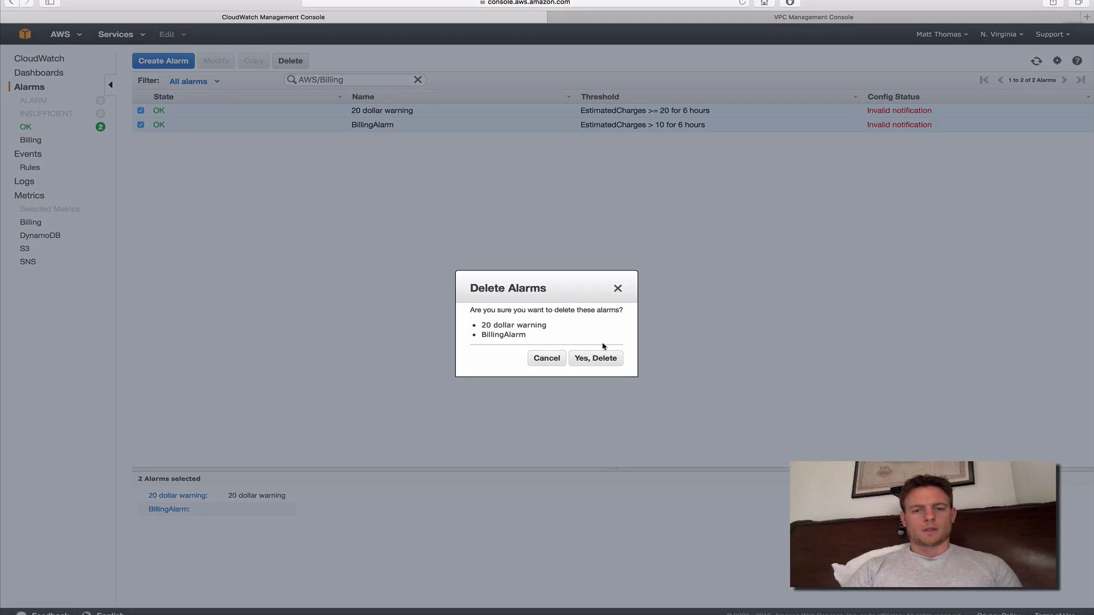
{"action": "left_click", "coordinate": [595, 358]}
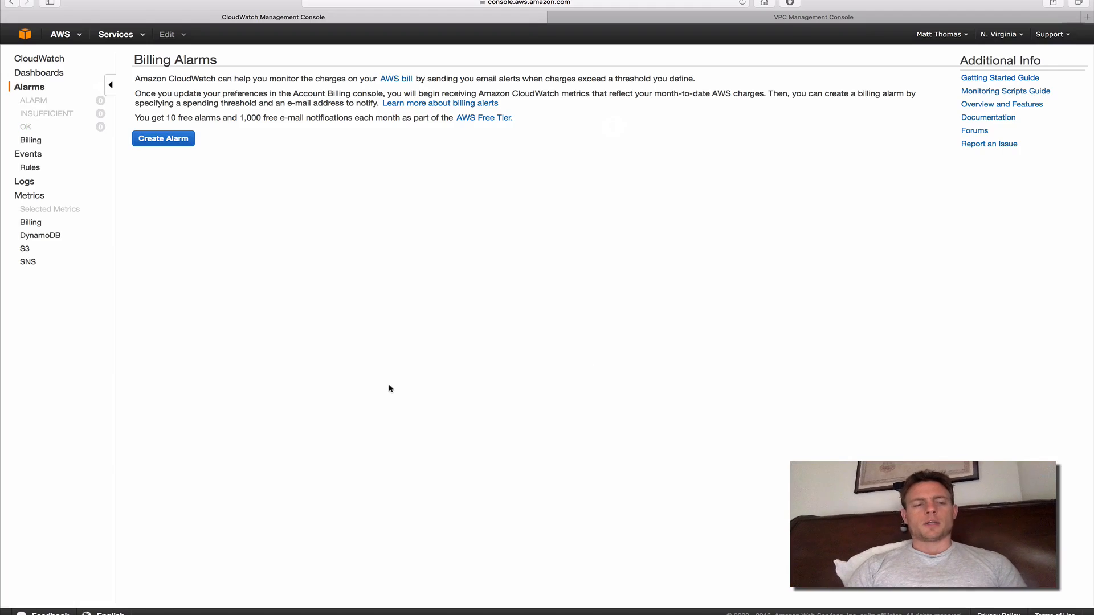
{"action": "mouse_move", "coordinate": [265, 180]}
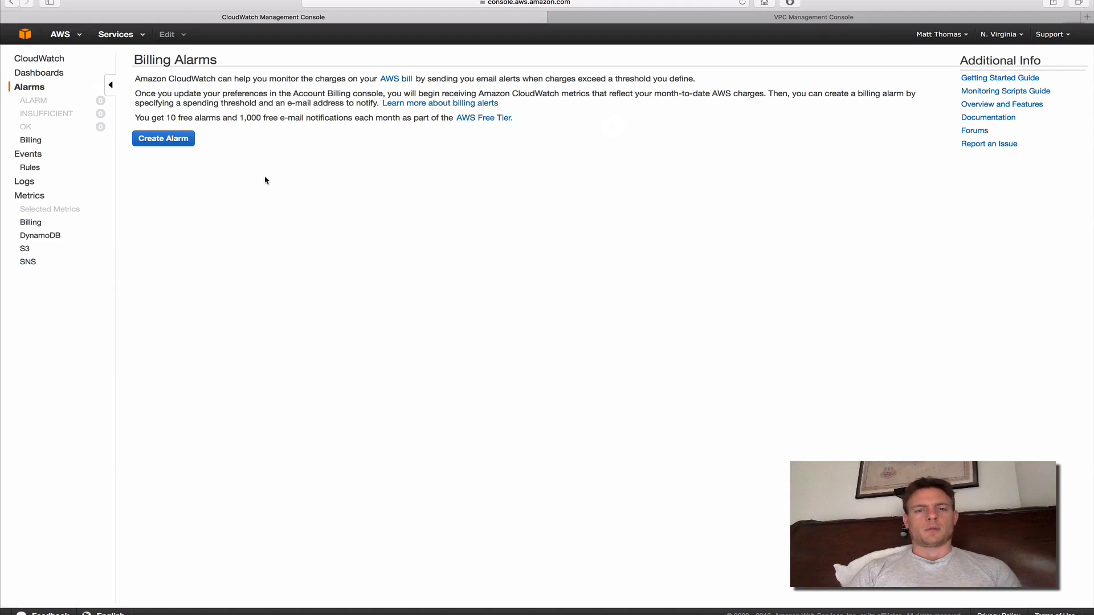
{"action": "mouse_move", "coordinate": [205, 197]}
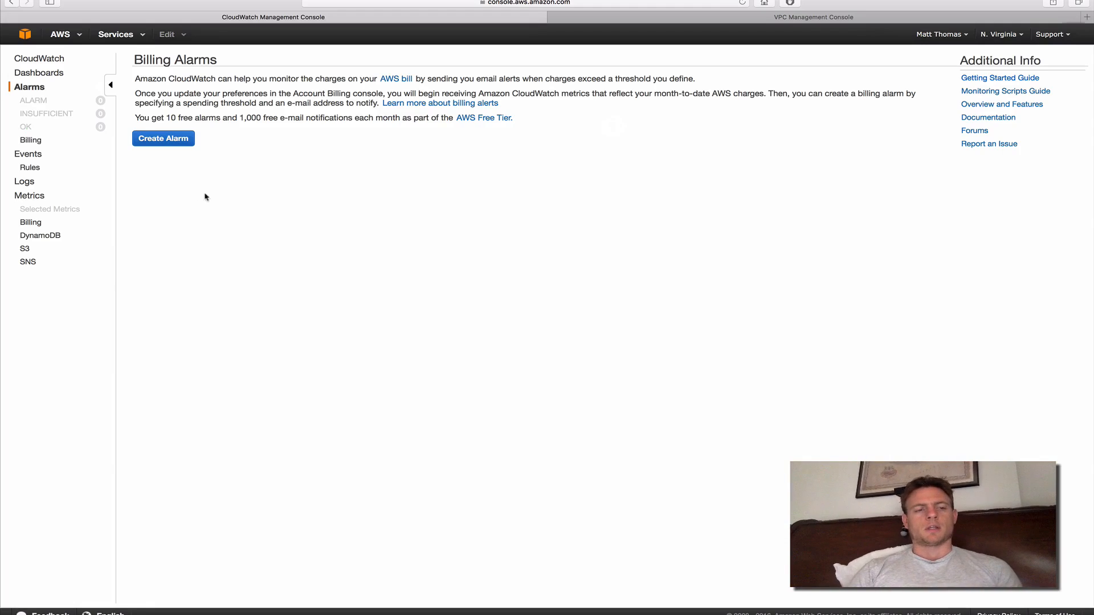
{"action": "mouse_move", "coordinate": [193, 279]}
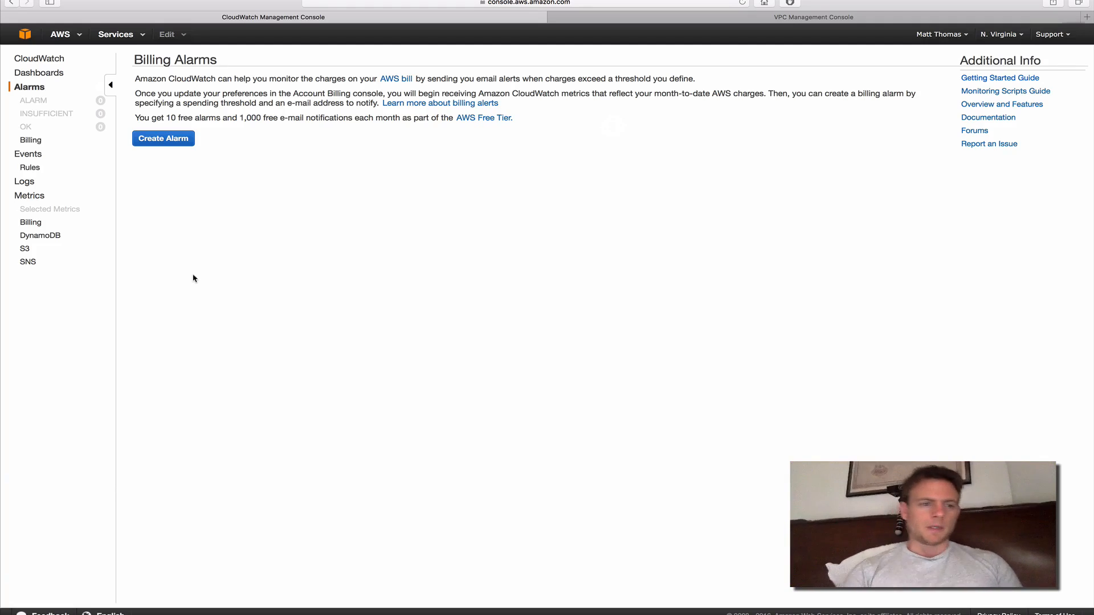
{"action": "mouse_move", "coordinate": [40, 235]}
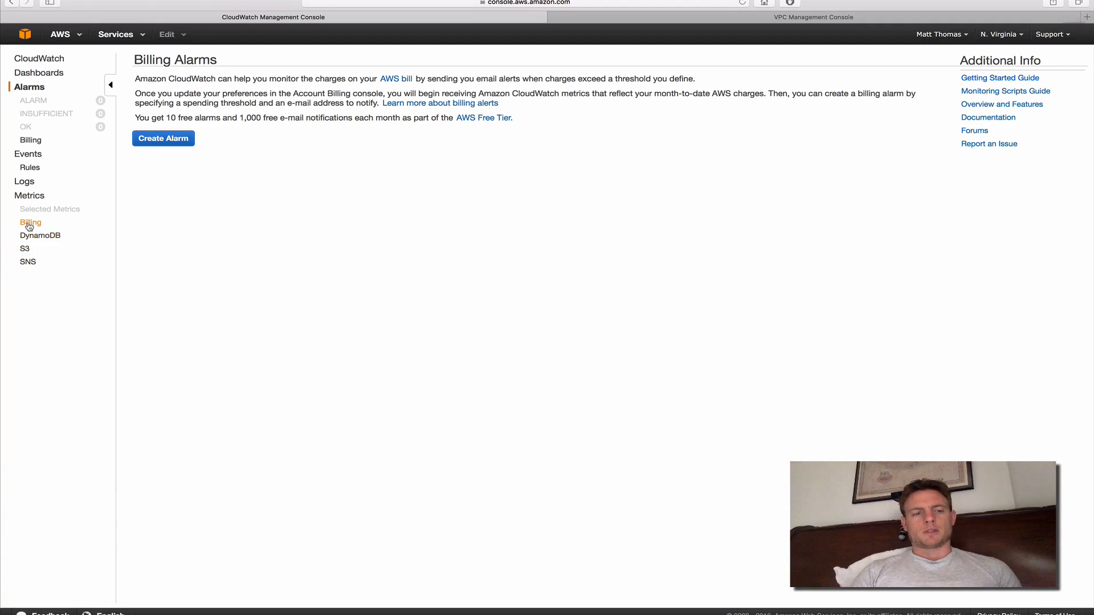
- Show CloudWatch's Billing metrics from the Metrics sidebar
{"action": "left_click", "coordinate": [30, 221]}
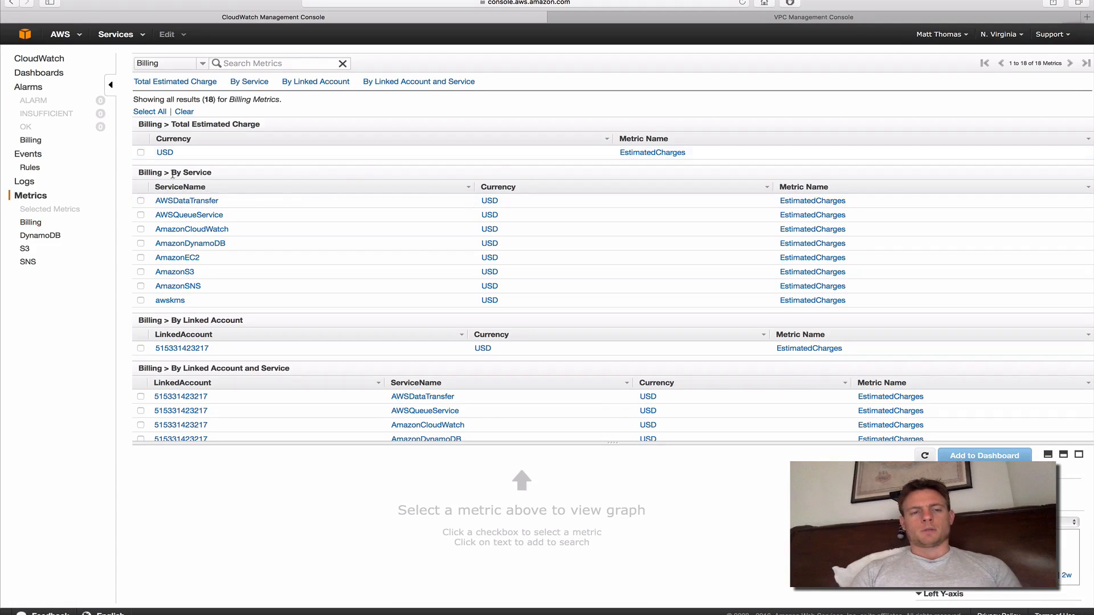
{"action": "mouse_move", "coordinate": [40, 235]}
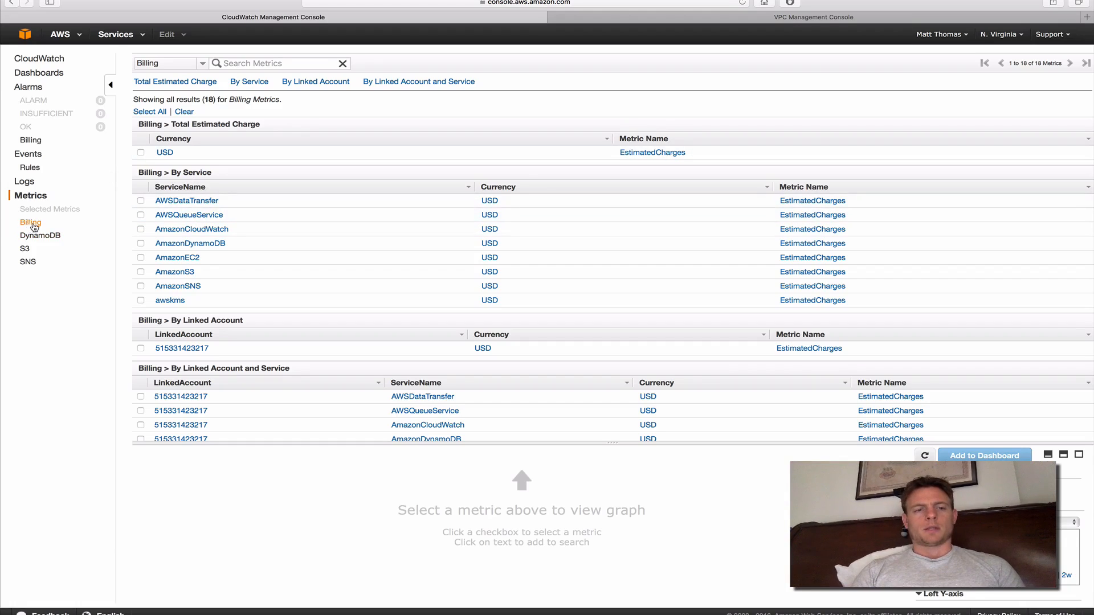
{"action": "mouse_move", "coordinate": [190, 166]}
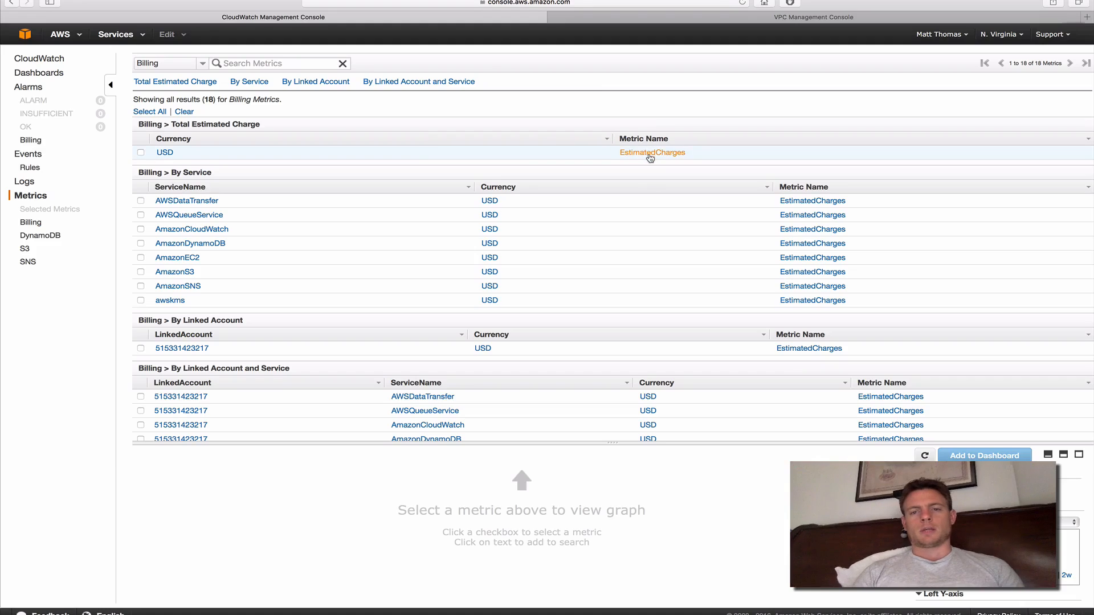
{"action": "mouse_move", "coordinate": [186, 201]}
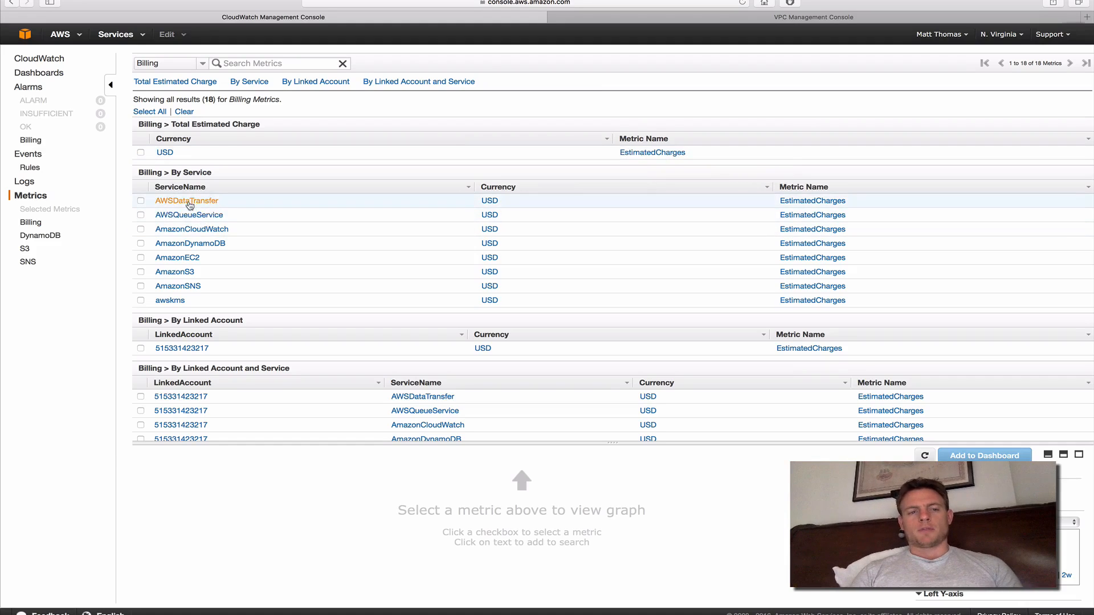
{"action": "mouse_move", "coordinate": [174, 272]}
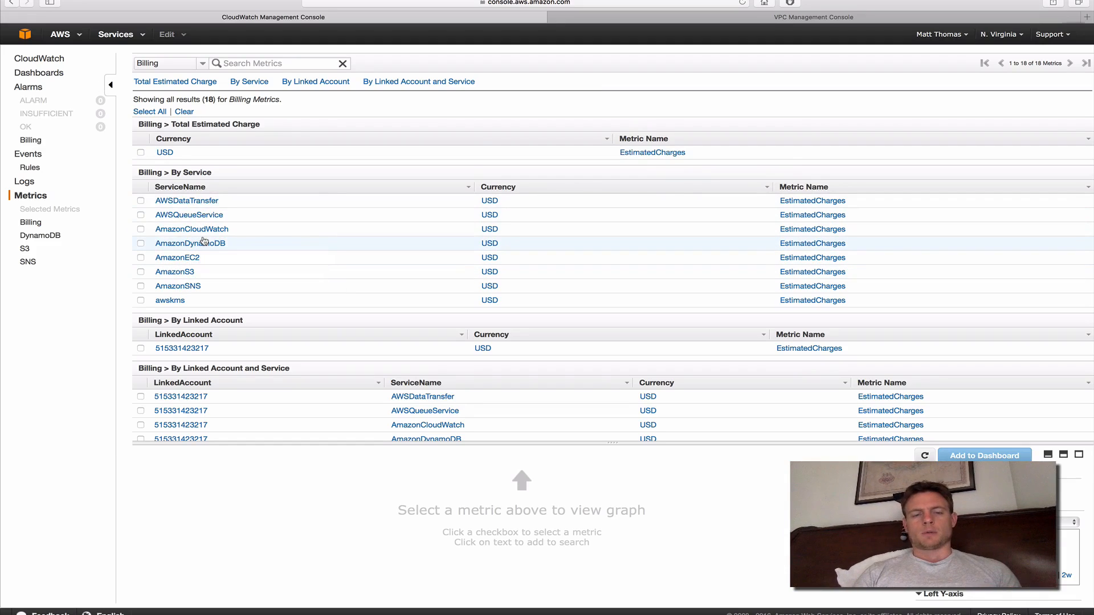
{"action": "mouse_move", "coordinate": [272, 250]}
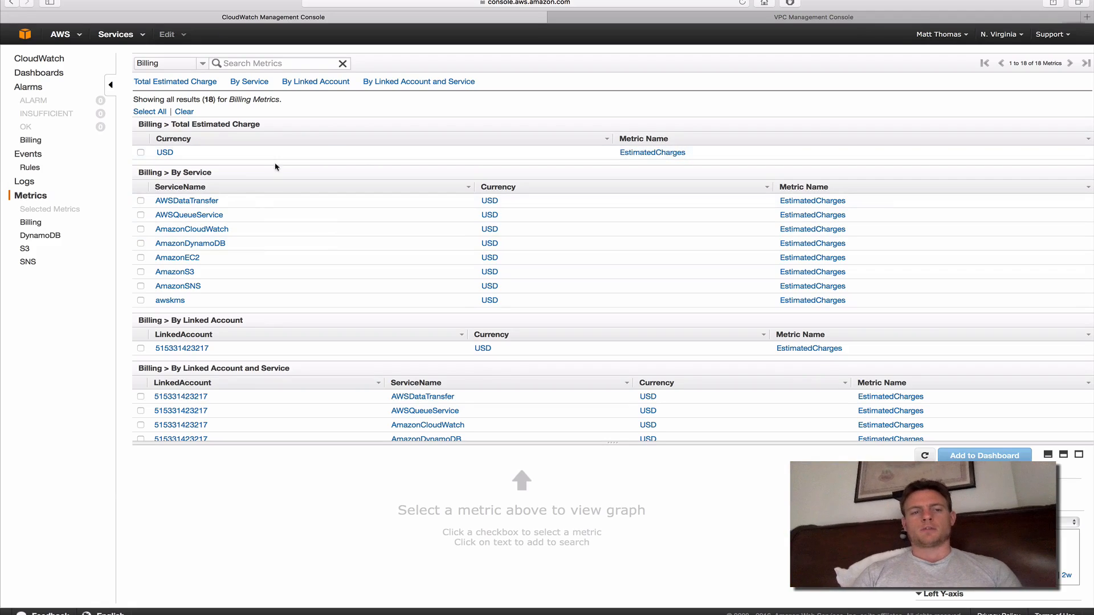
{"action": "left_click", "coordinate": [140, 152]}
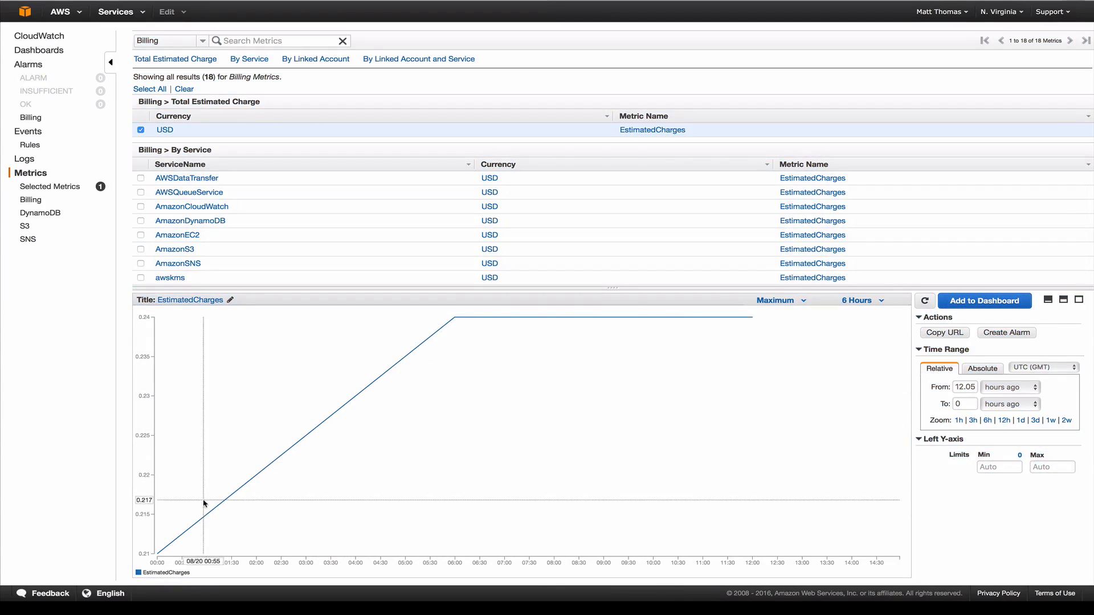
{"action": "mouse_move", "coordinate": [722, 452]}
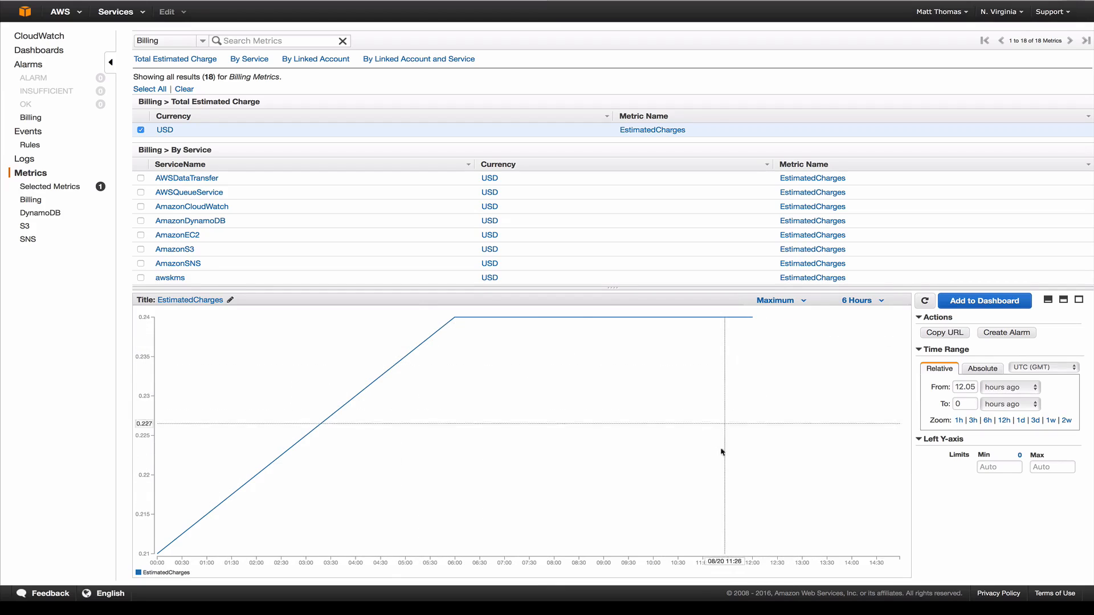
- Graph estimated charges over the past week, then return to the CloudWatch alarms list
{"action": "left_click", "coordinate": [986, 420]}
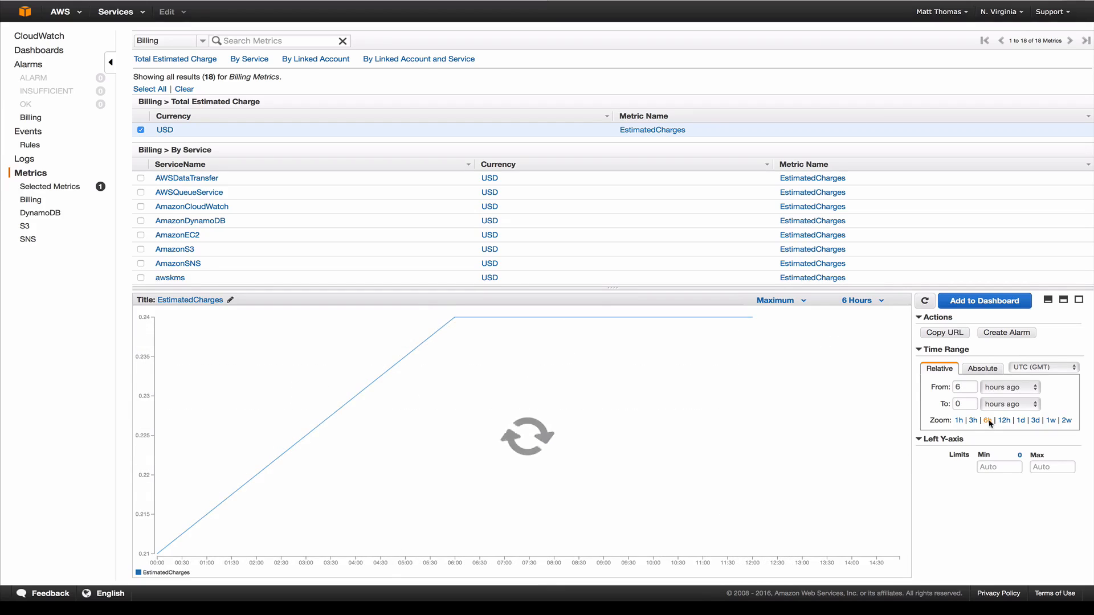
{"action": "left_click", "coordinate": [1019, 420]}
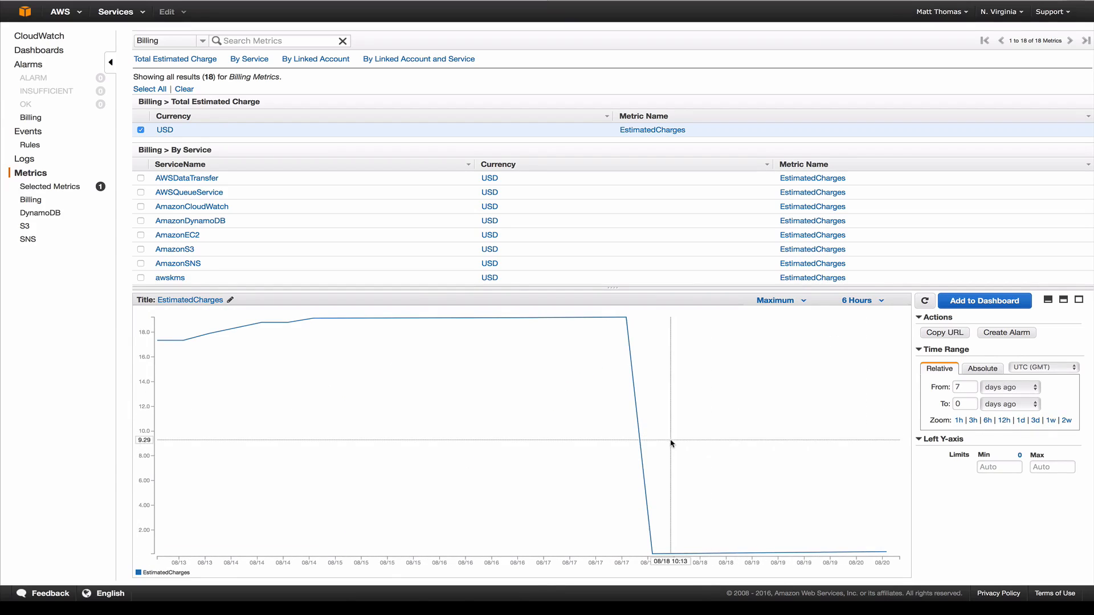
{"action": "mouse_move", "coordinate": [627, 321]}
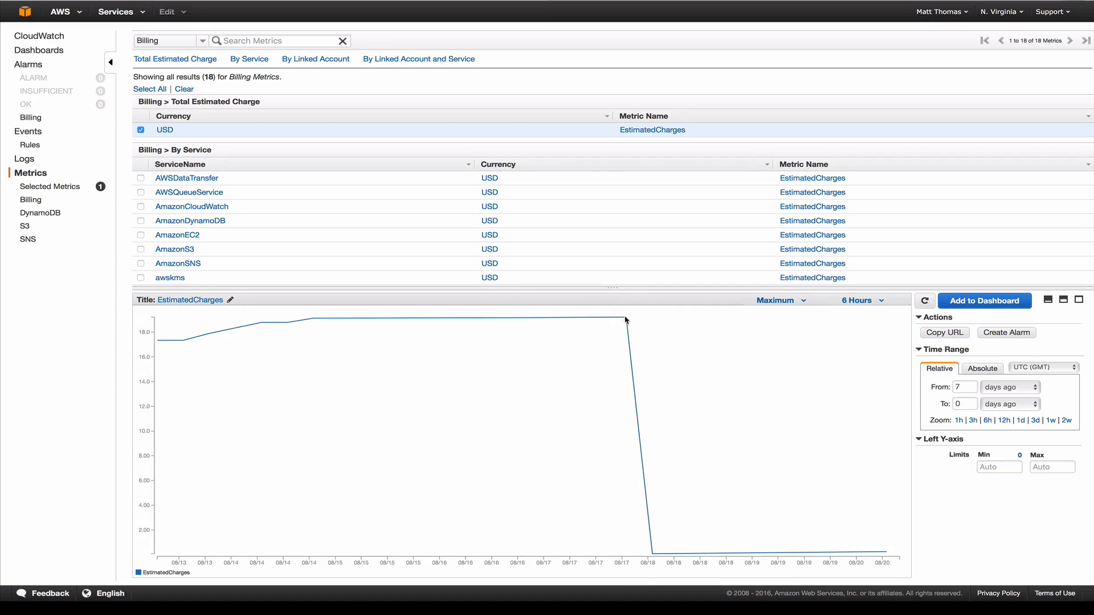
{"action": "mouse_move", "coordinate": [654, 577]}
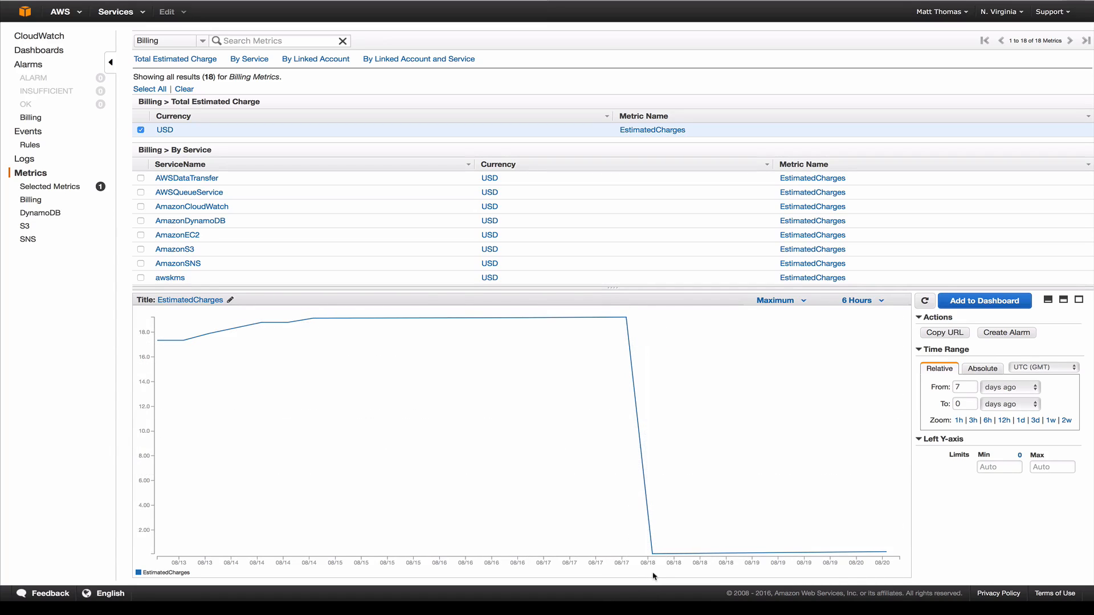
{"action": "mouse_move", "coordinate": [264, 175]}
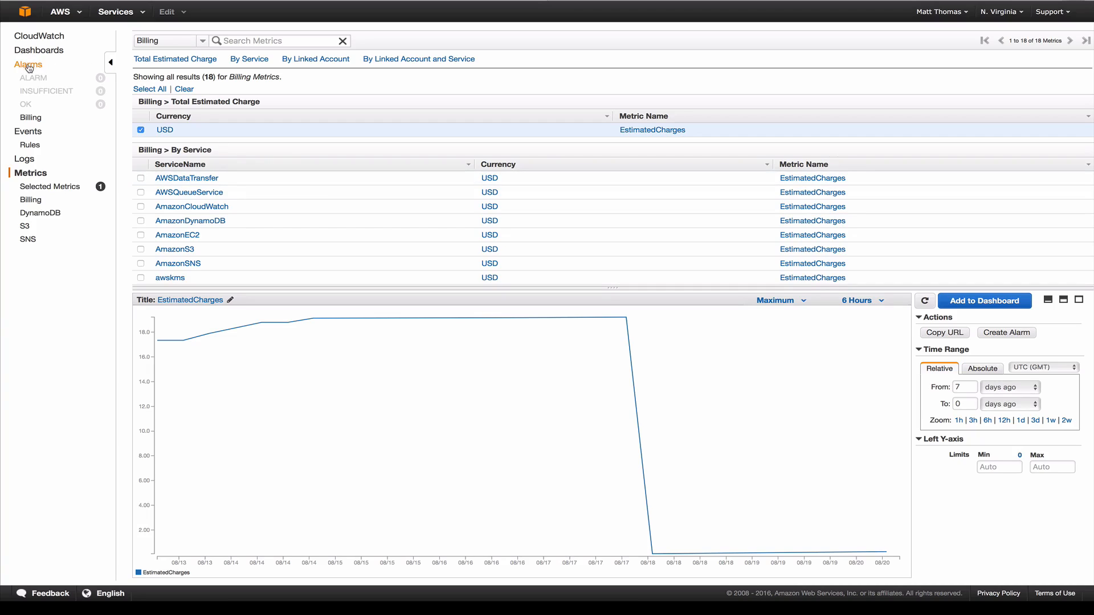
{"action": "left_click", "coordinate": [28, 65]}
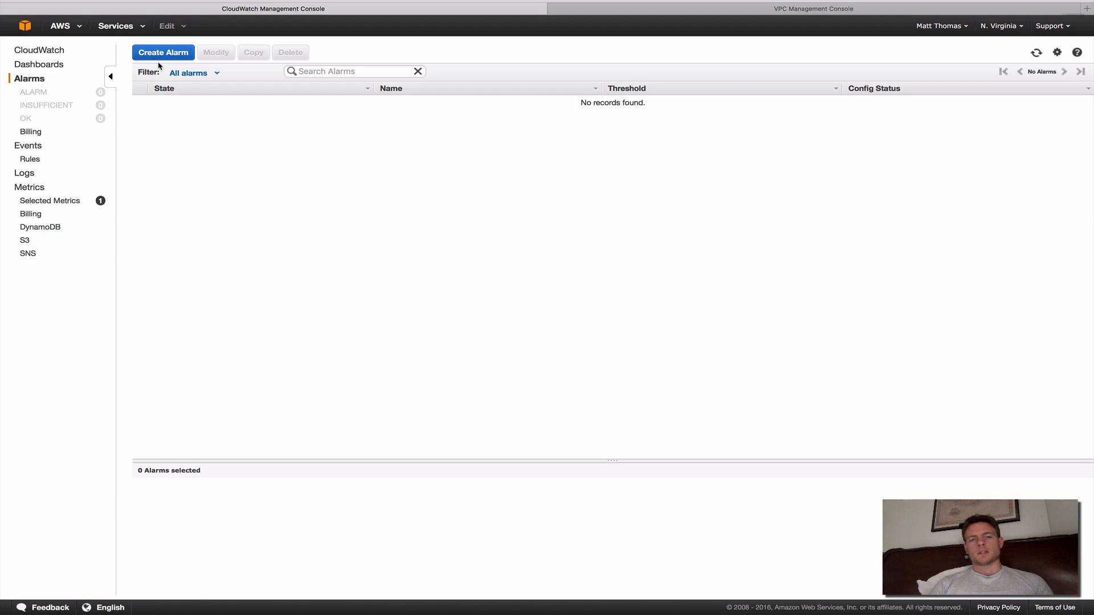
{"action": "mouse_move", "coordinate": [162, 53]}
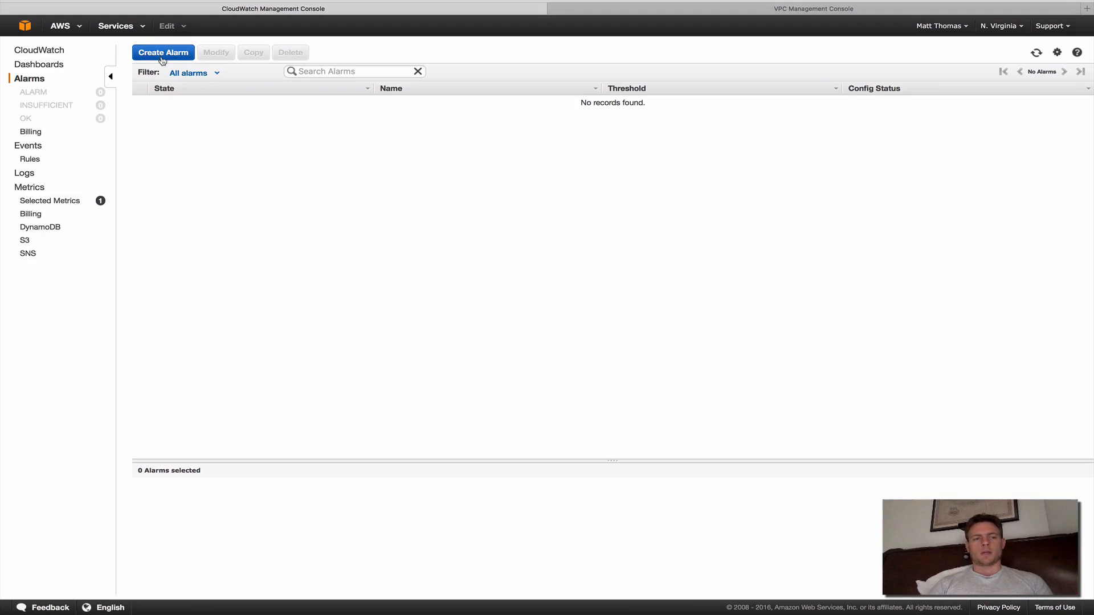
- Create an alarm on the USD EstimatedCharges Total Estimated Charge metric
{"action": "left_click", "coordinate": [163, 52]}
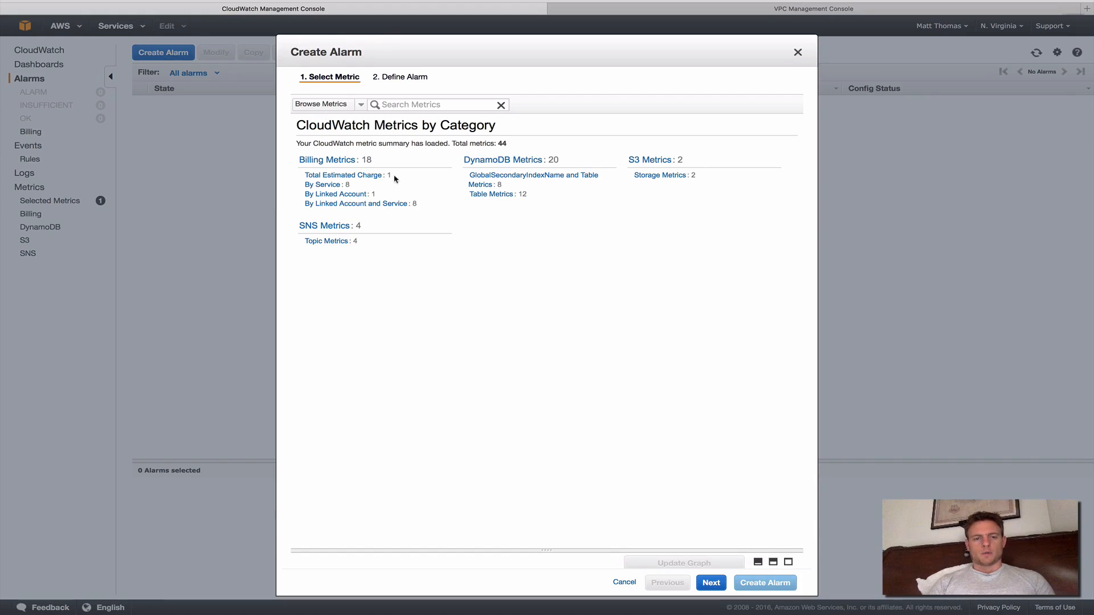
{"action": "mouse_move", "coordinate": [325, 159]}
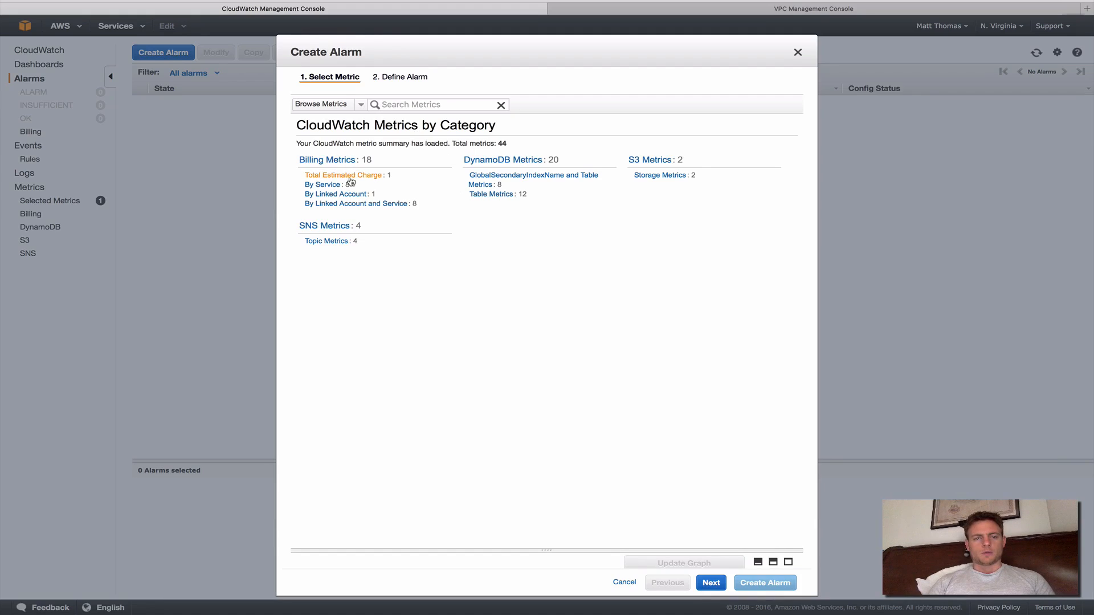
{"action": "left_click", "coordinate": [343, 175]}
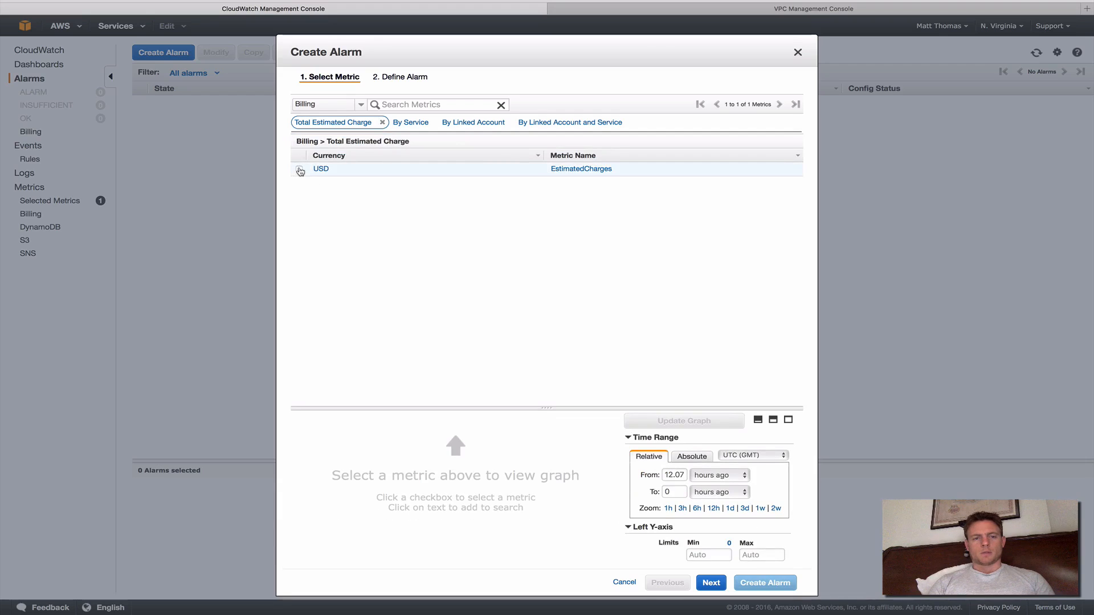
{"action": "left_click", "coordinate": [299, 169]}
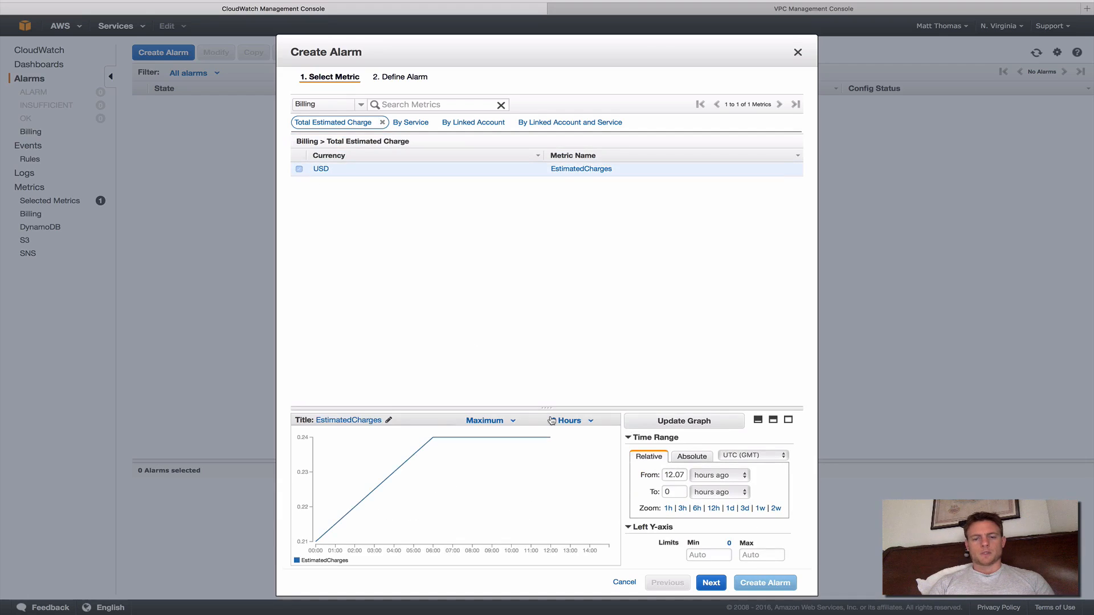
{"action": "left_click", "coordinate": [711, 583]}
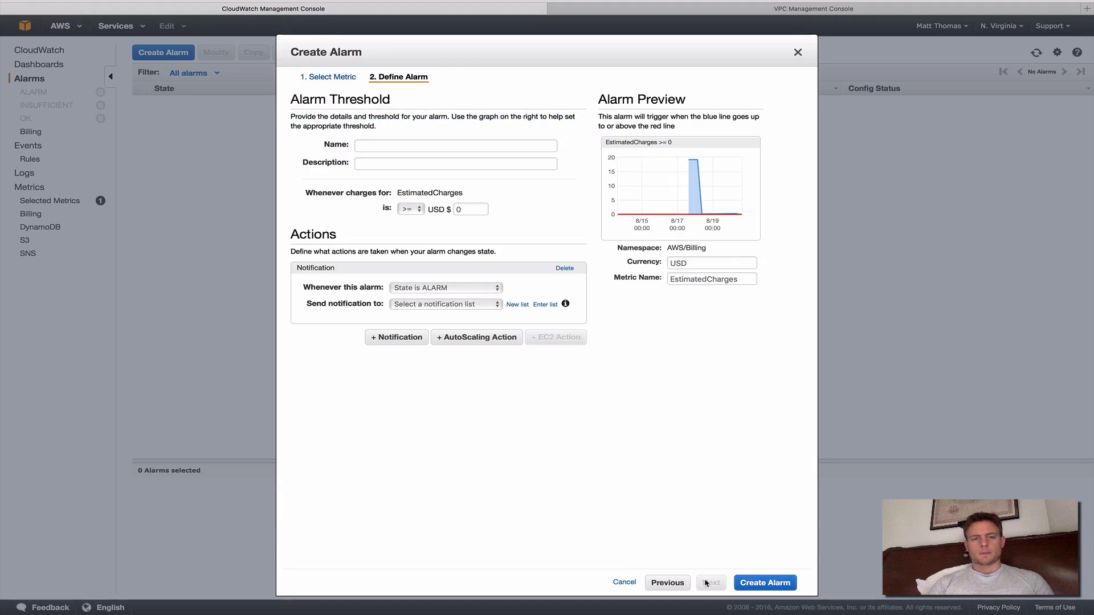
- Name and describe the alarm 'estimate-chg' with a threshold of 5 USD
{"action": "left_click", "coordinate": [454, 145]}
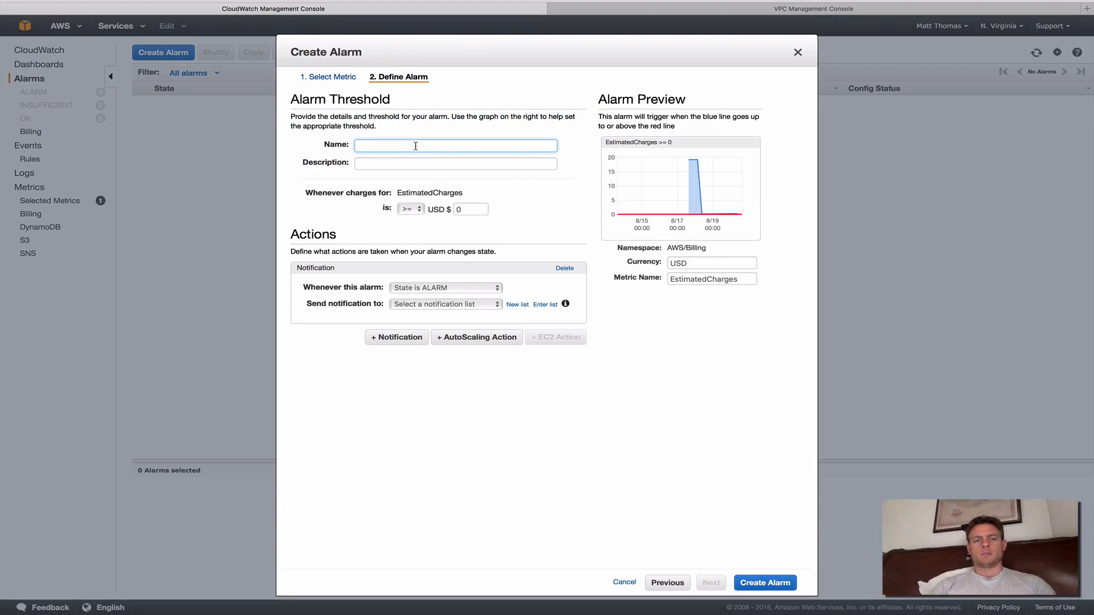
{"action": "type", "text": "e"}
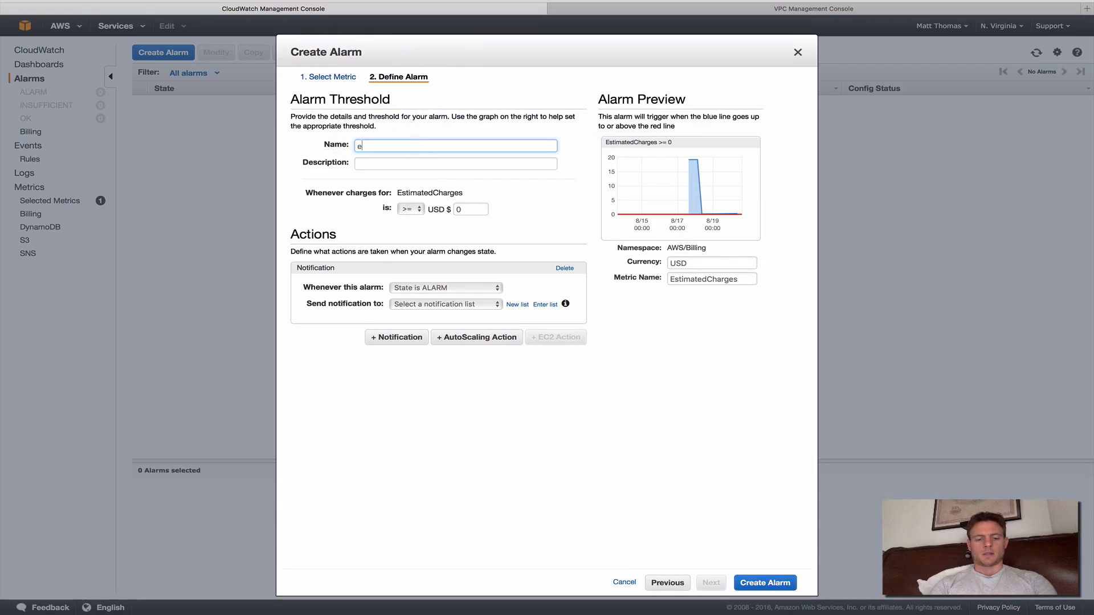
{"action": "type", "text": "stimate-chg"}
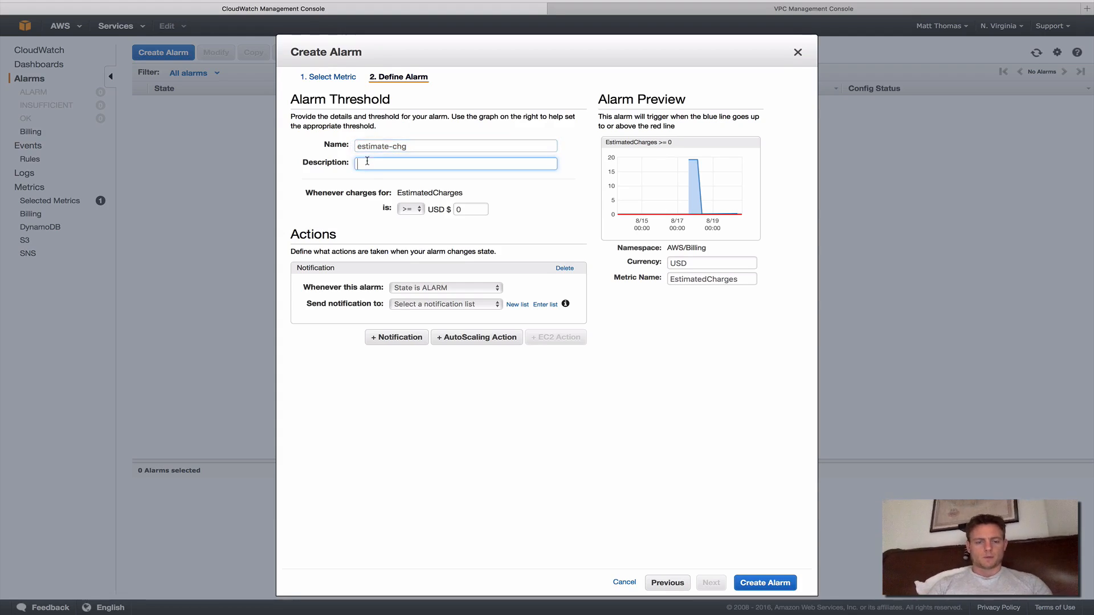
{"action": "type", "text": "estimate-chg"}
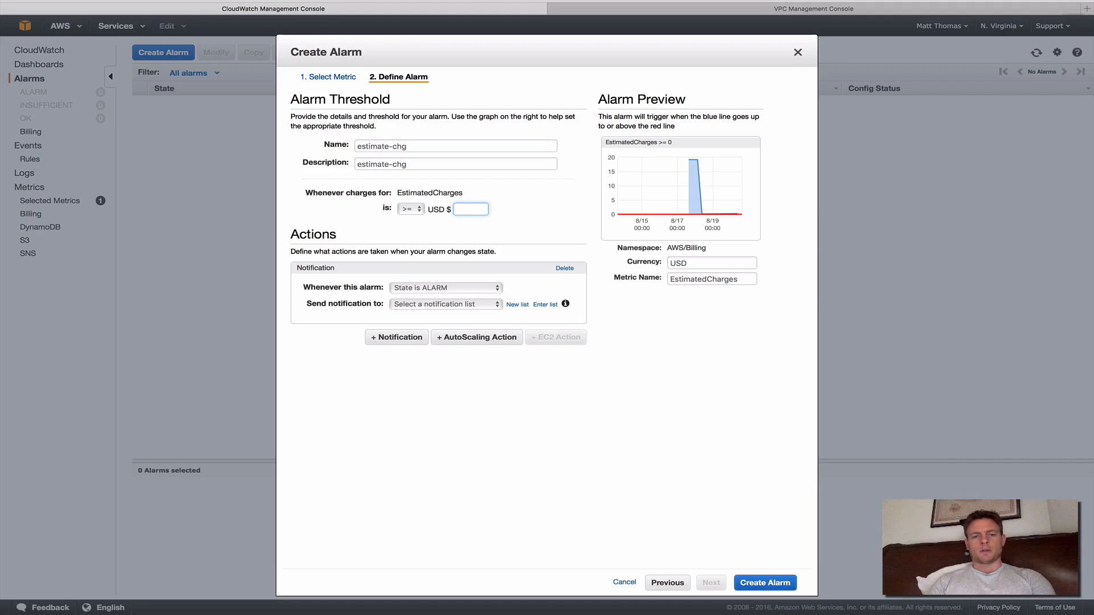
{"action": "type", "text": "5"}
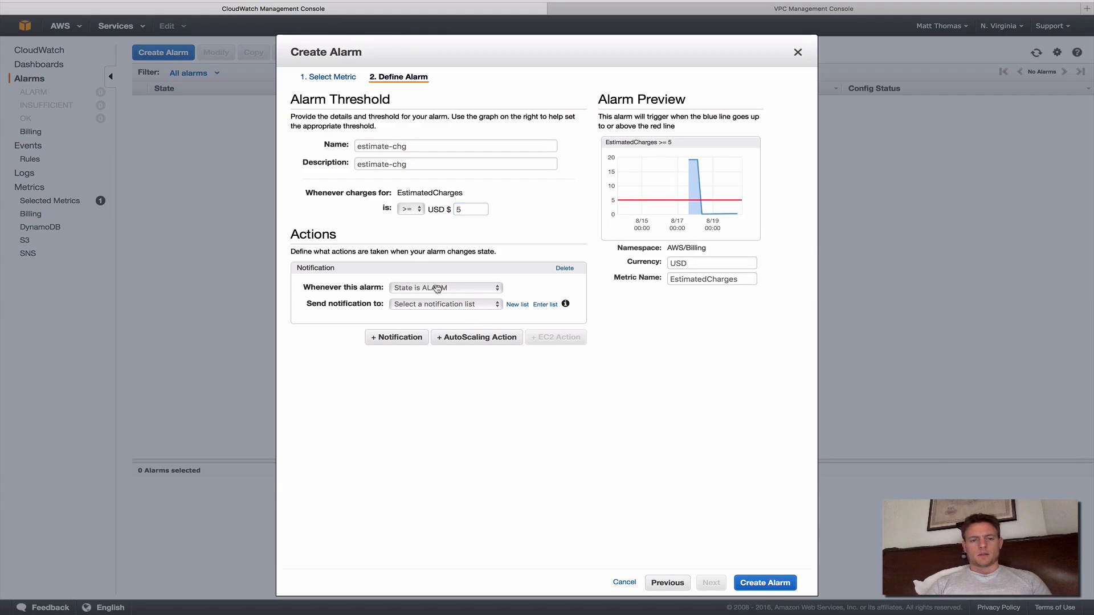
- Keep 'State is ALARM' as the notification trigger, then switch to the SNS dashboard
{"action": "left_click", "coordinate": [444, 287]}
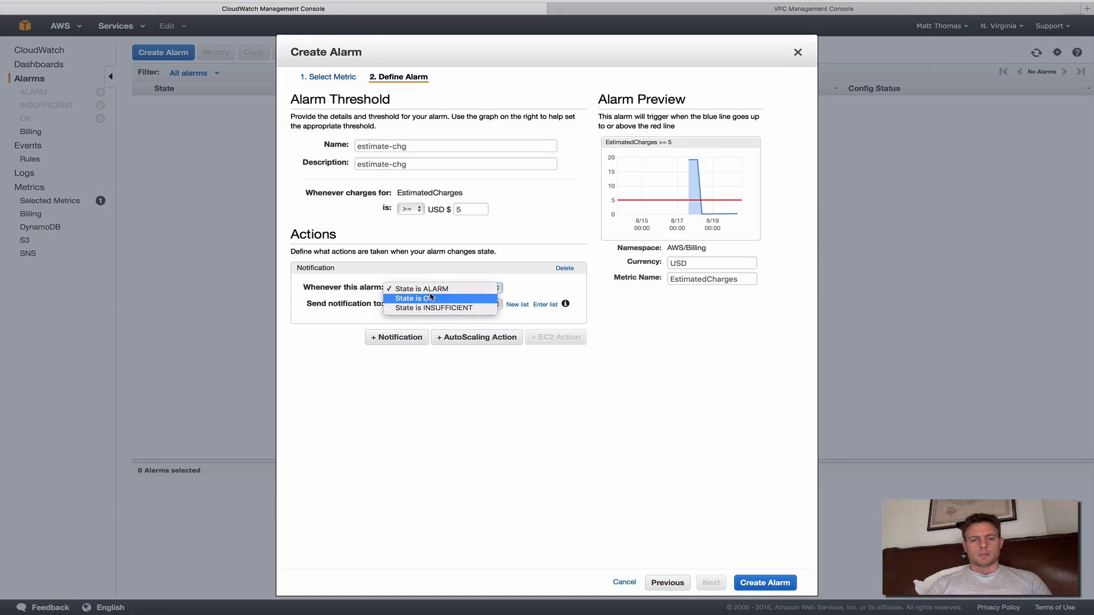
{"action": "left_click", "coordinate": [418, 289]}
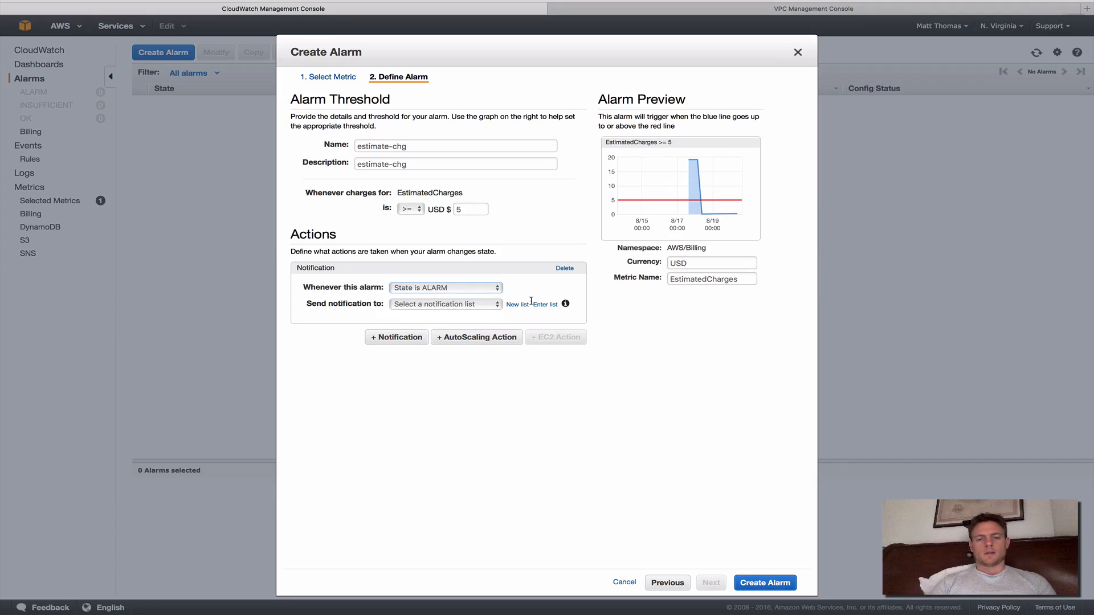
{"action": "left_click", "coordinate": [444, 304]}
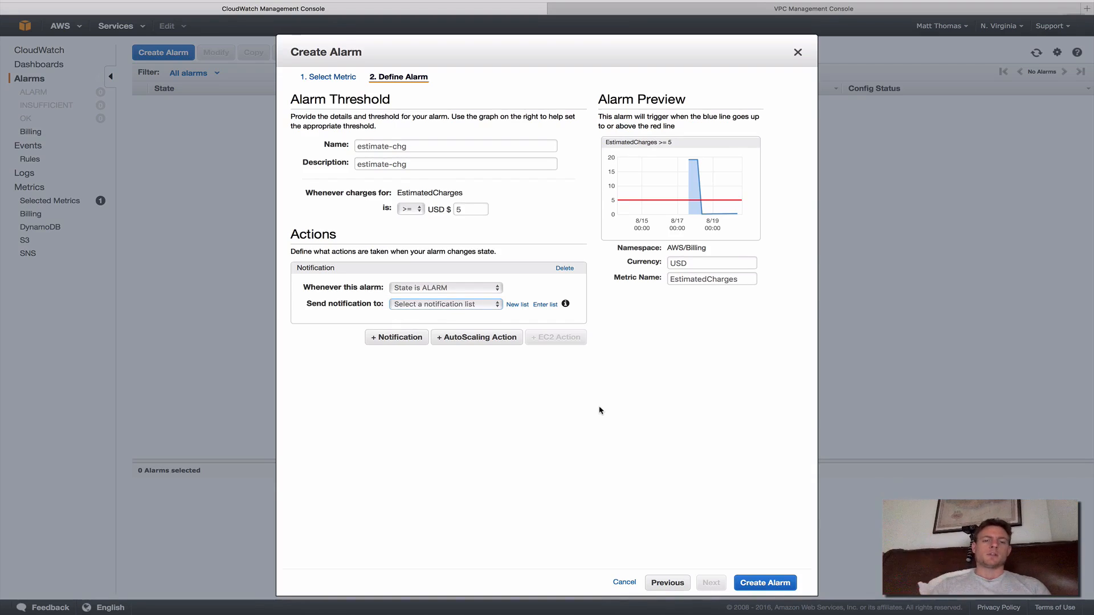
{"action": "left_click", "coordinate": [624, 582]}
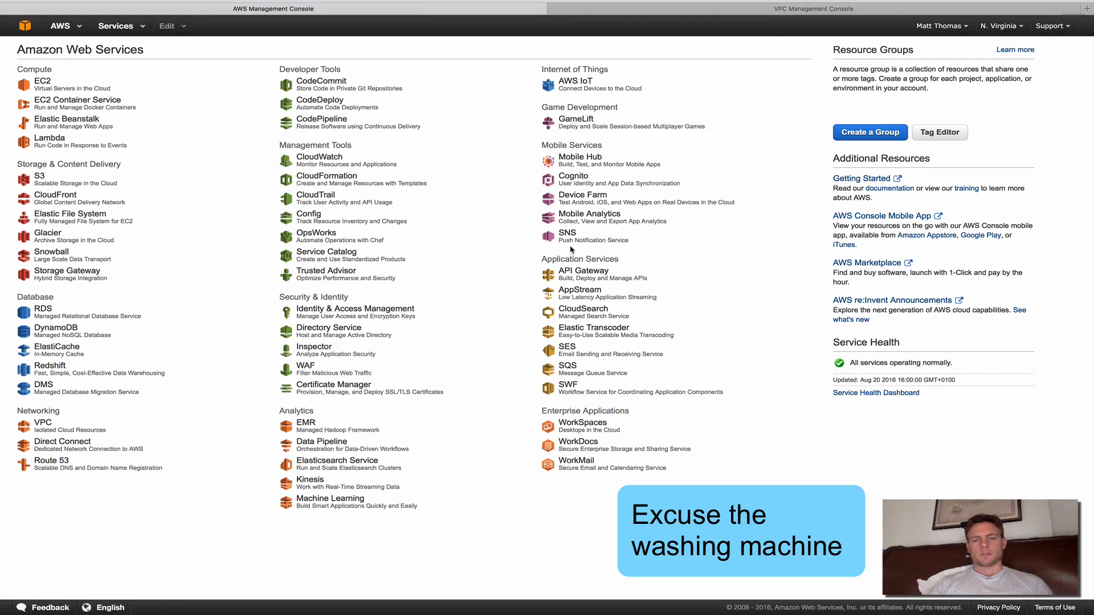
{"action": "left_click", "coordinate": [566, 236]}
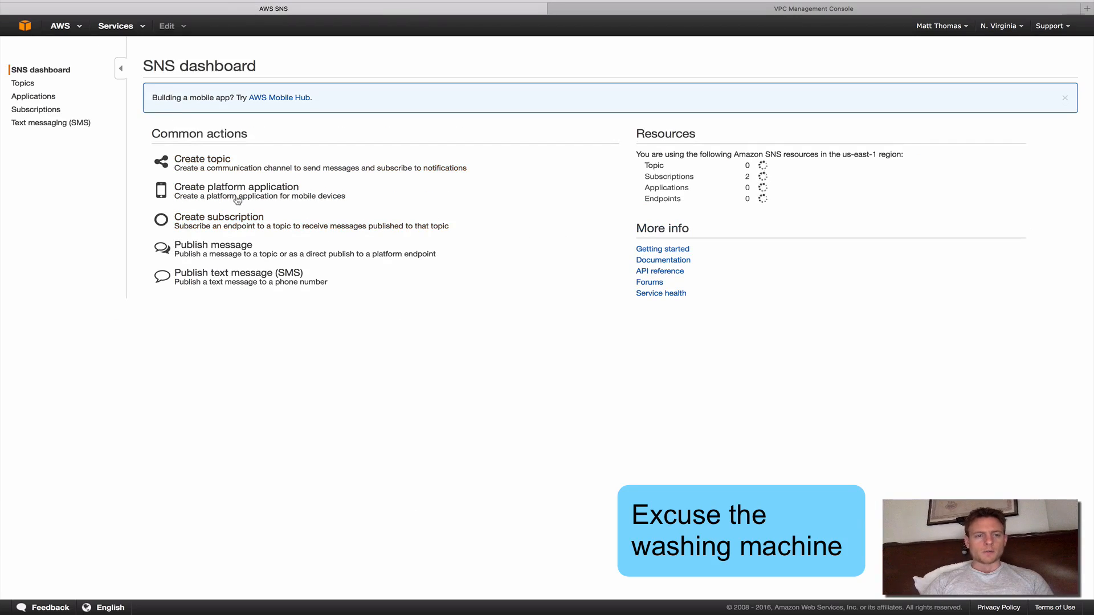
- Create an SNS topic named 'billing-alerts' with display name 'billing'
{"action": "left_click", "coordinate": [202, 158]}
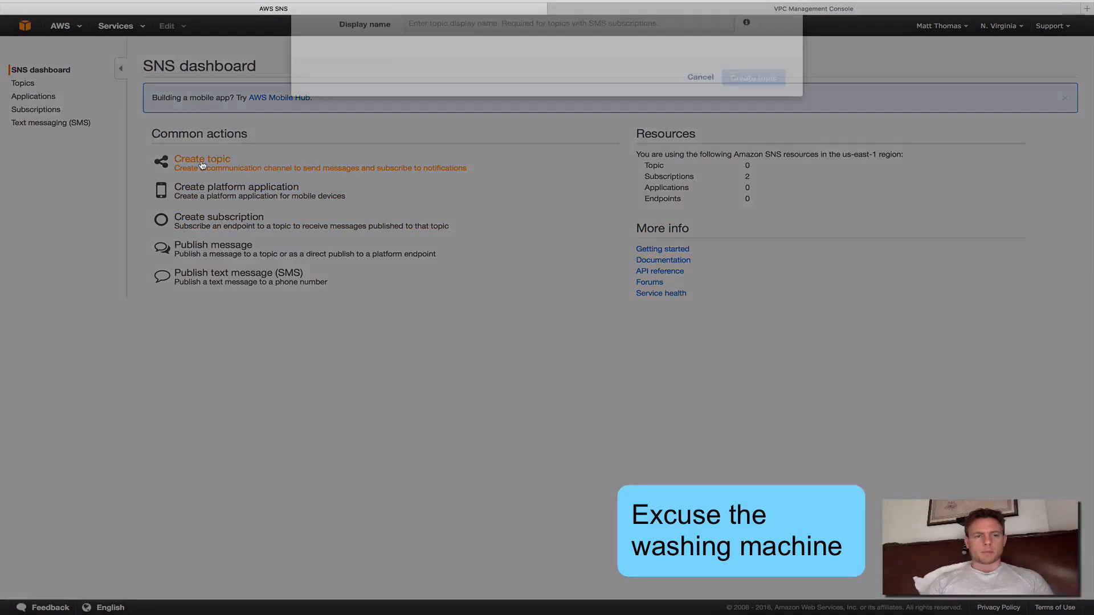
{"action": "left_click", "coordinate": [202, 158]}
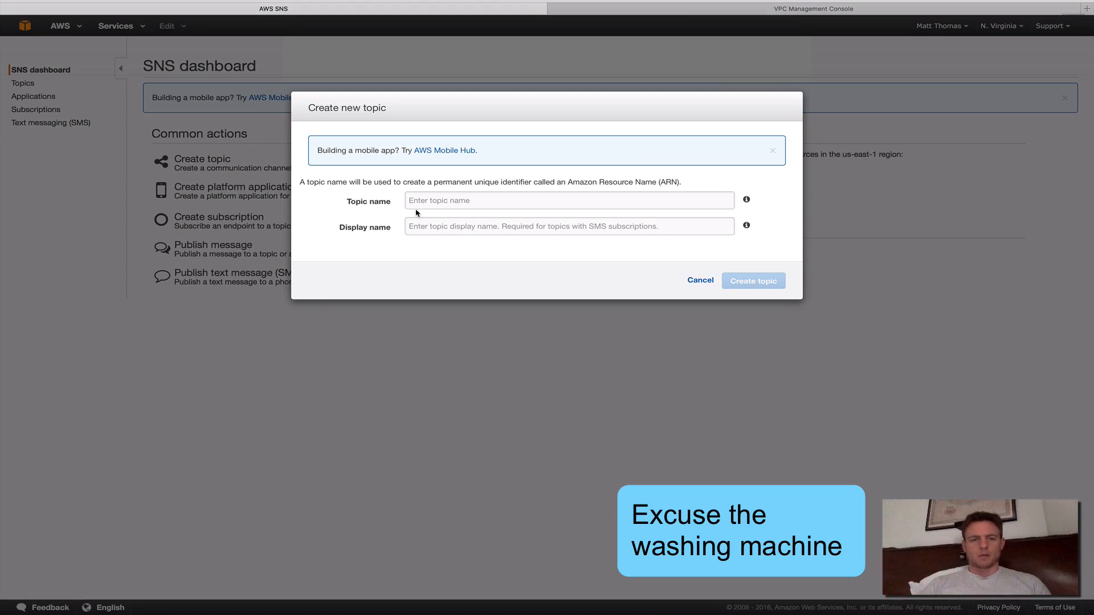
{"action": "type", "text": "billing-alerts"}
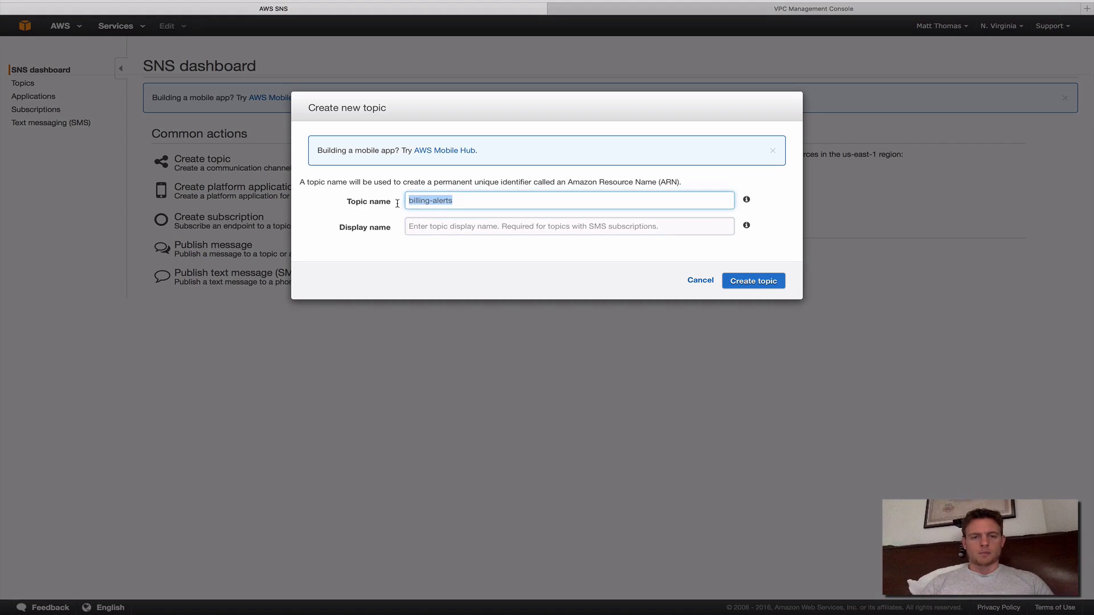
{"action": "left_click", "coordinate": [568, 225]}
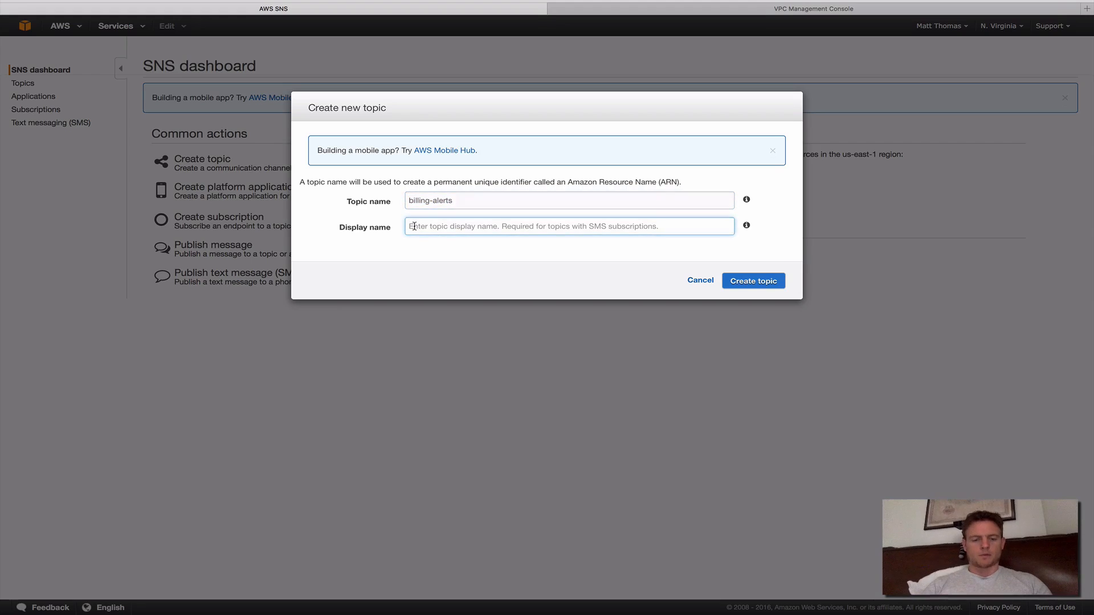
{"action": "type", "text": "billing-alert"}
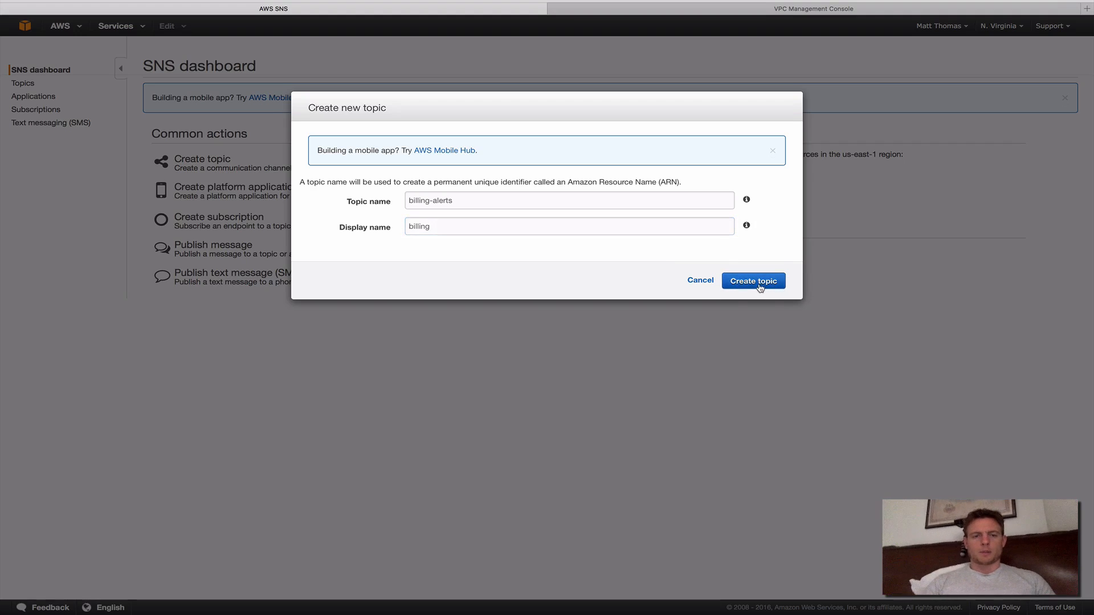
{"action": "left_click", "coordinate": [752, 280]}
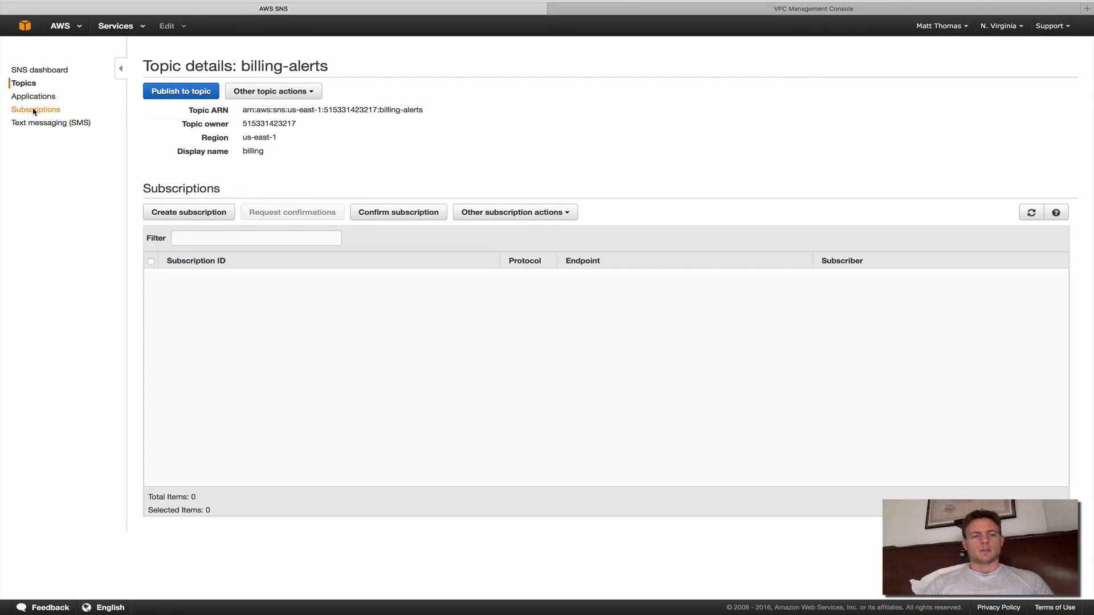
- Copy the billing-alerts topic ARN, tick its checkbox, and return to the Subscriptions list
{"action": "left_click", "coordinate": [35, 110]}
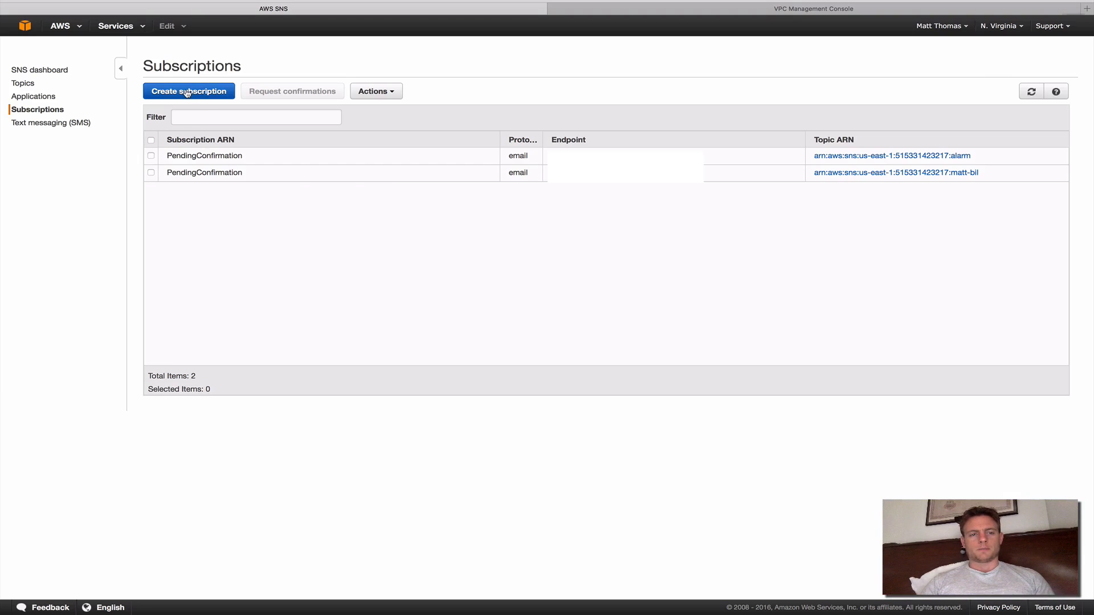
{"action": "left_click", "coordinate": [189, 90]}
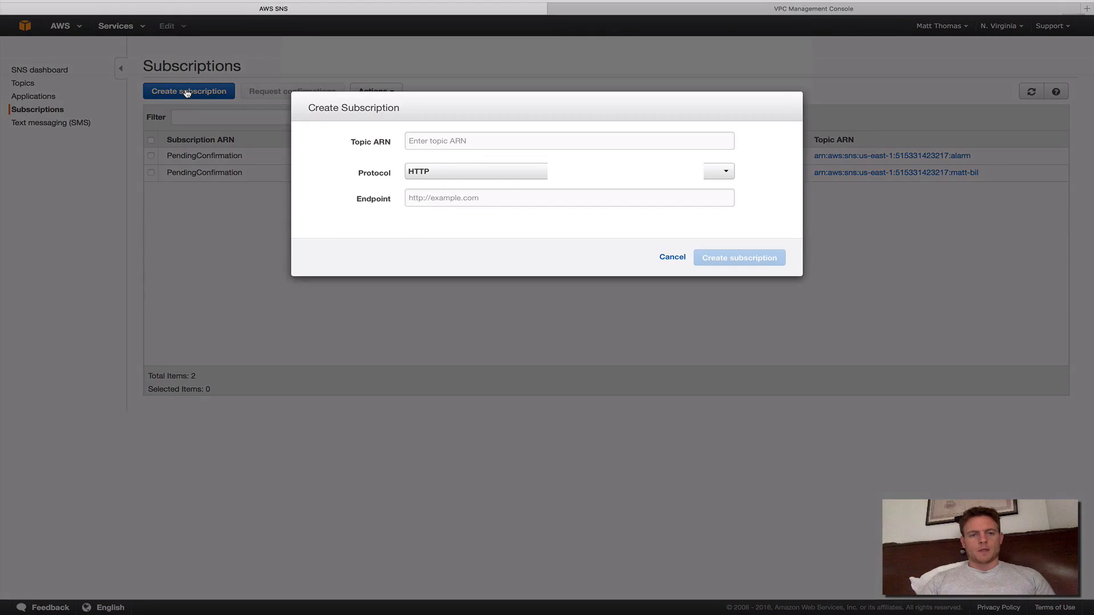
{"action": "left_click", "coordinate": [569, 140]}
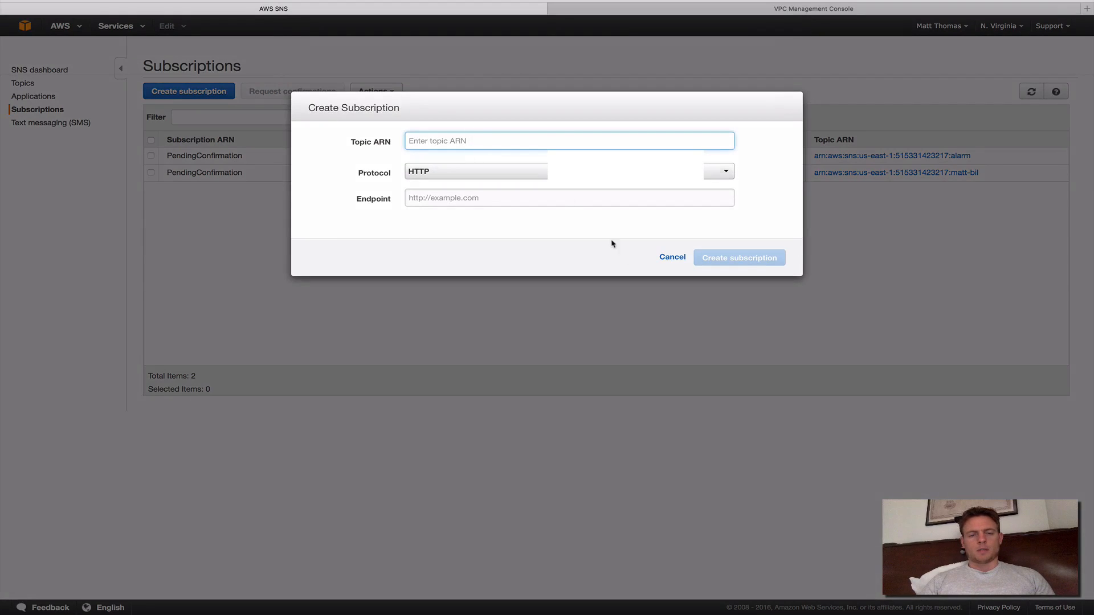
{"action": "mouse_move", "coordinate": [671, 260]}
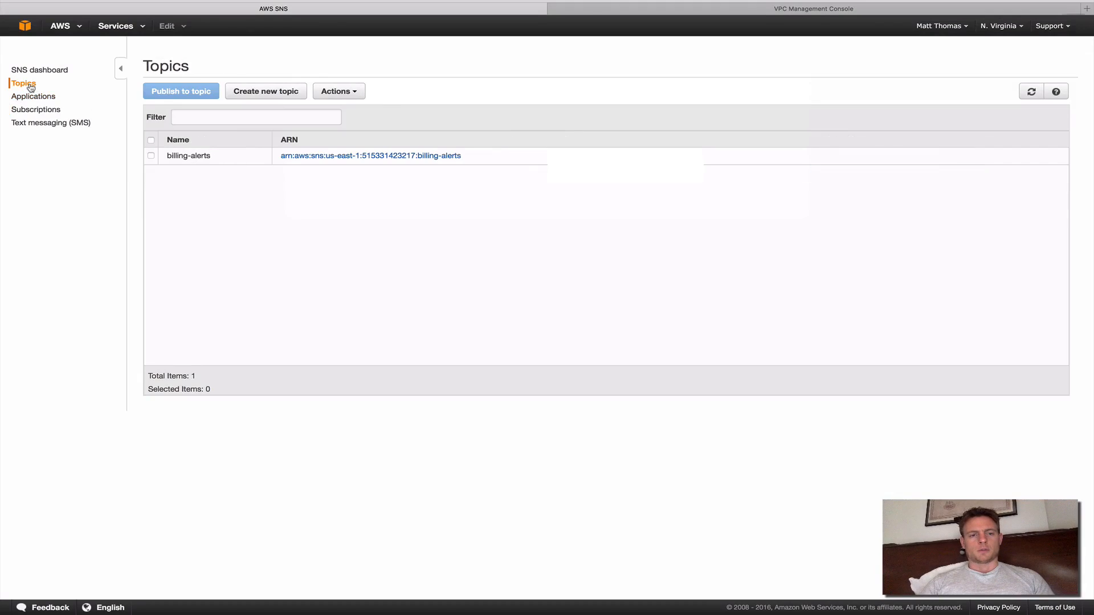
{"action": "left_click_drag", "start_coordinate": [349, 155], "coordinate": [460, 155]}
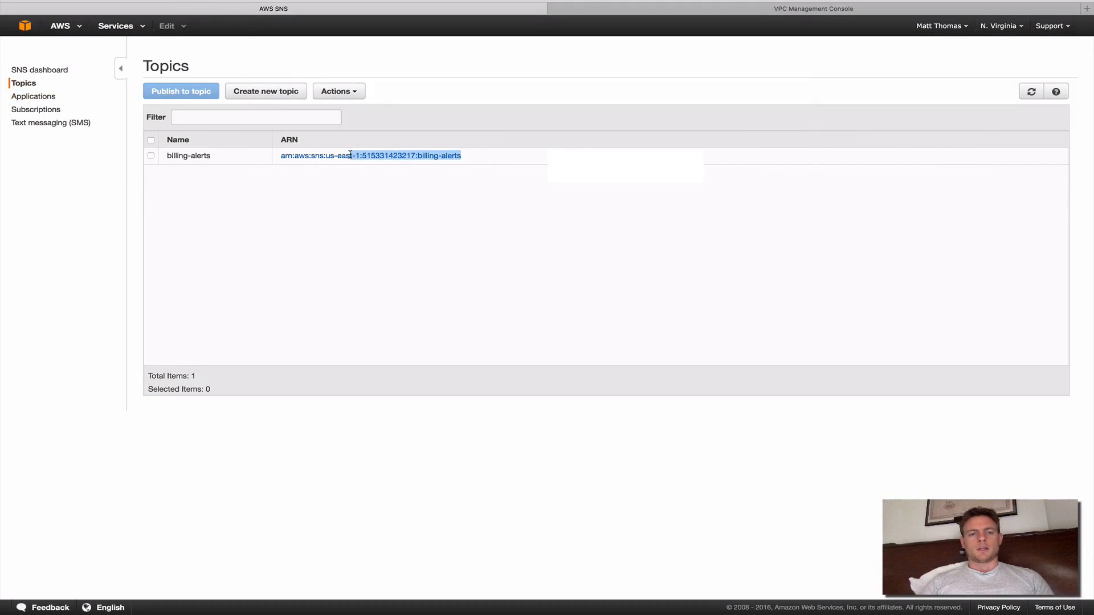
{"action": "left_click", "coordinate": [151, 155]}
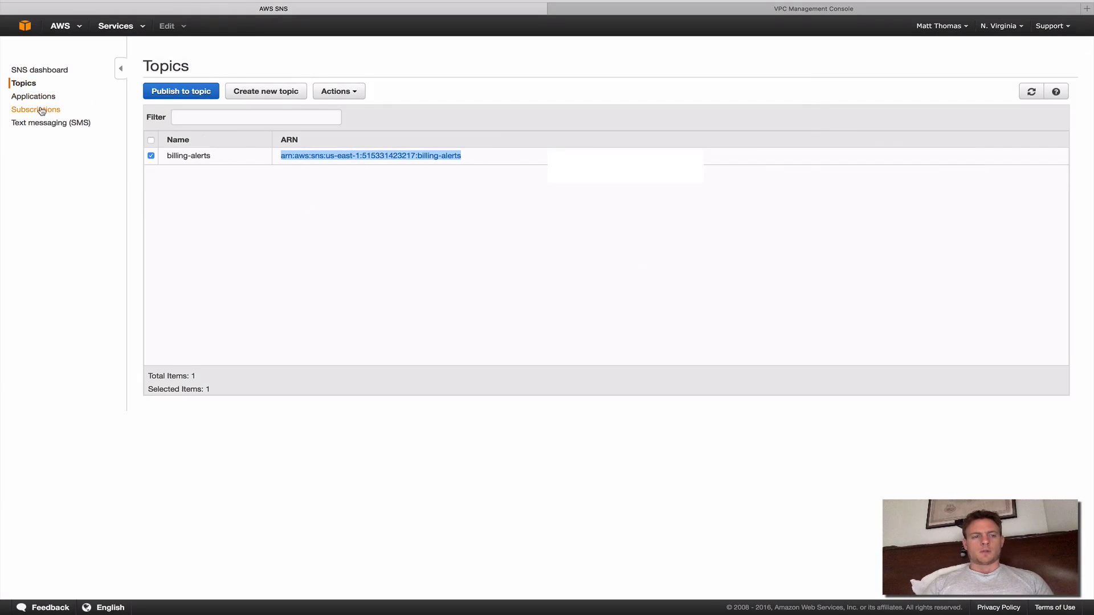
{"action": "left_click", "coordinate": [35, 110]}
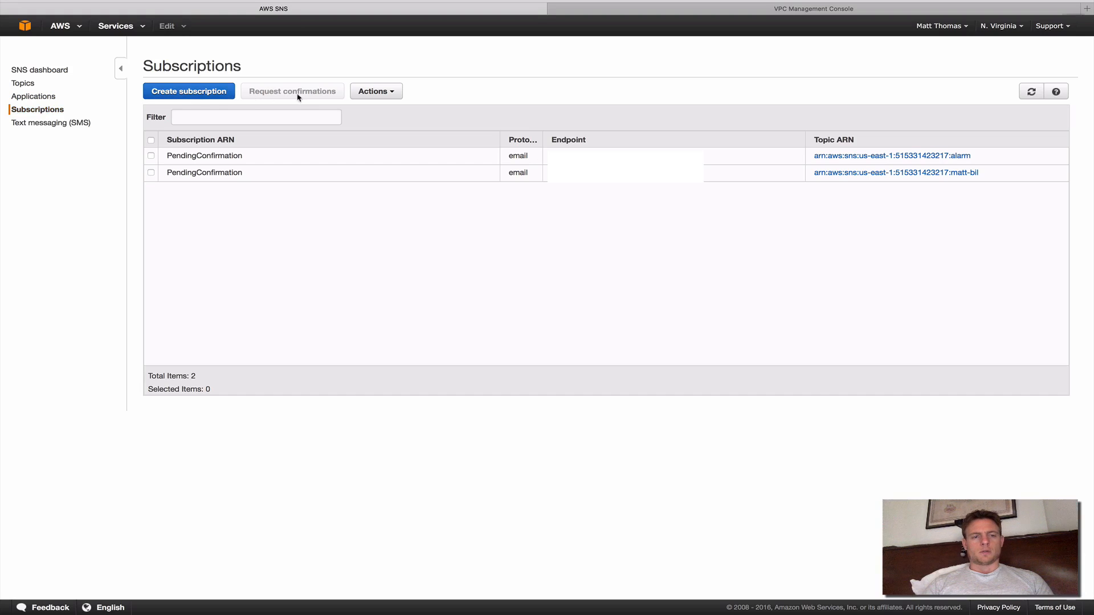
{"action": "left_click", "coordinate": [188, 90]}
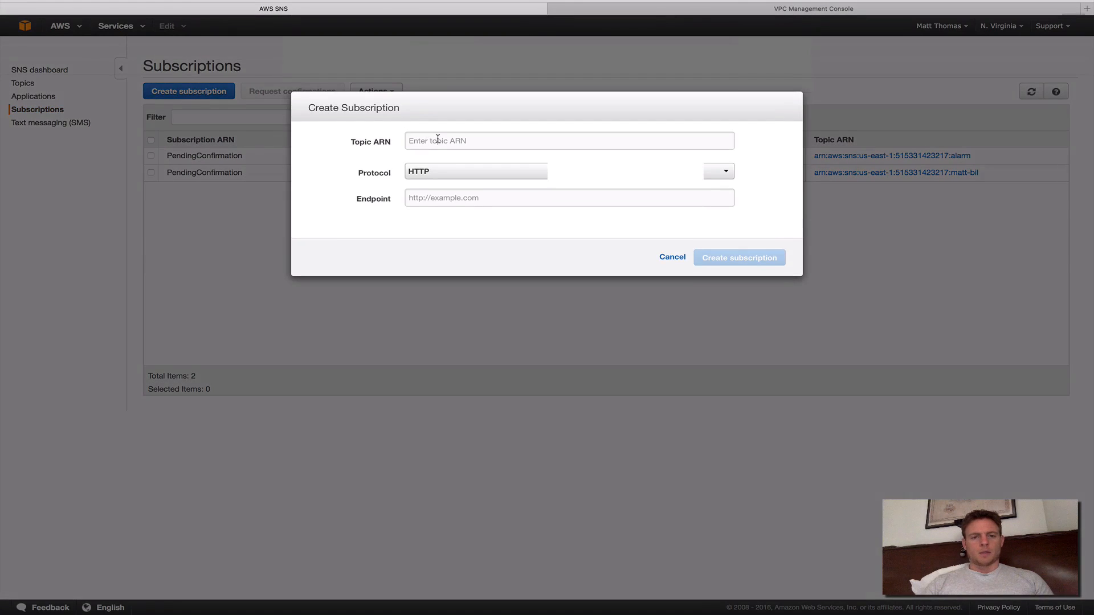
{"action": "type", "text": "arn:aws:sns:us-east-1:515331423217:billing-alerts"}
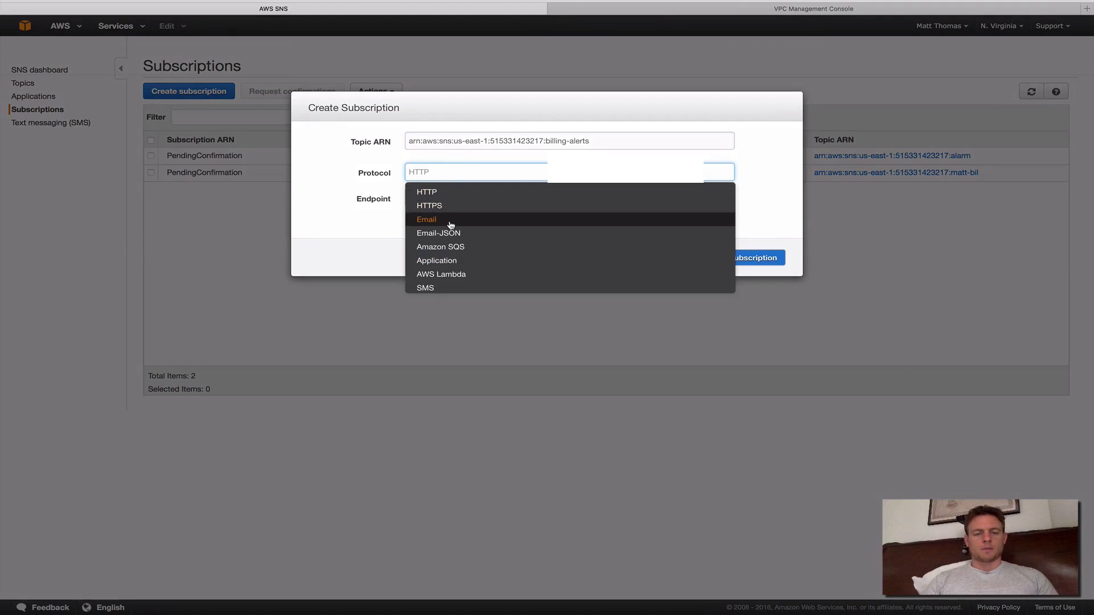
{"action": "mouse_move", "coordinate": [433, 284]}
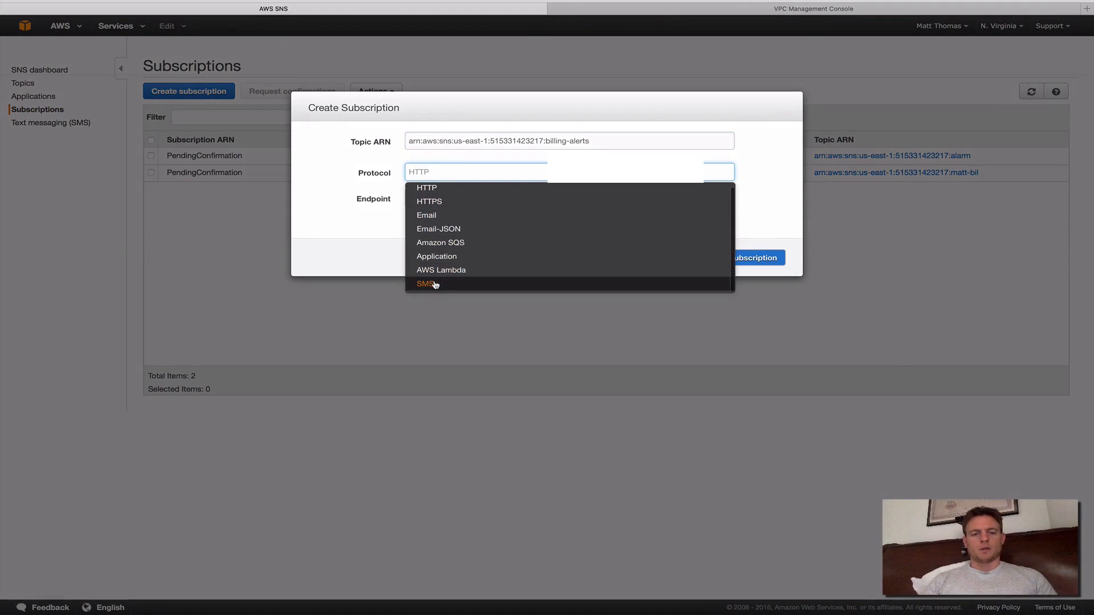
{"action": "mouse_move", "coordinate": [459, 224]}
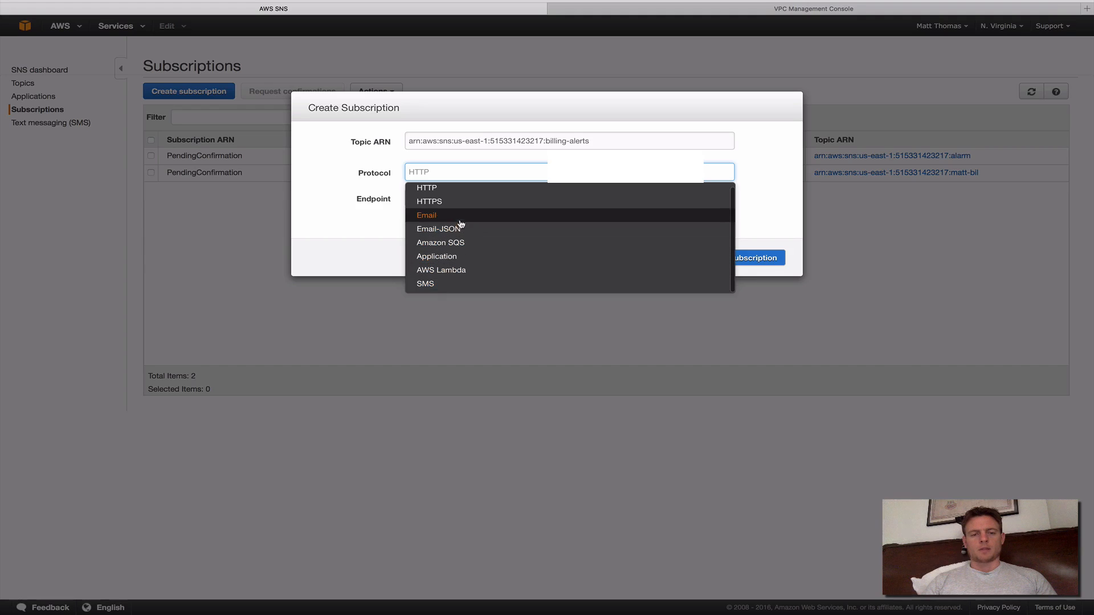
{"action": "left_click", "coordinate": [426, 215]}
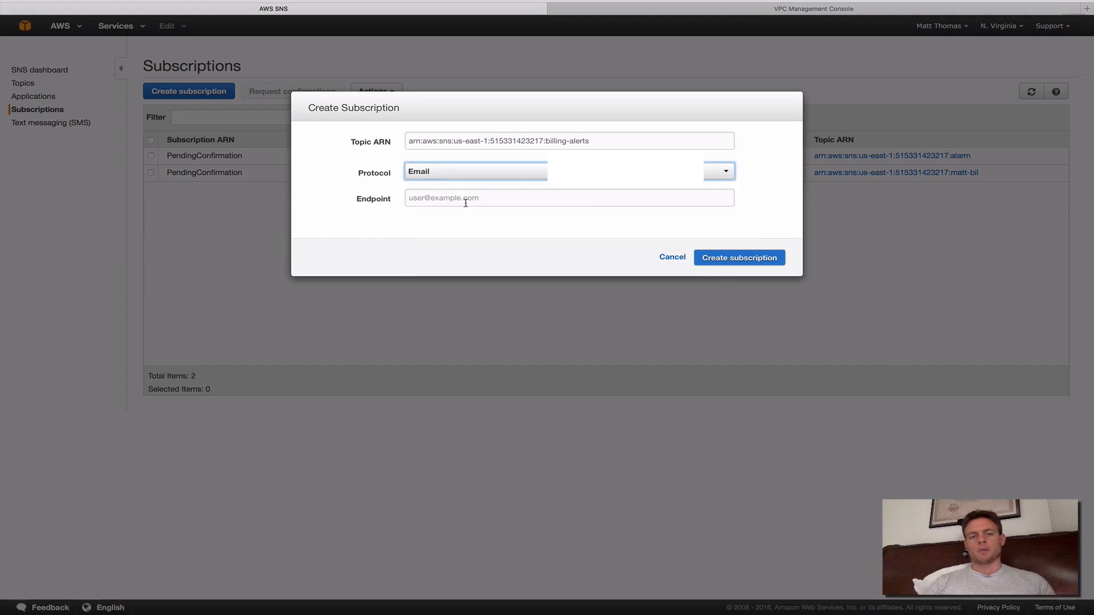
{"action": "left_click", "coordinate": [568, 198]}
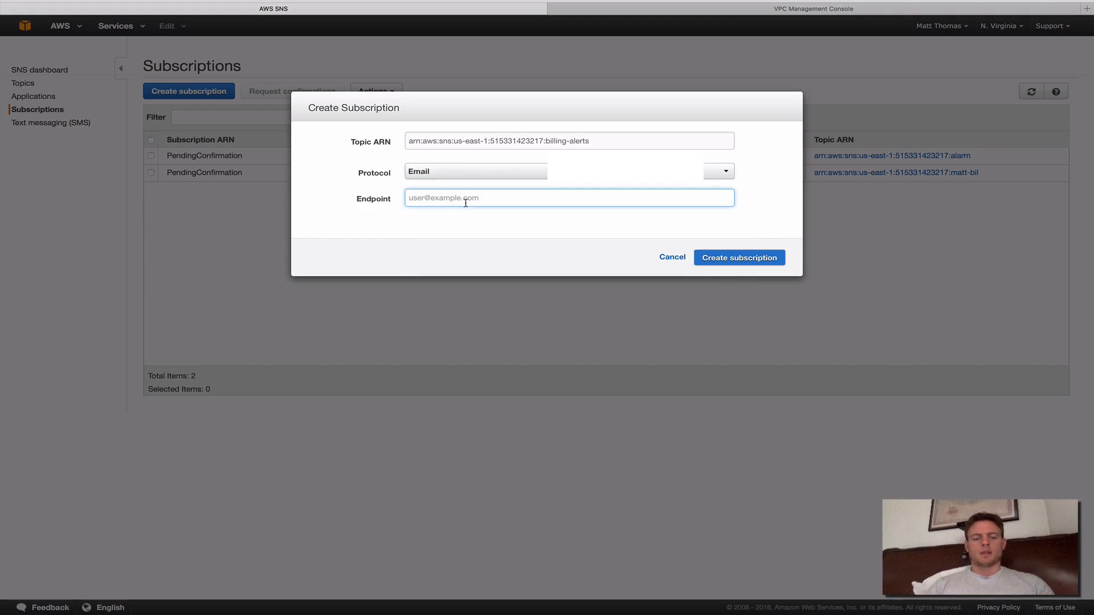
{"action": "left_click", "coordinate": [739, 258]}
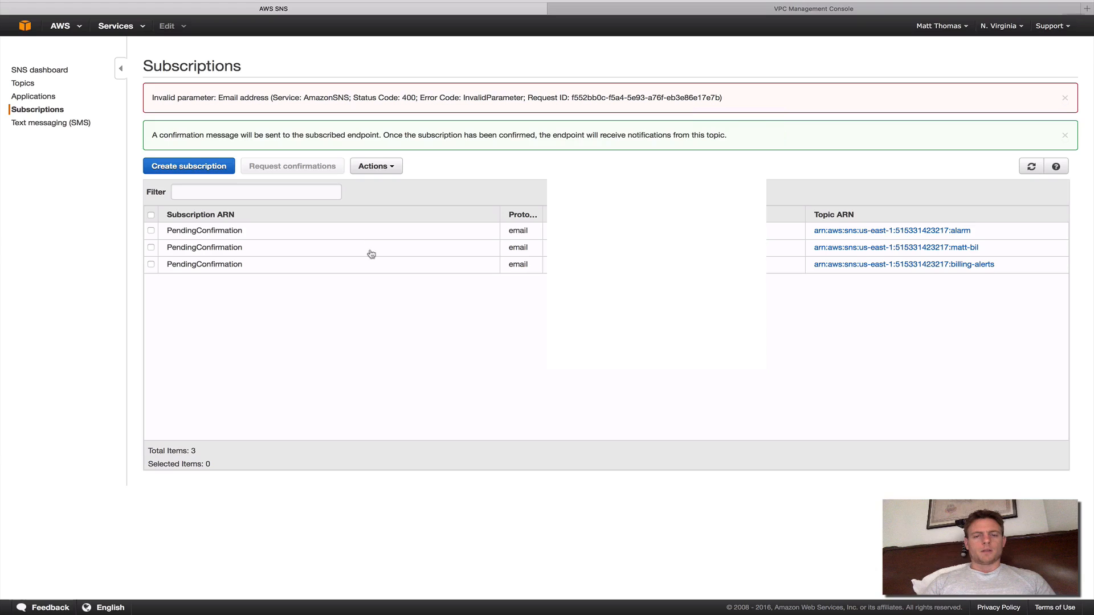
{"action": "mouse_move", "coordinate": [529, 318]}
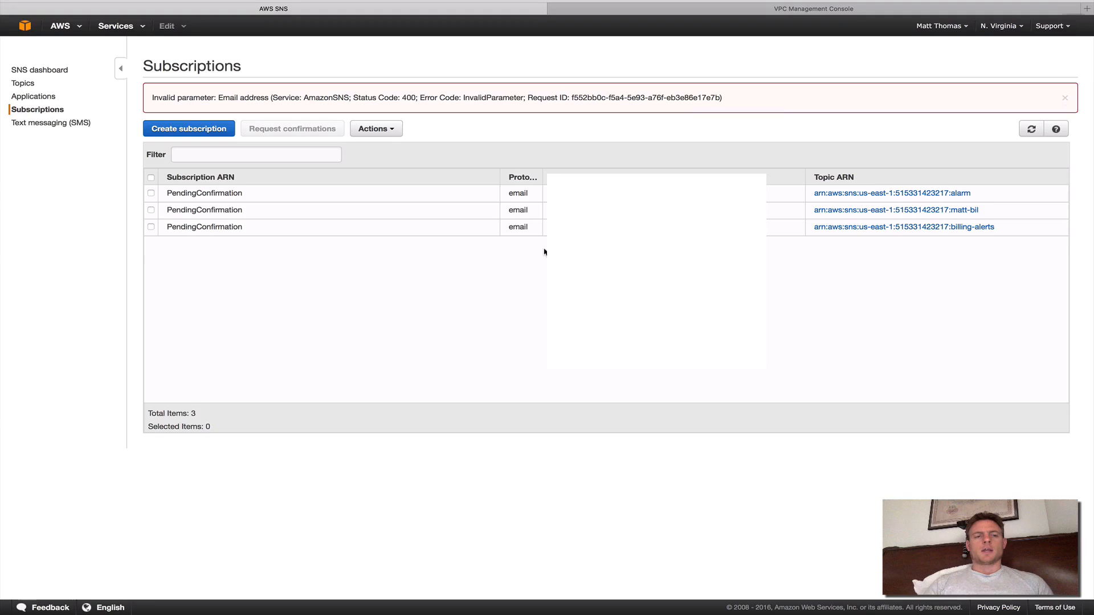
{"action": "left_click", "coordinate": [22, 83]}
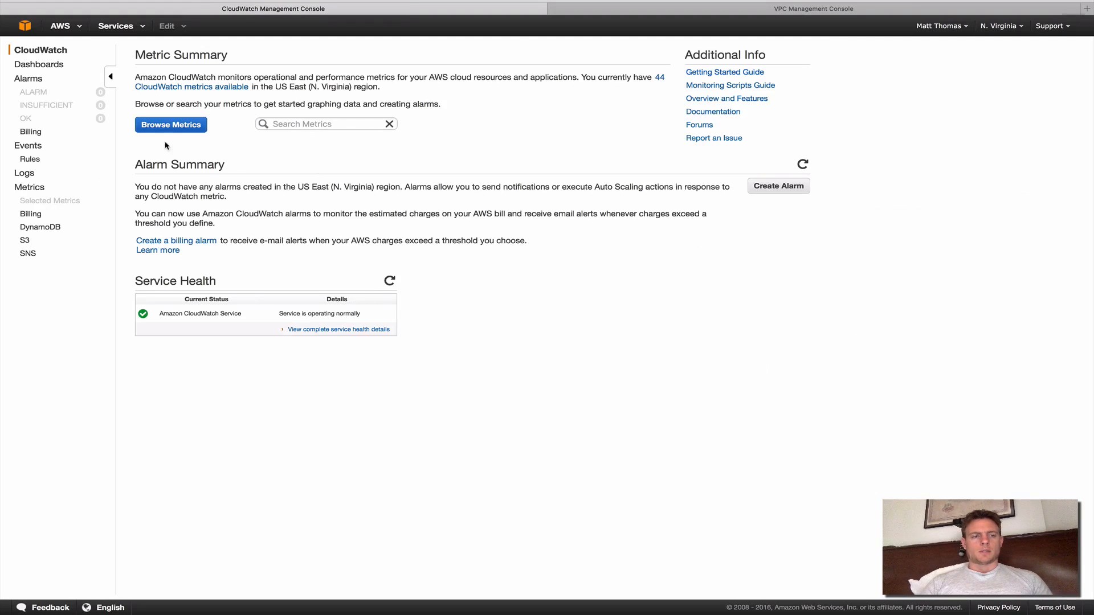
- Start a new billing alarm with a monthly charges threshold of 5 USD
{"action": "left_click", "coordinate": [29, 78]}
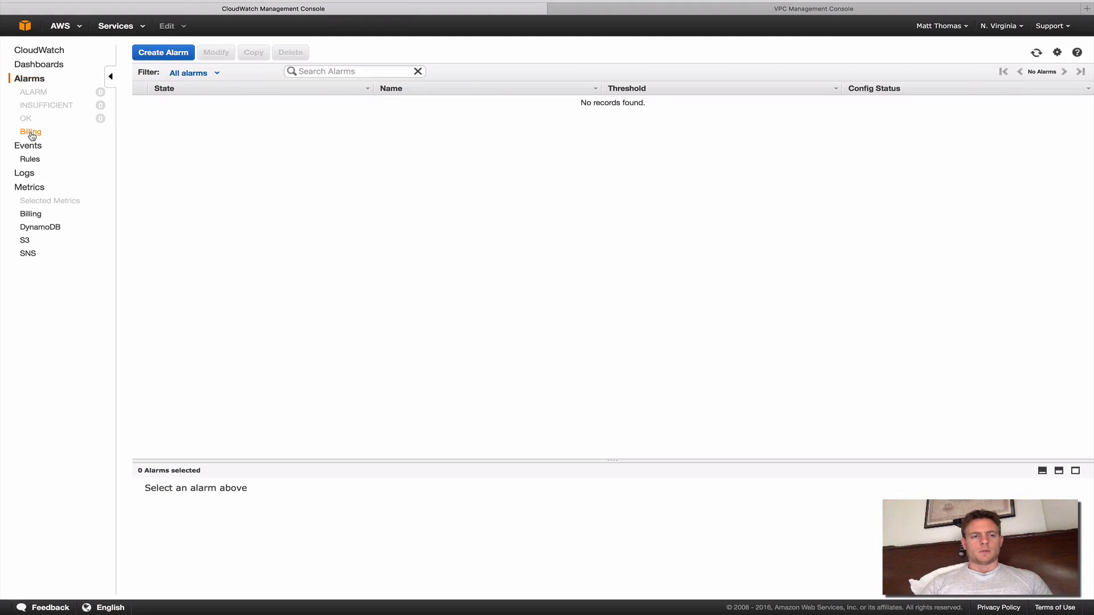
{"action": "left_click", "coordinate": [31, 132]}
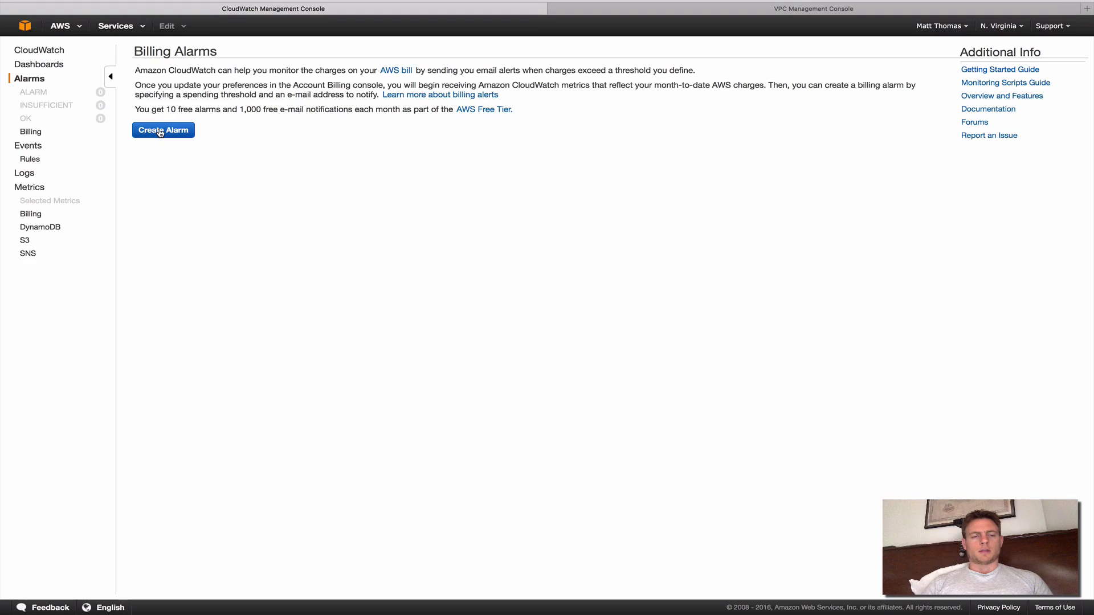
{"action": "left_click", "coordinate": [163, 130]}
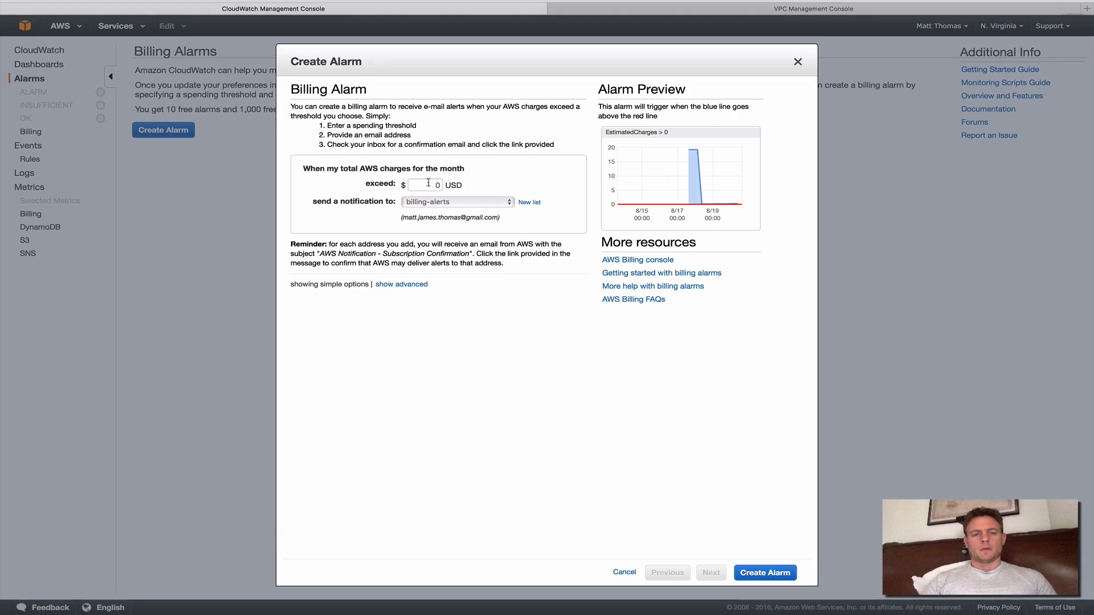
{"action": "left_click", "coordinate": [424, 184]}
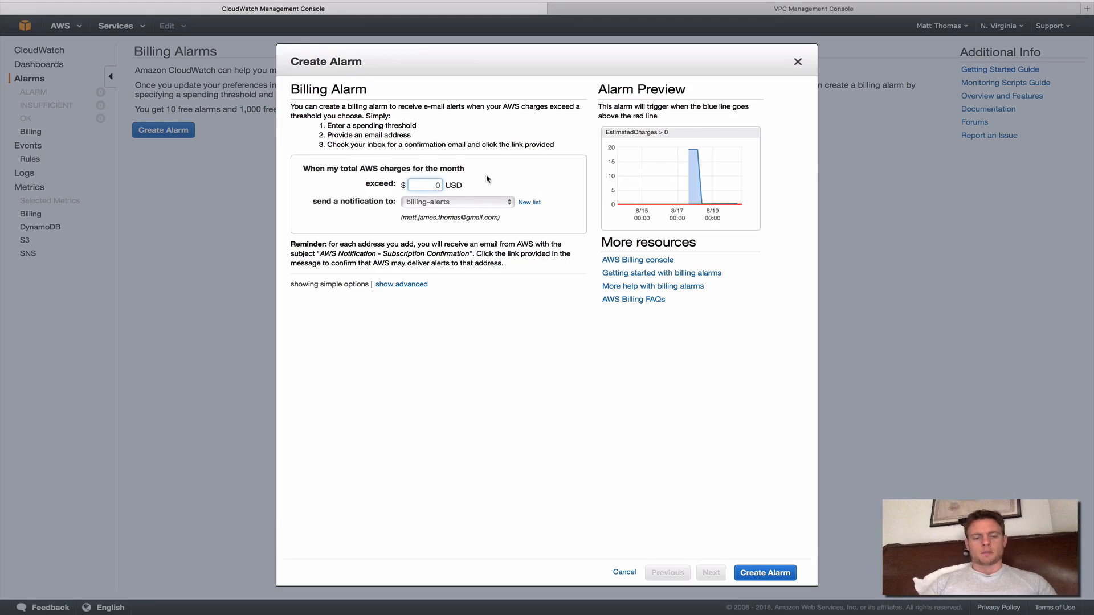
{"action": "left_click", "coordinate": [424, 184]}
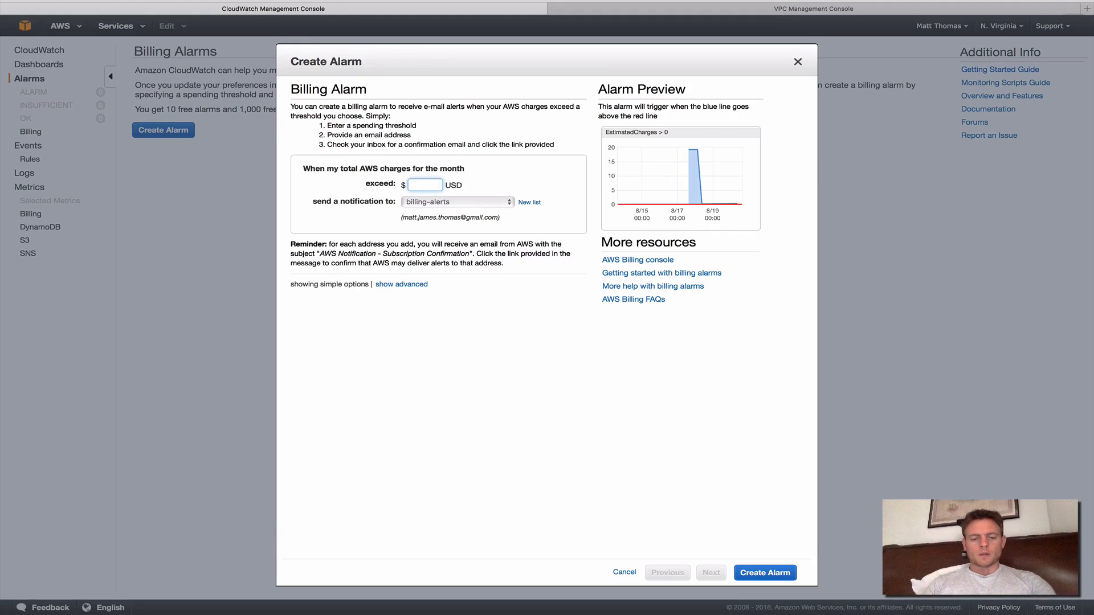
{"action": "type", "text": "5"}
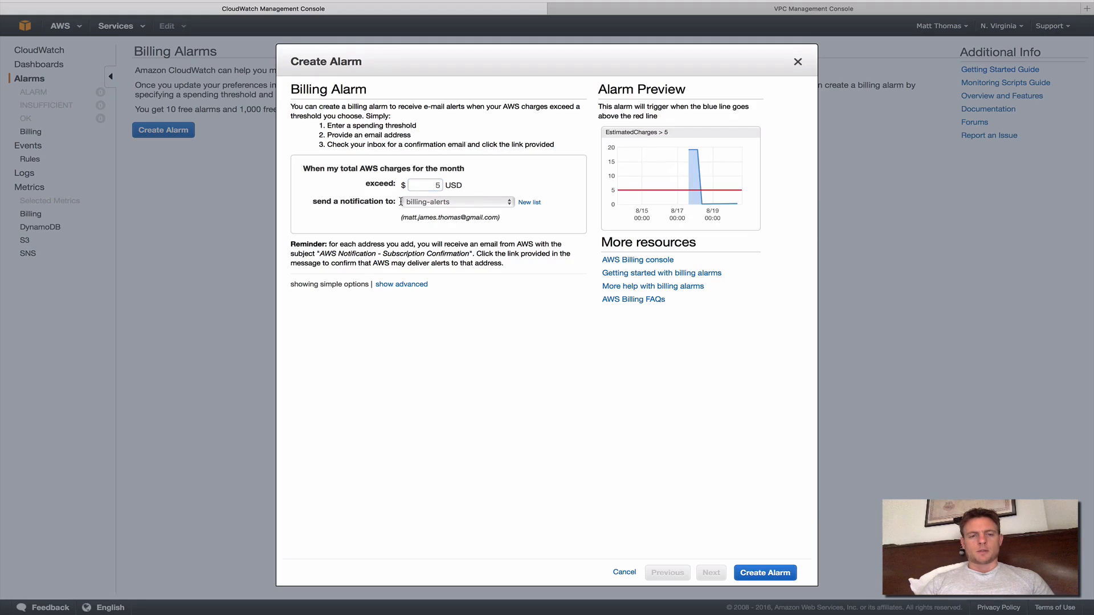
- Set billing-alerts as the notification target and create the alarm
{"action": "left_click", "coordinate": [456, 202]}
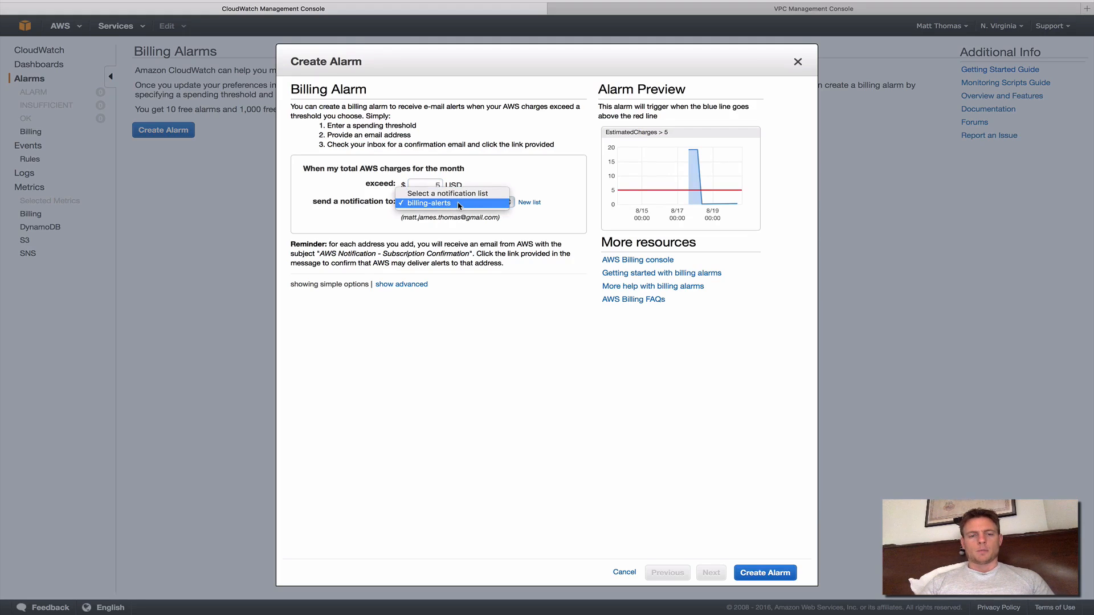
{"action": "left_click", "coordinate": [451, 203]}
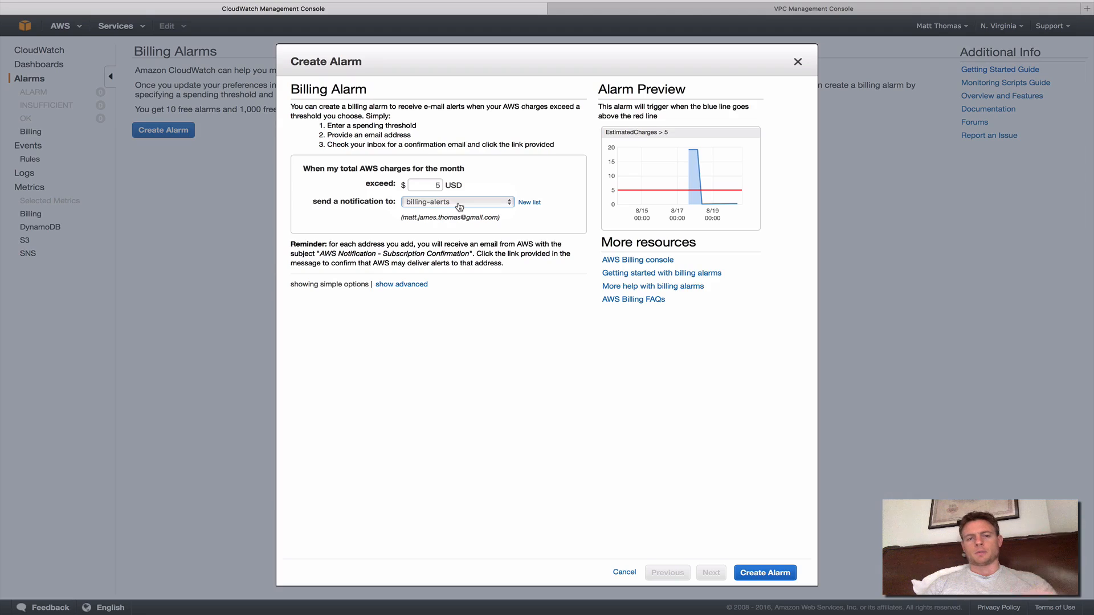
{"action": "mouse_move", "coordinate": [764, 572]}
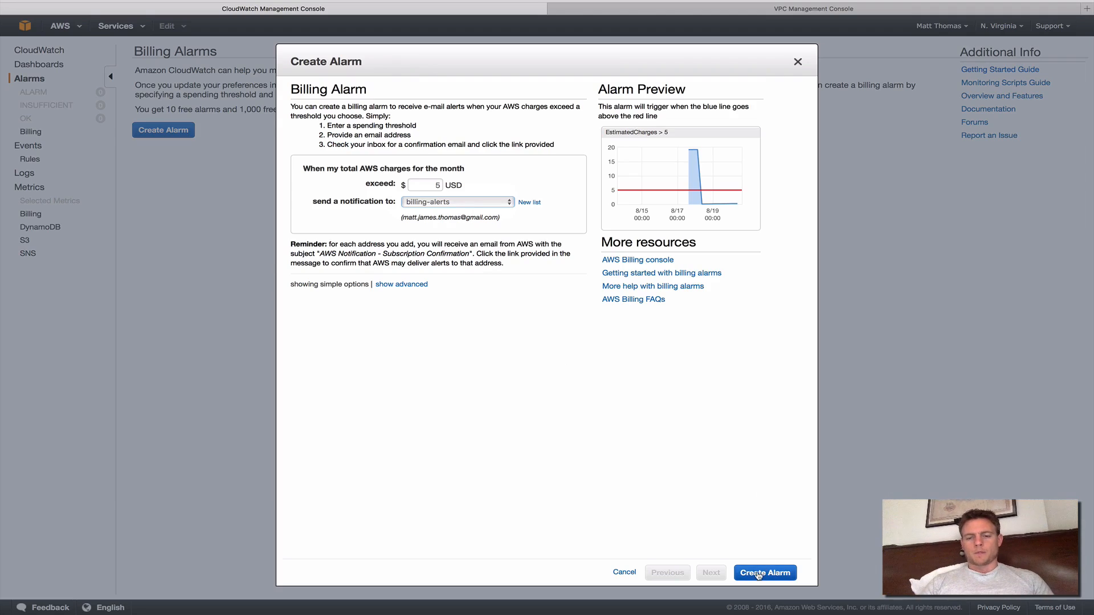
{"action": "left_click", "coordinate": [764, 572]}
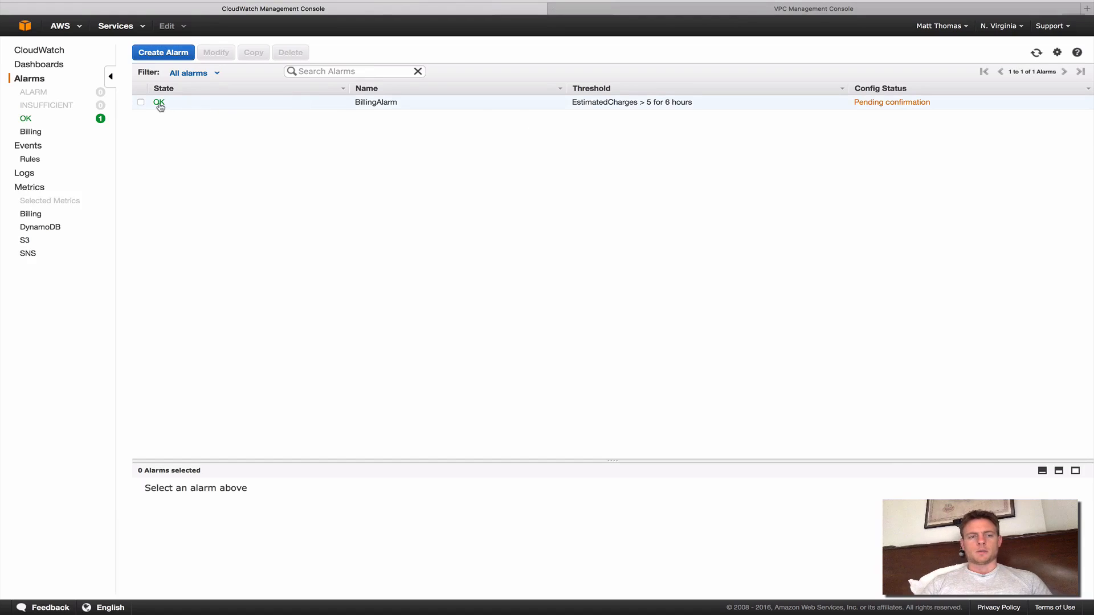
{"action": "mouse_move", "coordinate": [310, 119]}
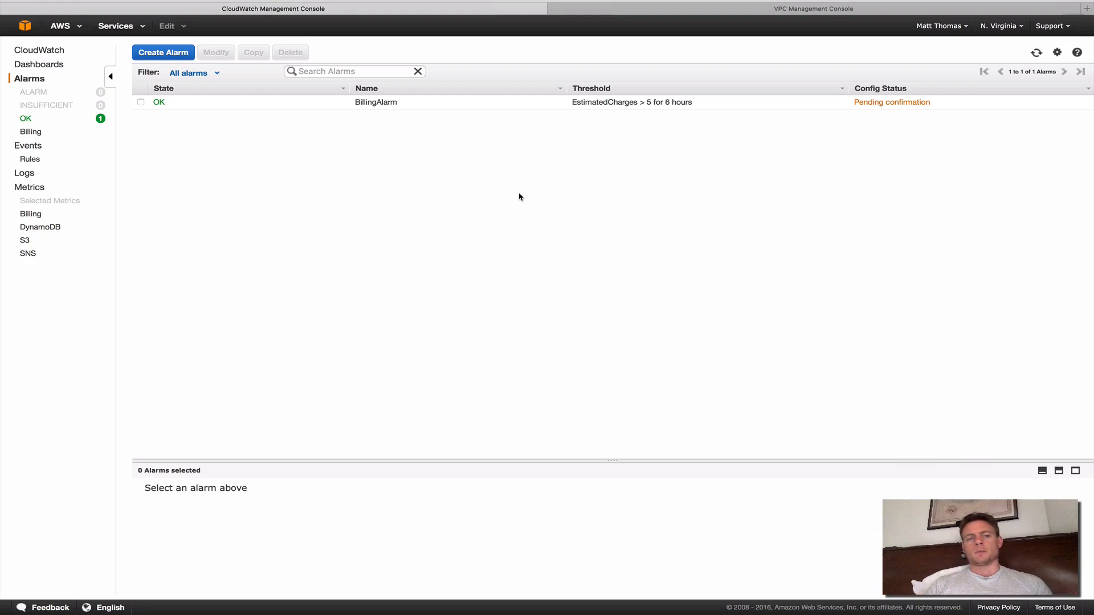
{"action": "mouse_move", "coordinate": [591, 237]}
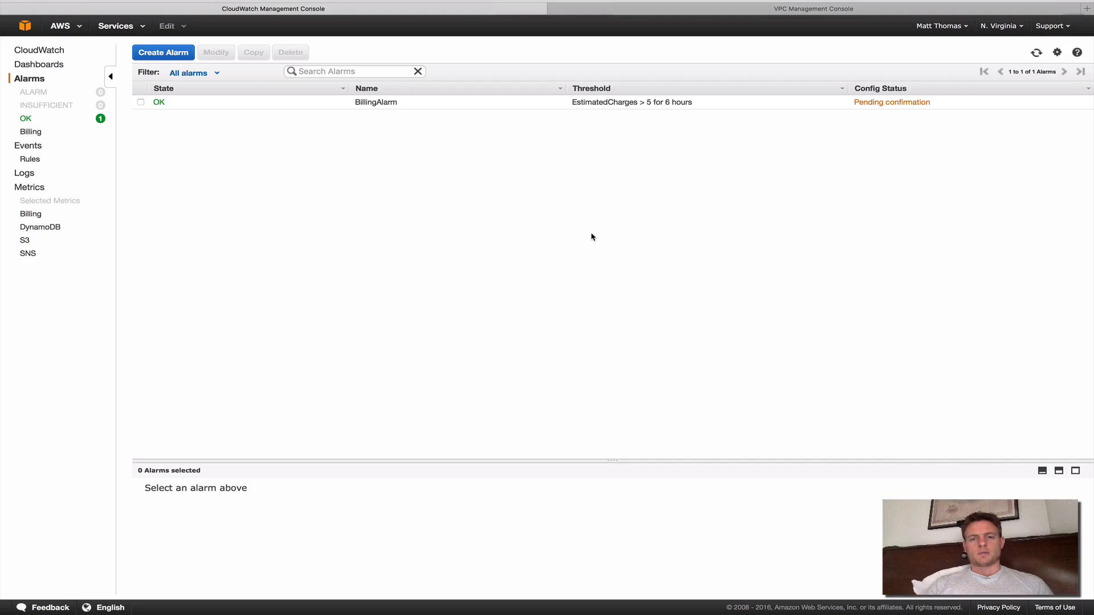
{"action": "mouse_move", "coordinate": [525, 287]}
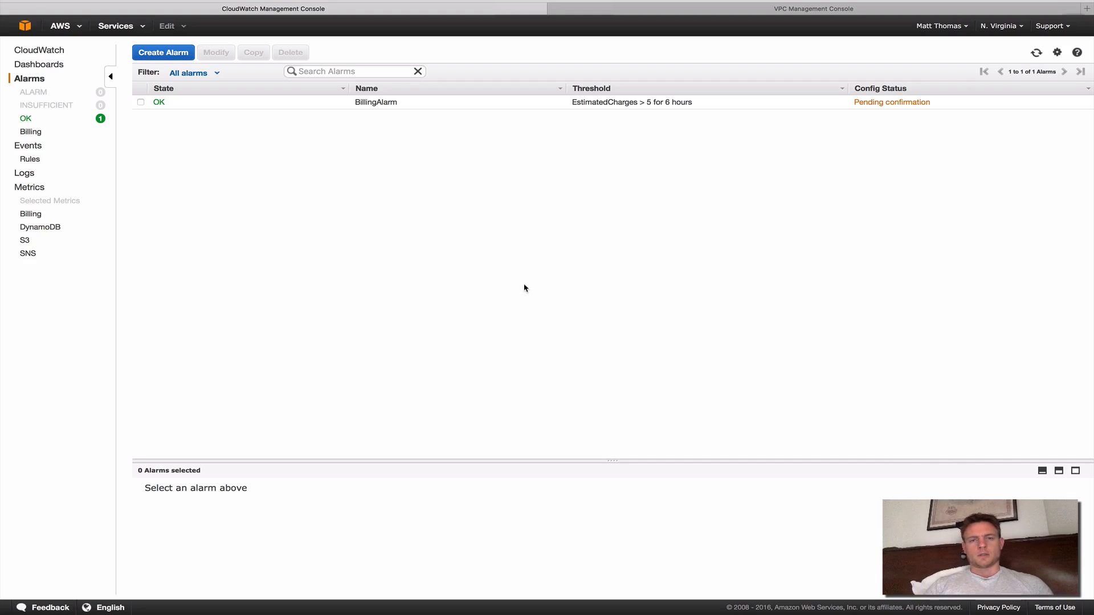